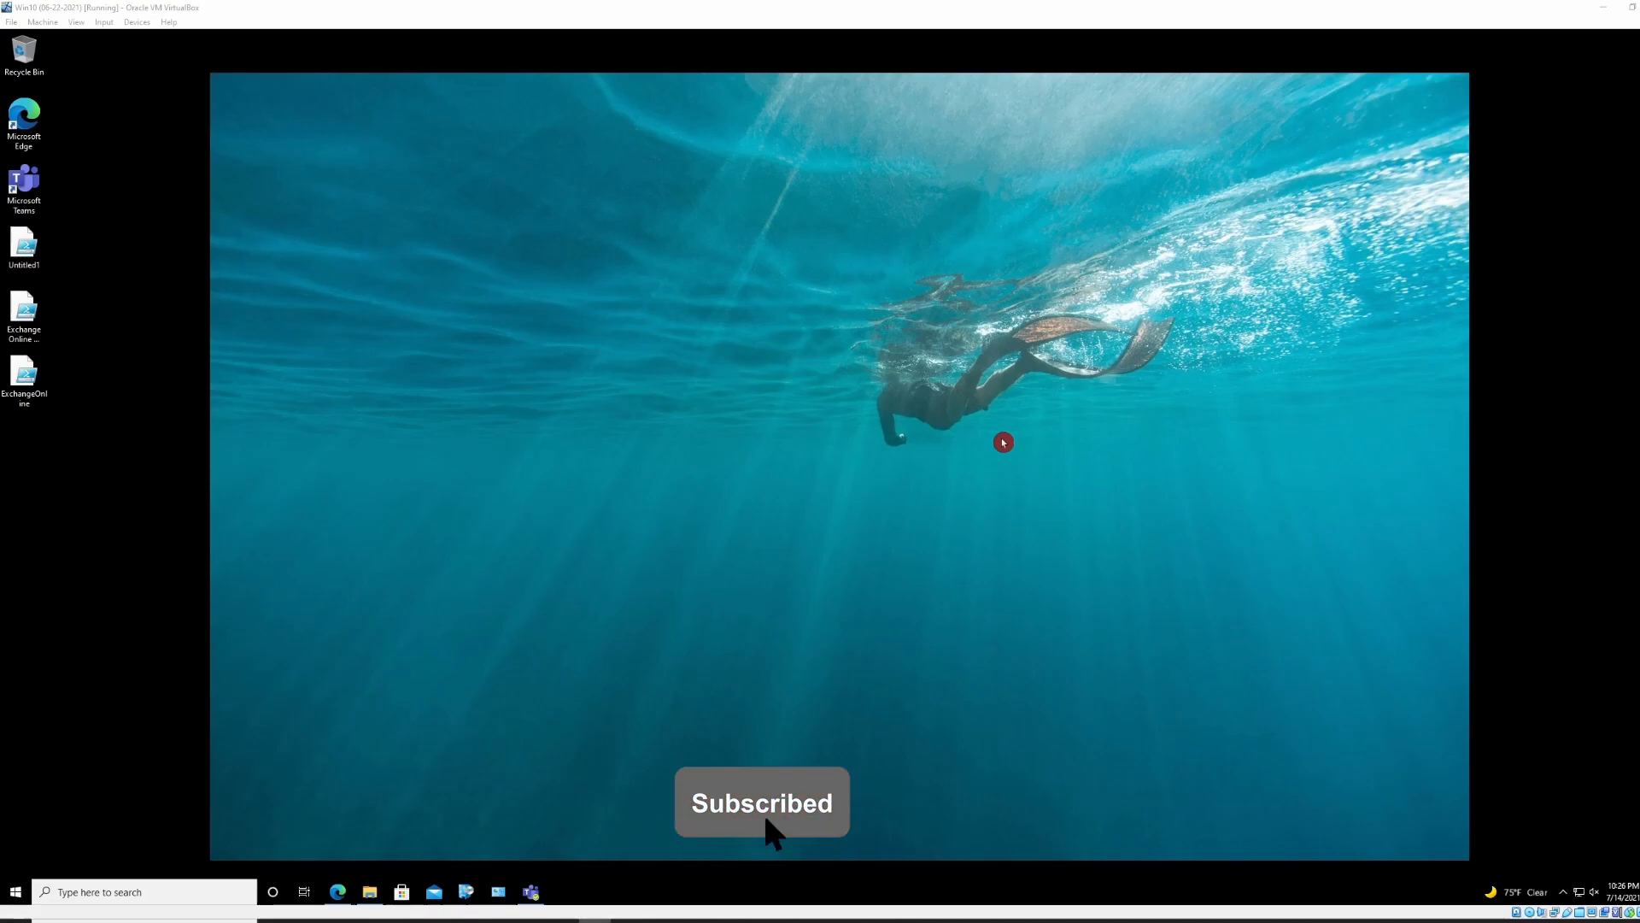
{"action": "mouse_move", "coordinate": [810, 487]}
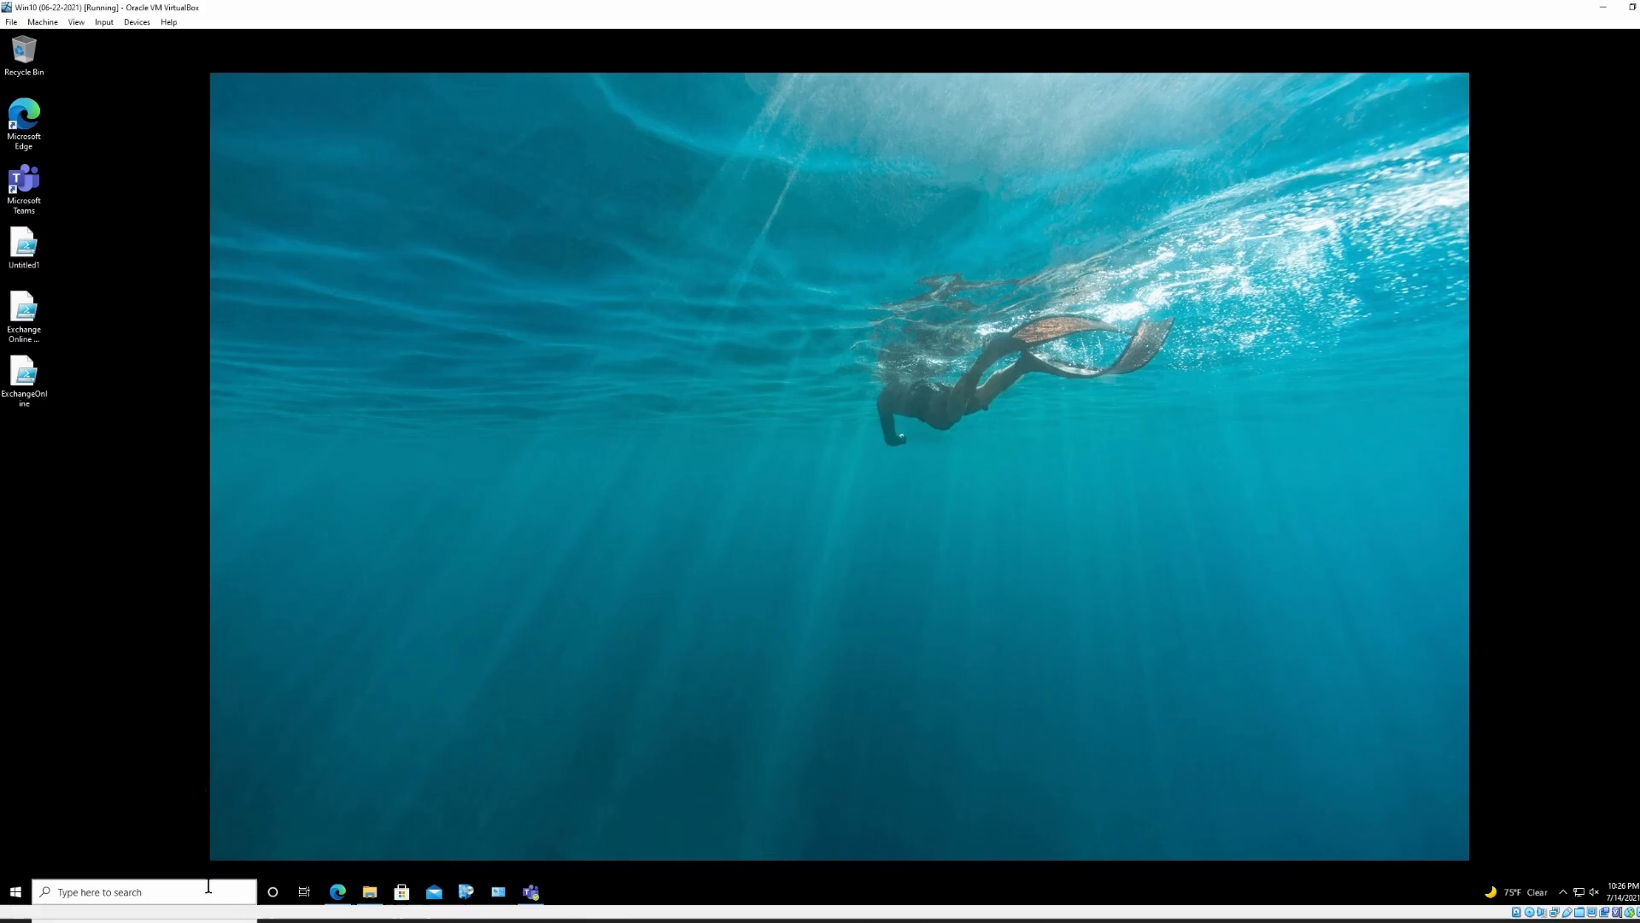
- Search 'power' and launch Windows PowerShell ISE as administrator
{"action": "type", "text": "power"}
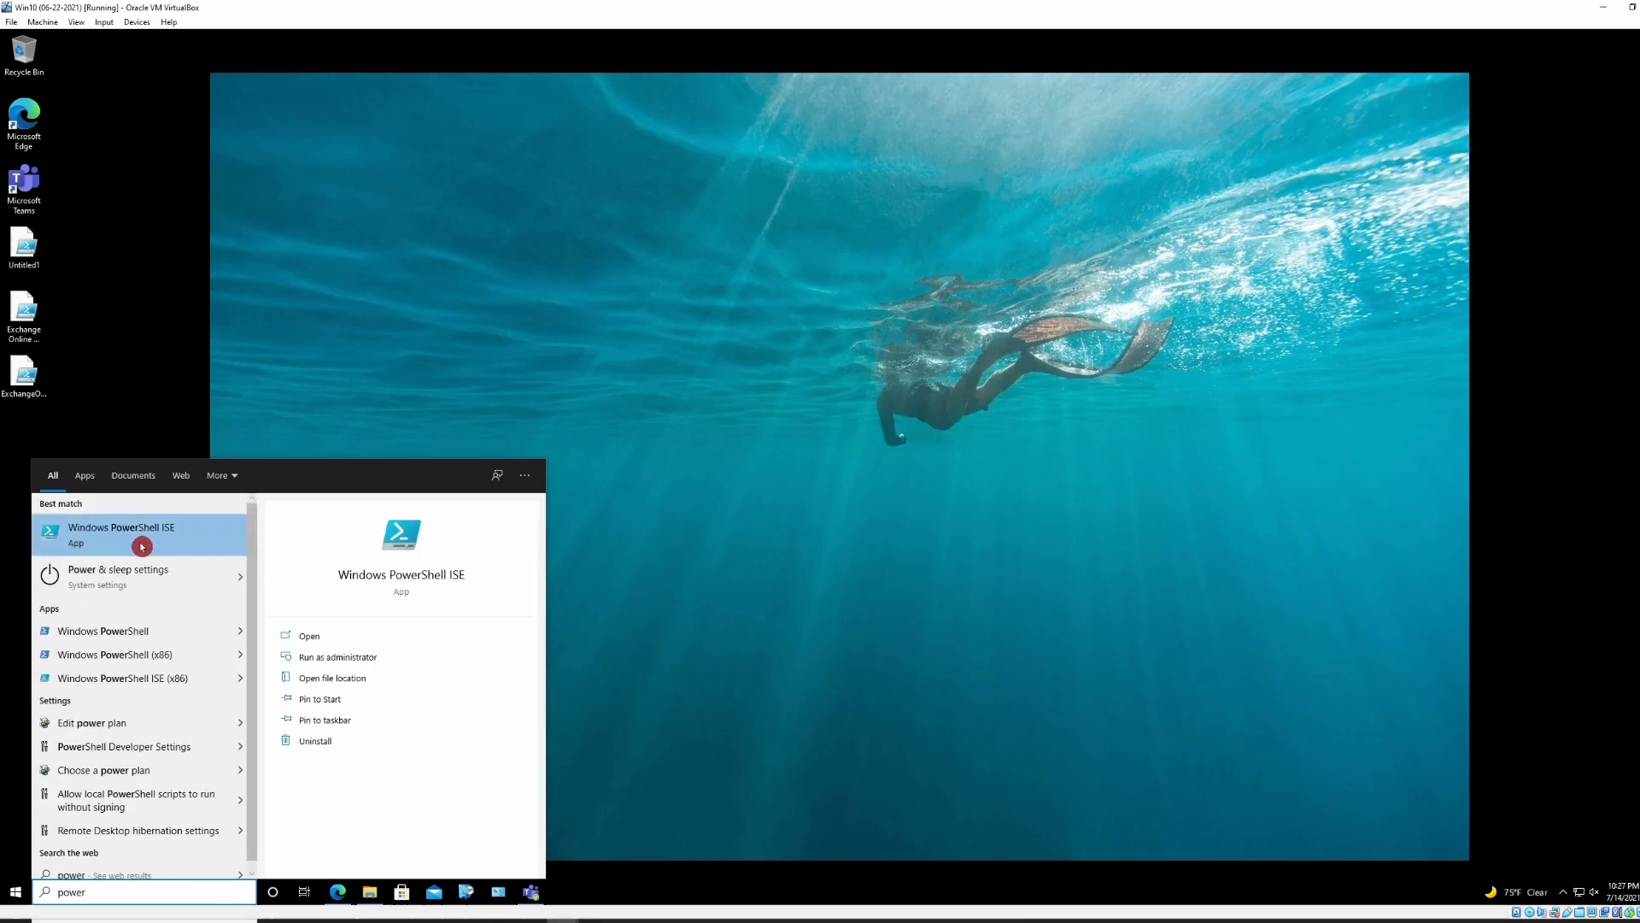
{"action": "mouse_move", "coordinate": [184, 540]}
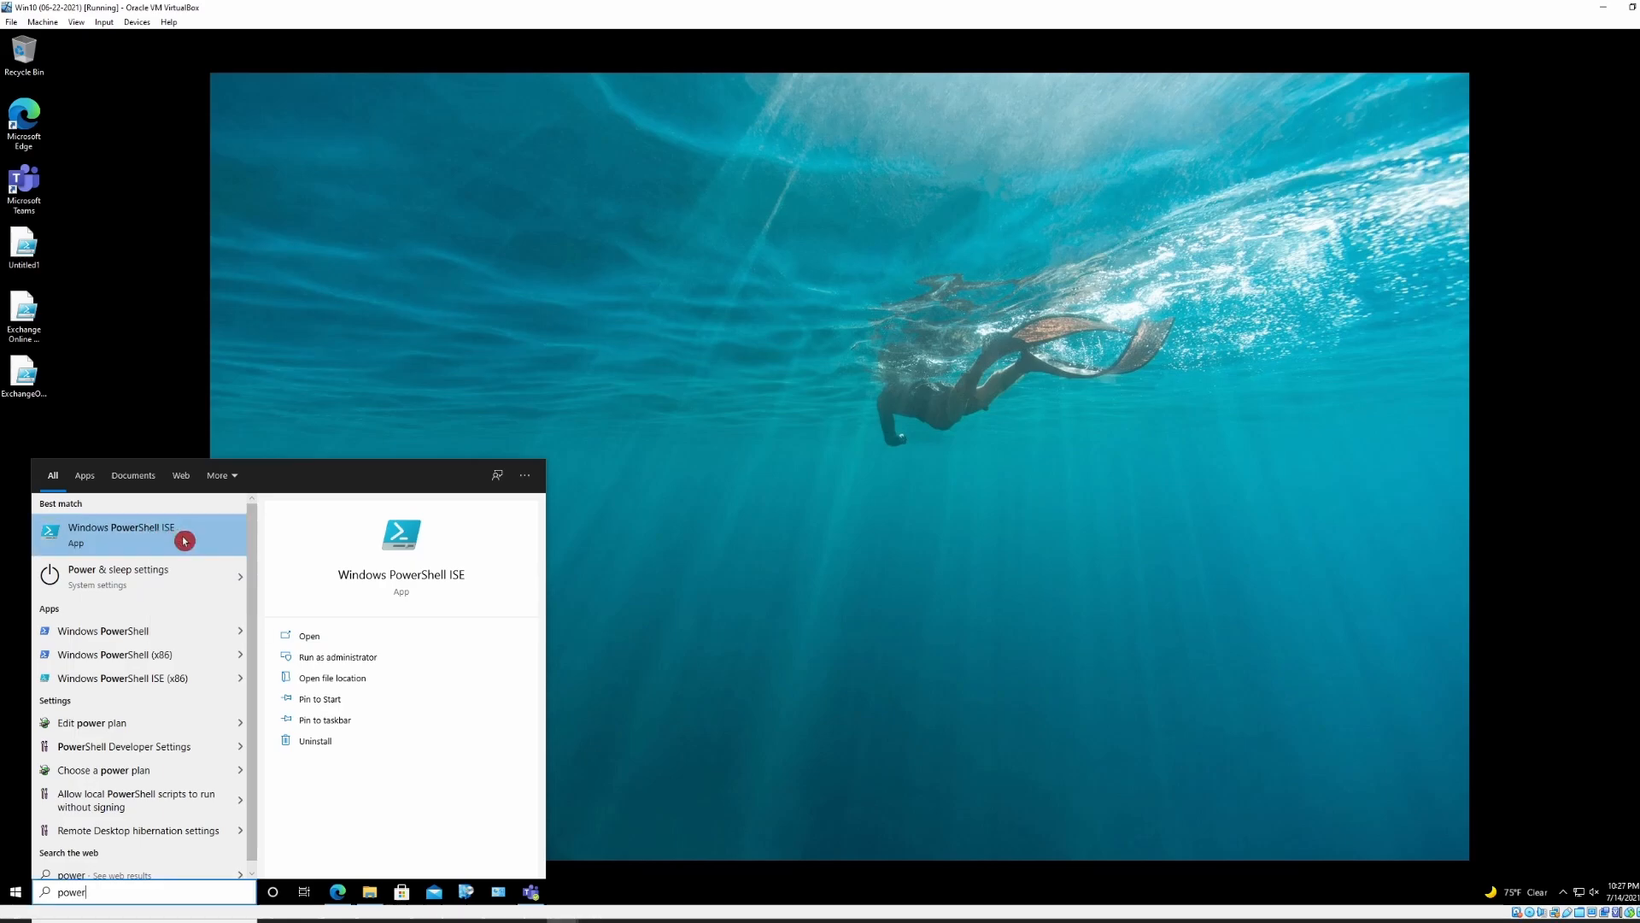
{"action": "left_click", "coordinate": [337, 656]}
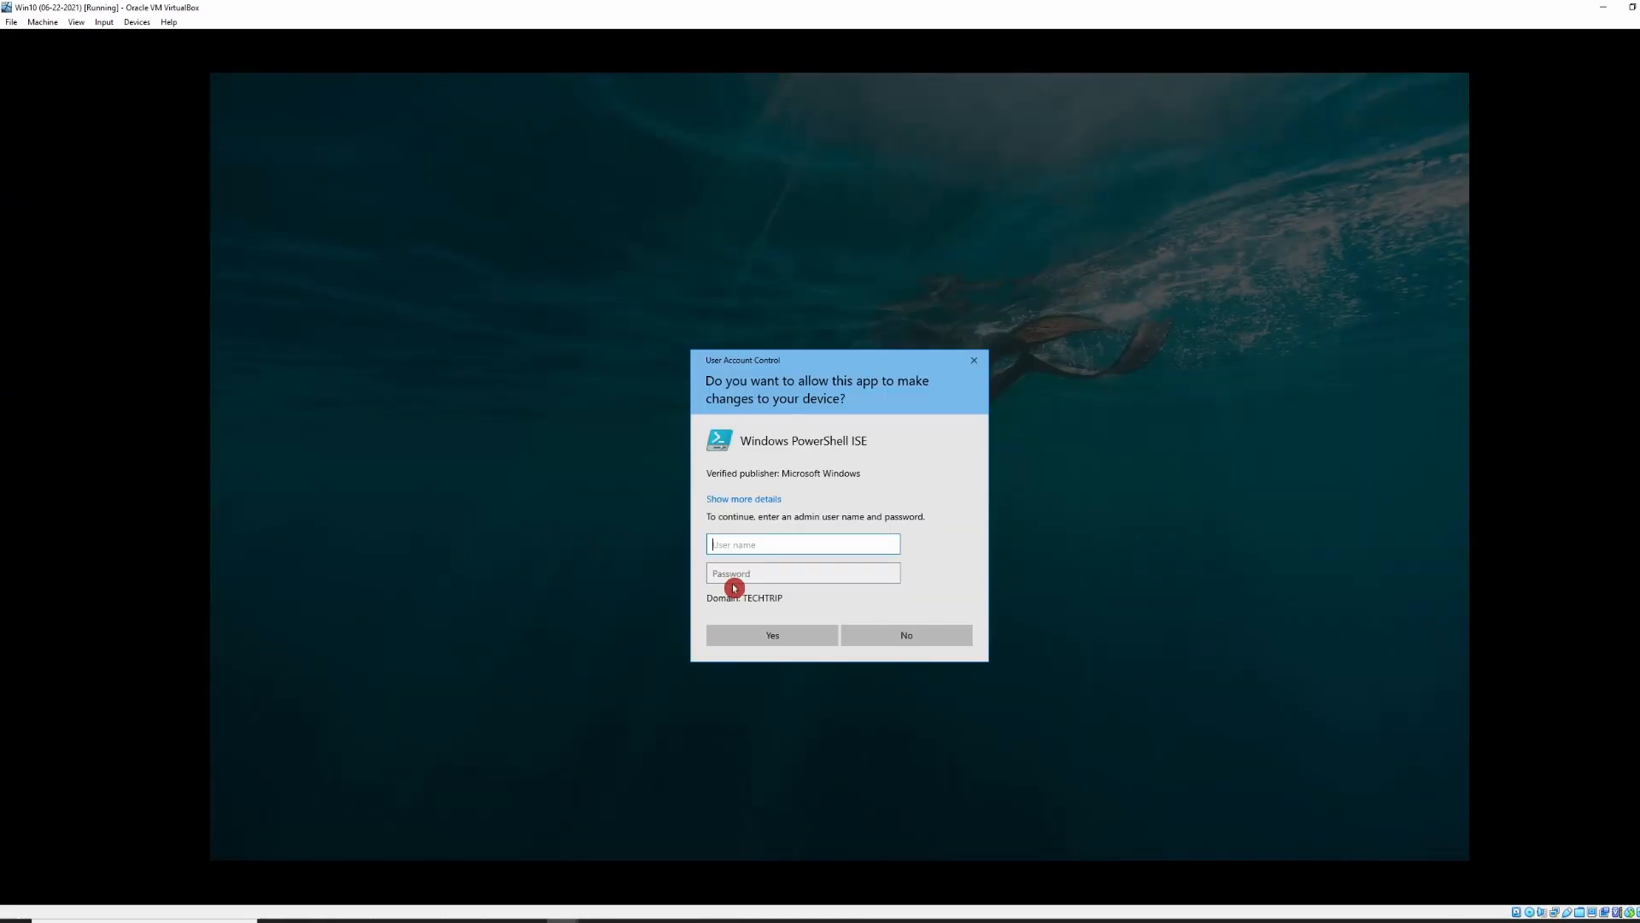
- Enter the admin user name 'auser' in the User Account Control prompt
{"action": "type", "text": "auser"}
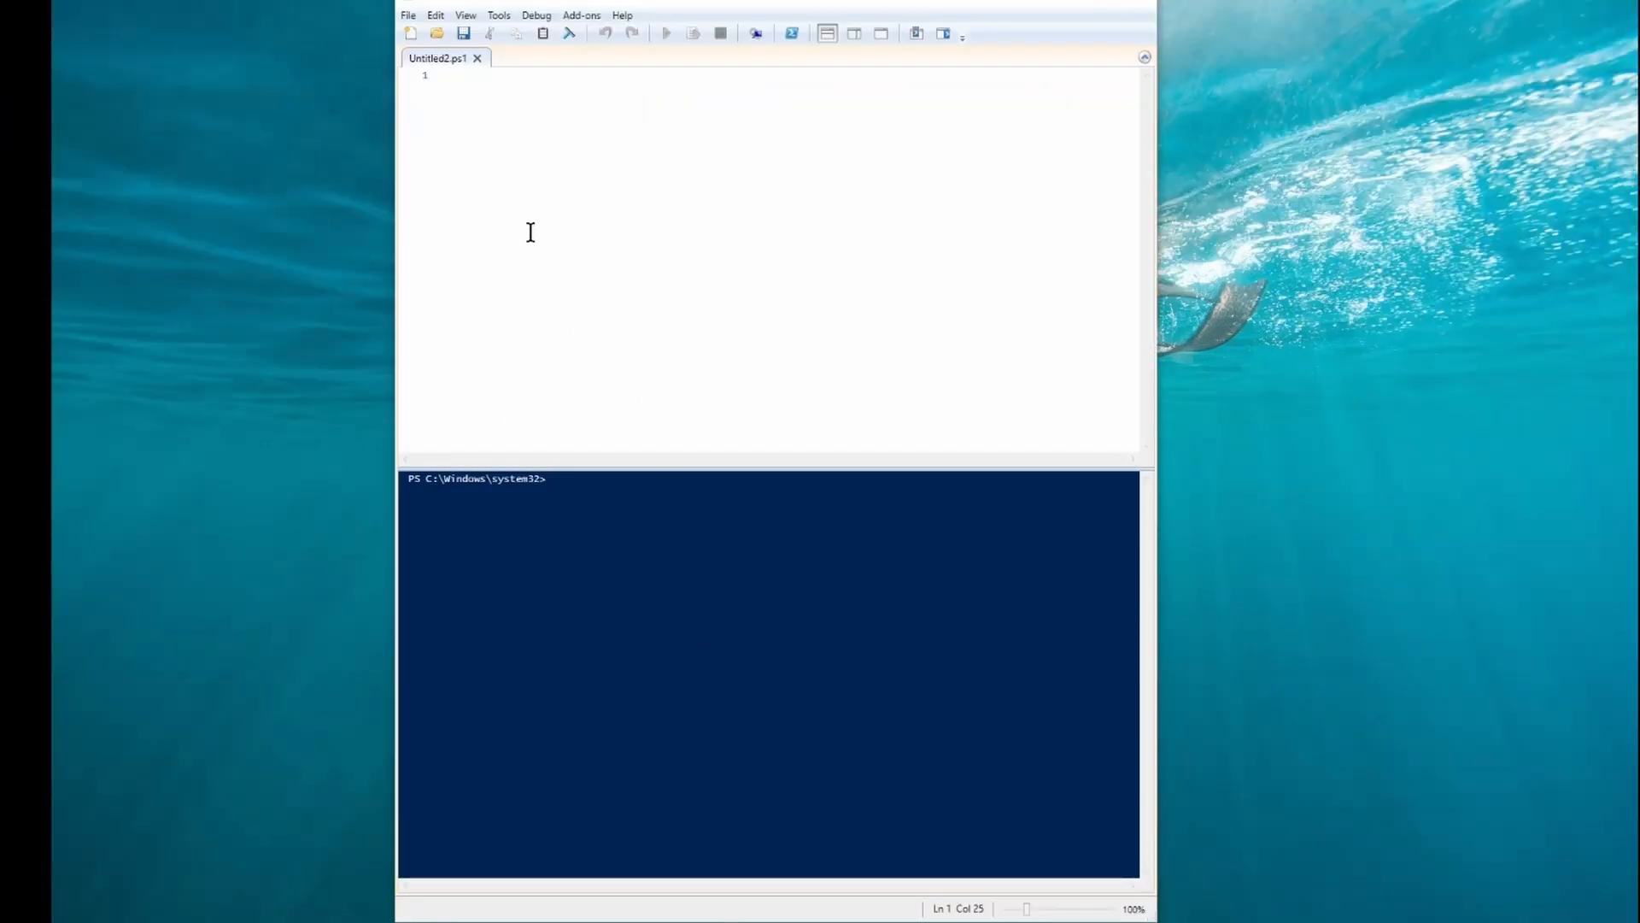
- Load the ExchangeOnline.ps1 script from the Desktop into its own ISE tab
{"action": "left_click", "coordinate": [436, 33]}
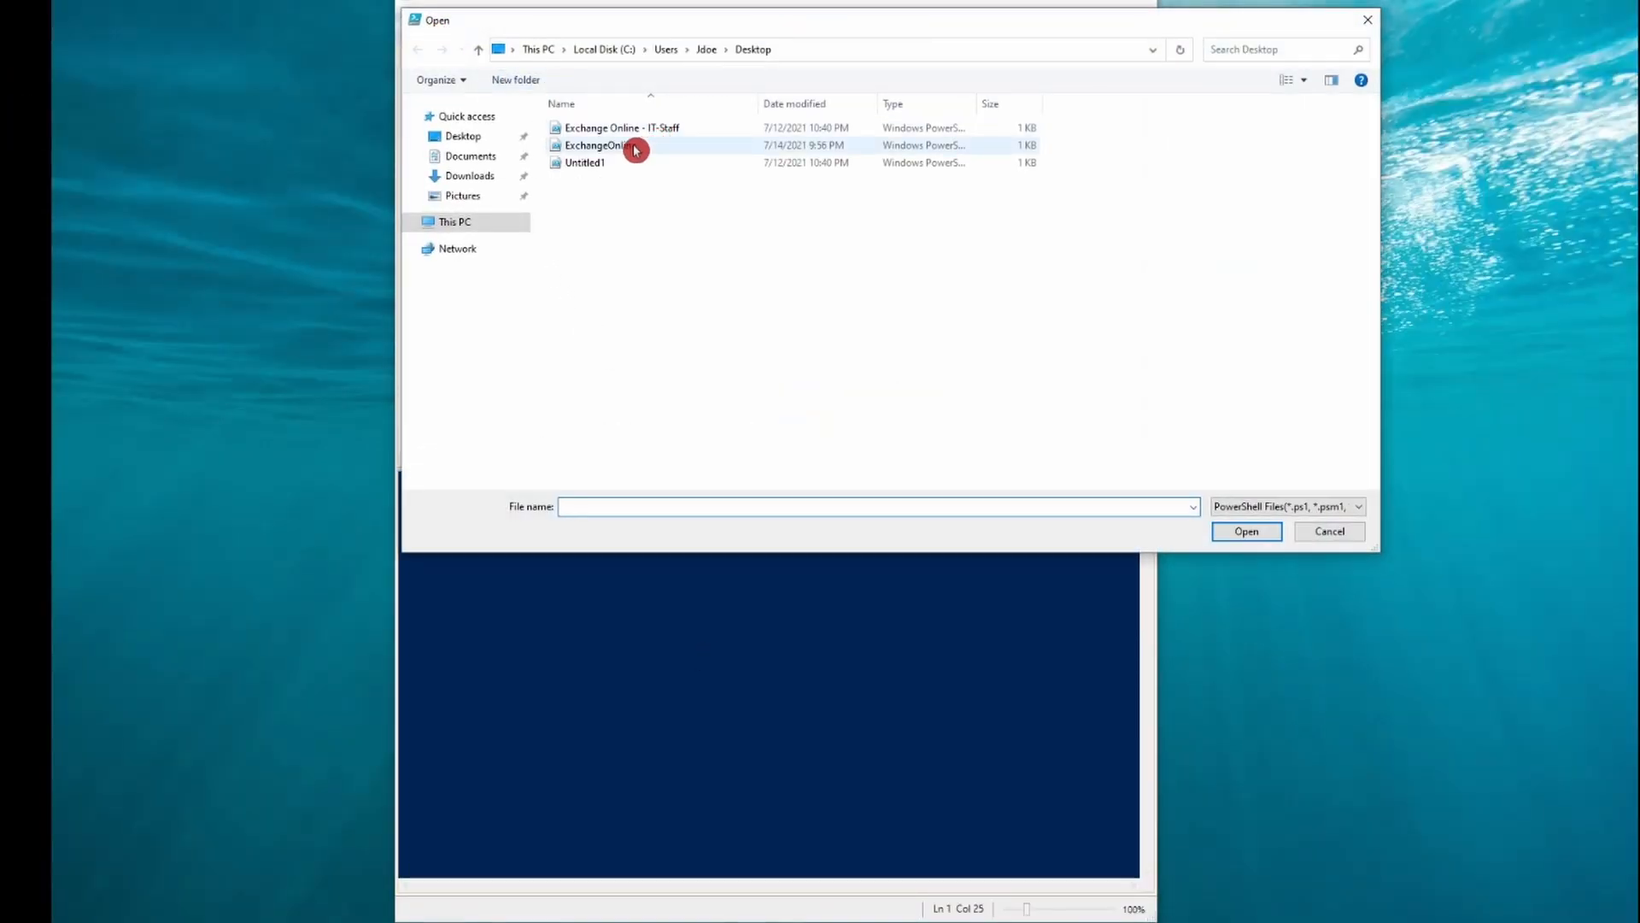
{"action": "double_click", "coordinate": [596, 143]}
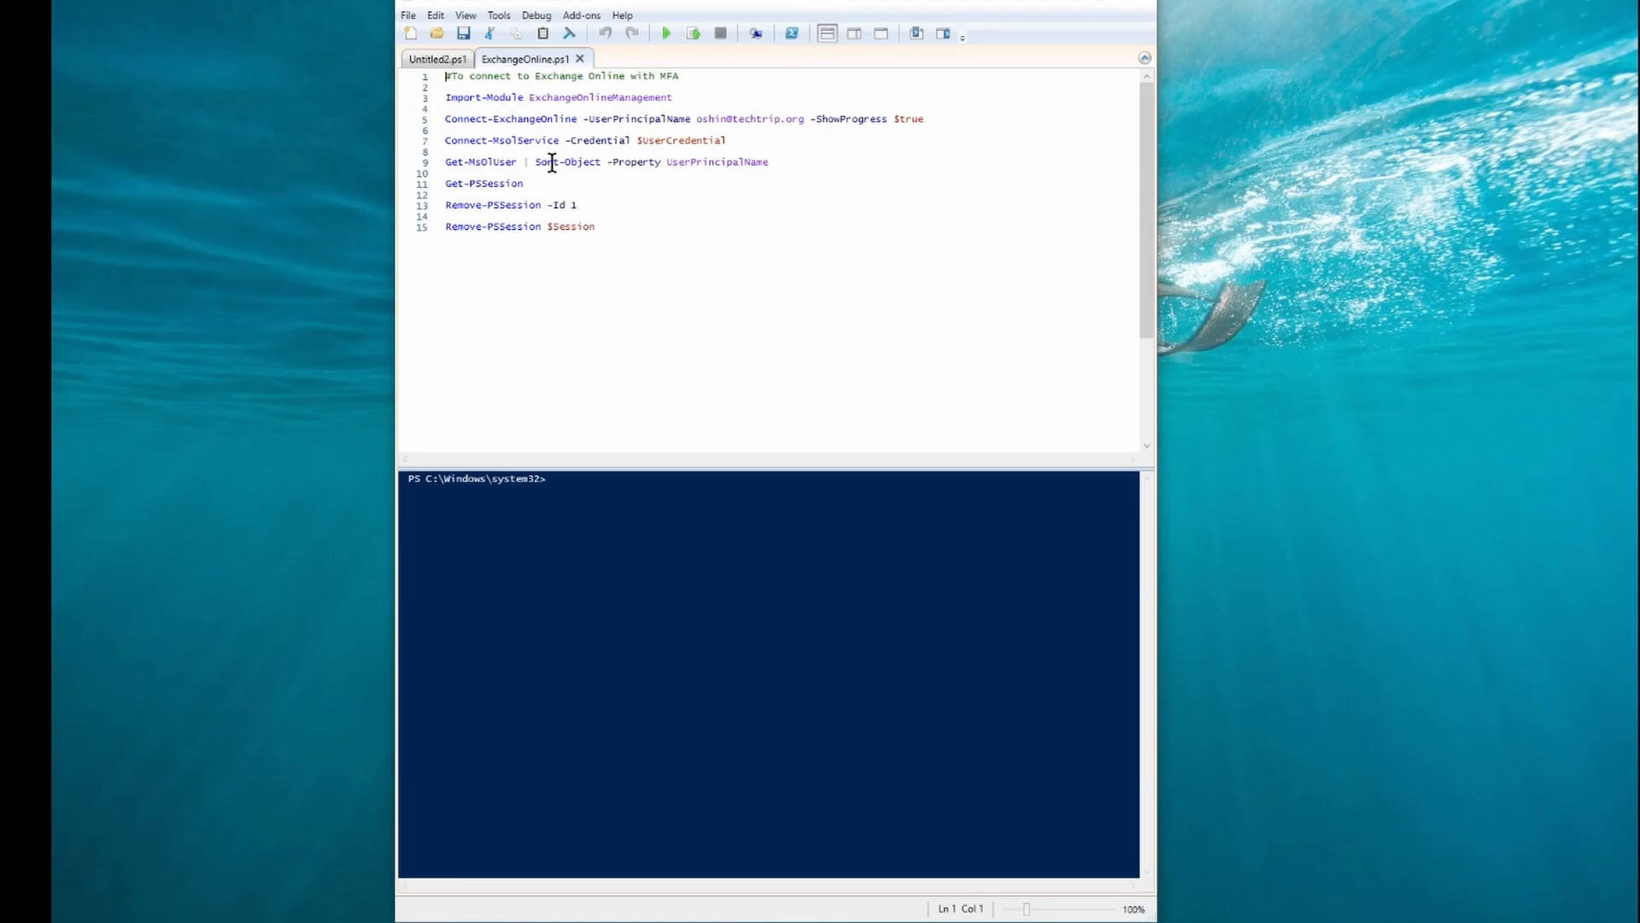
{"action": "mouse_move", "coordinate": [468, 136]}
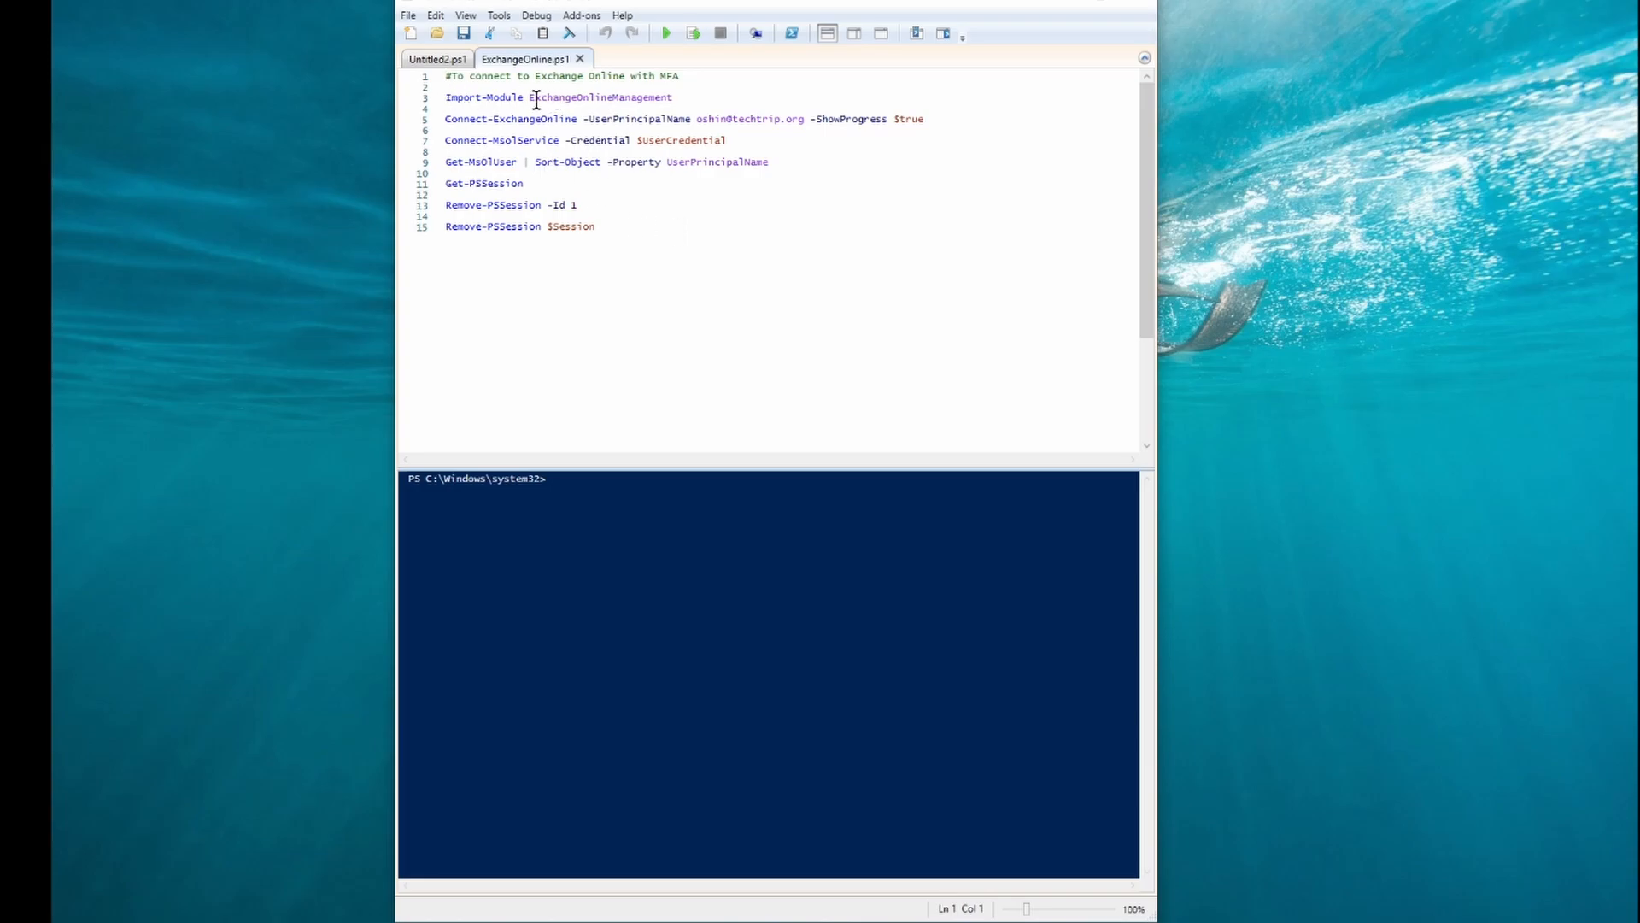
{"action": "double_click", "coordinate": [600, 98]}
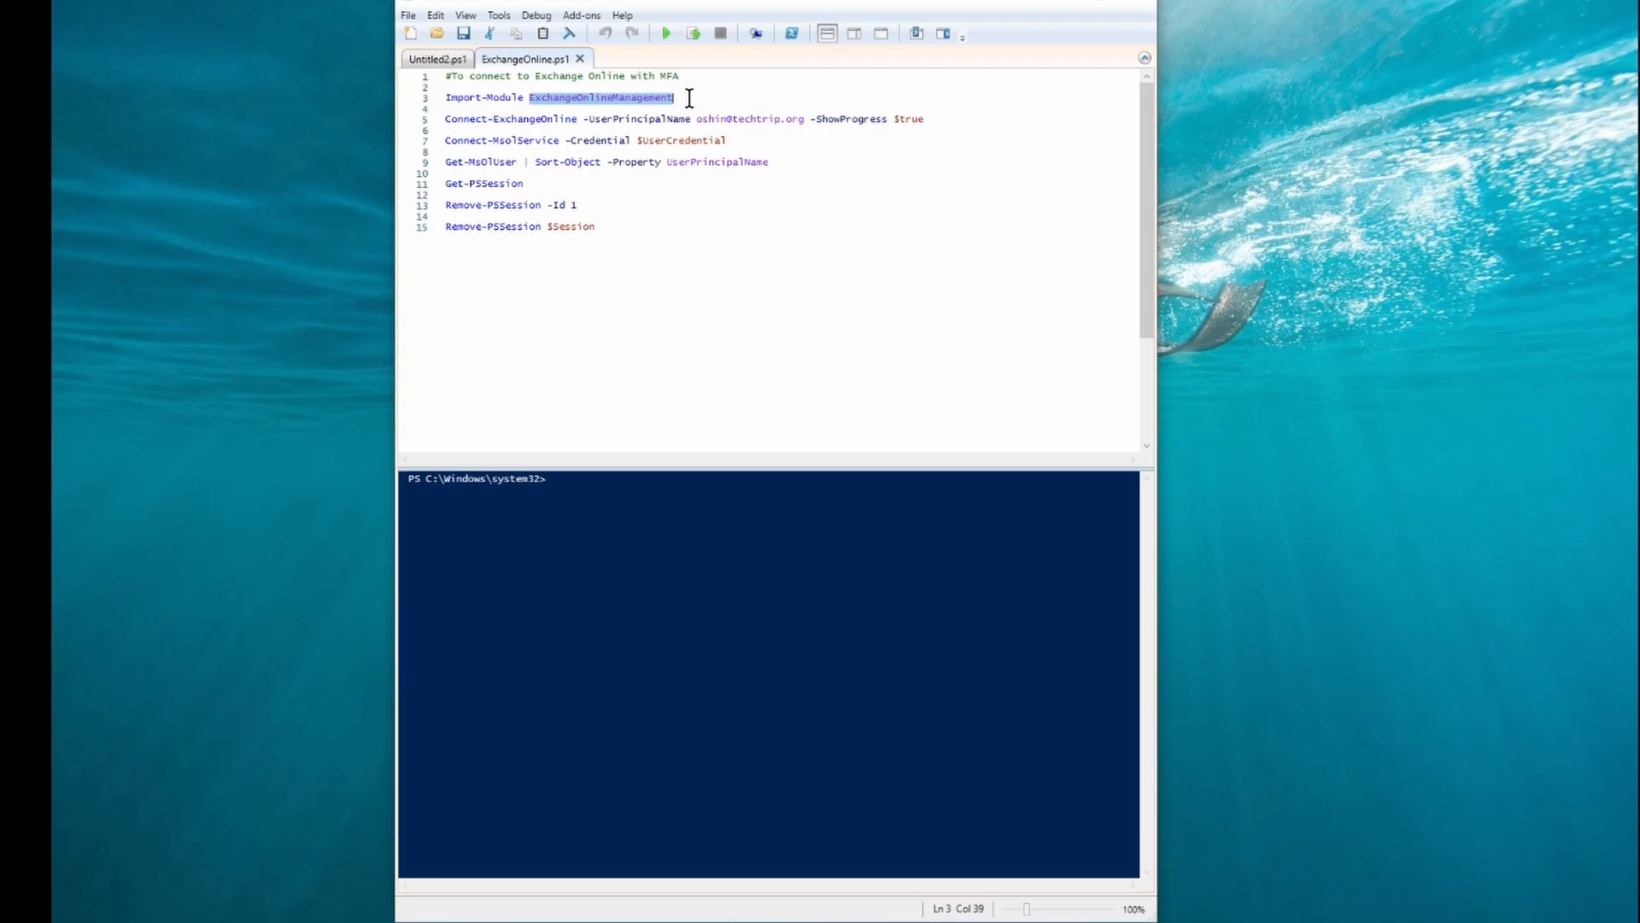
{"action": "left_click", "coordinate": [662, 97]}
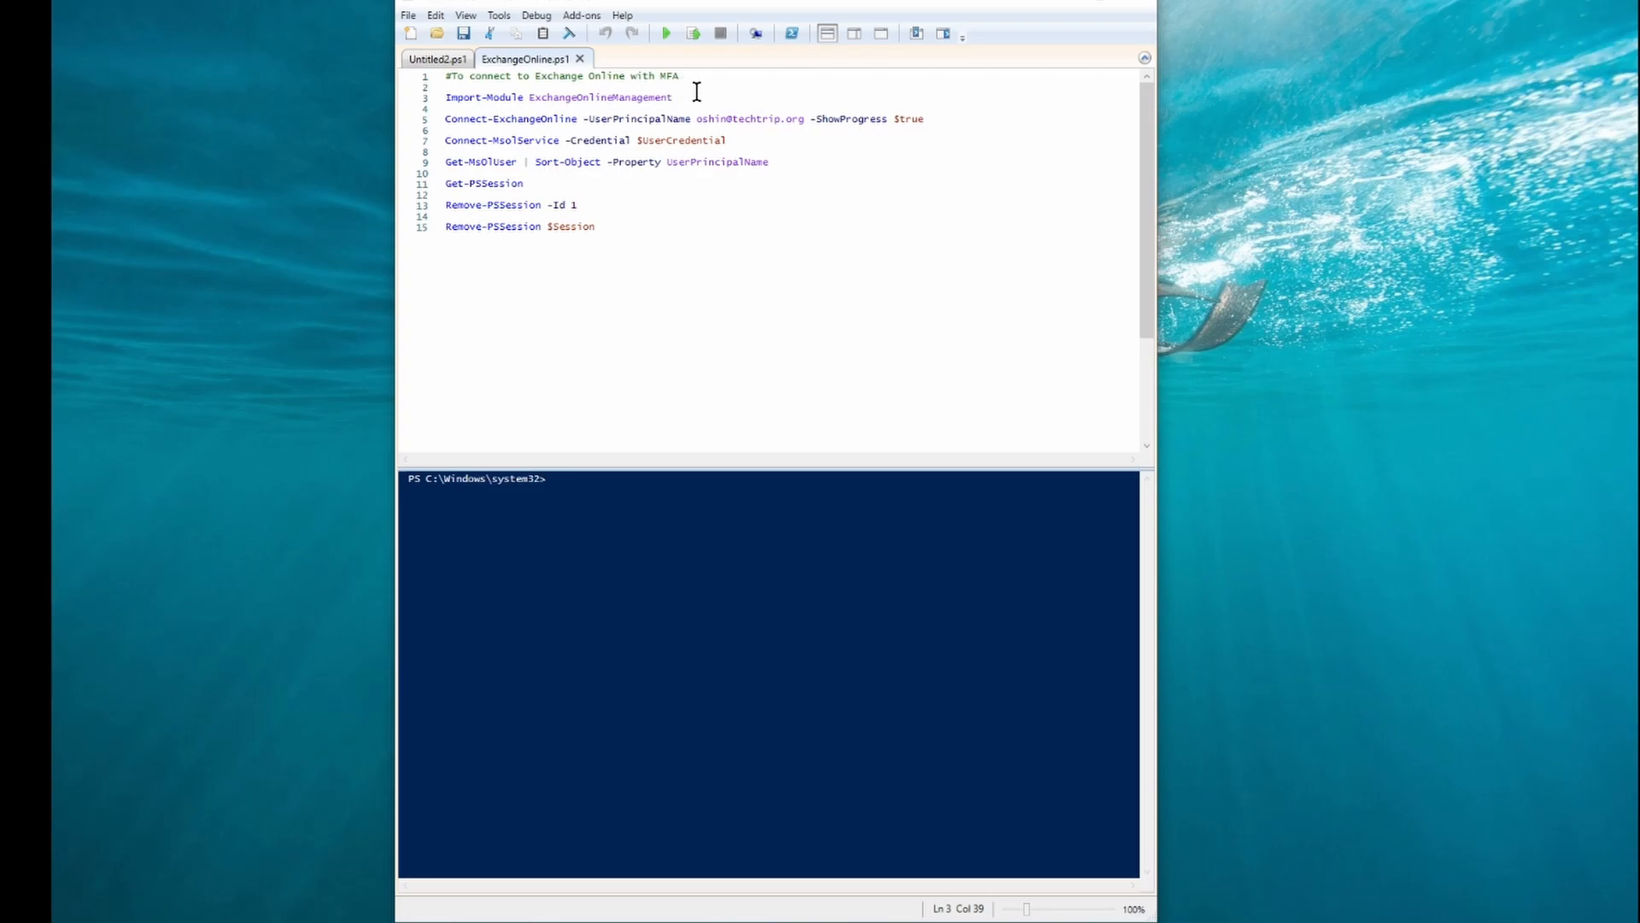
{"action": "mouse_move", "coordinate": [472, 118]}
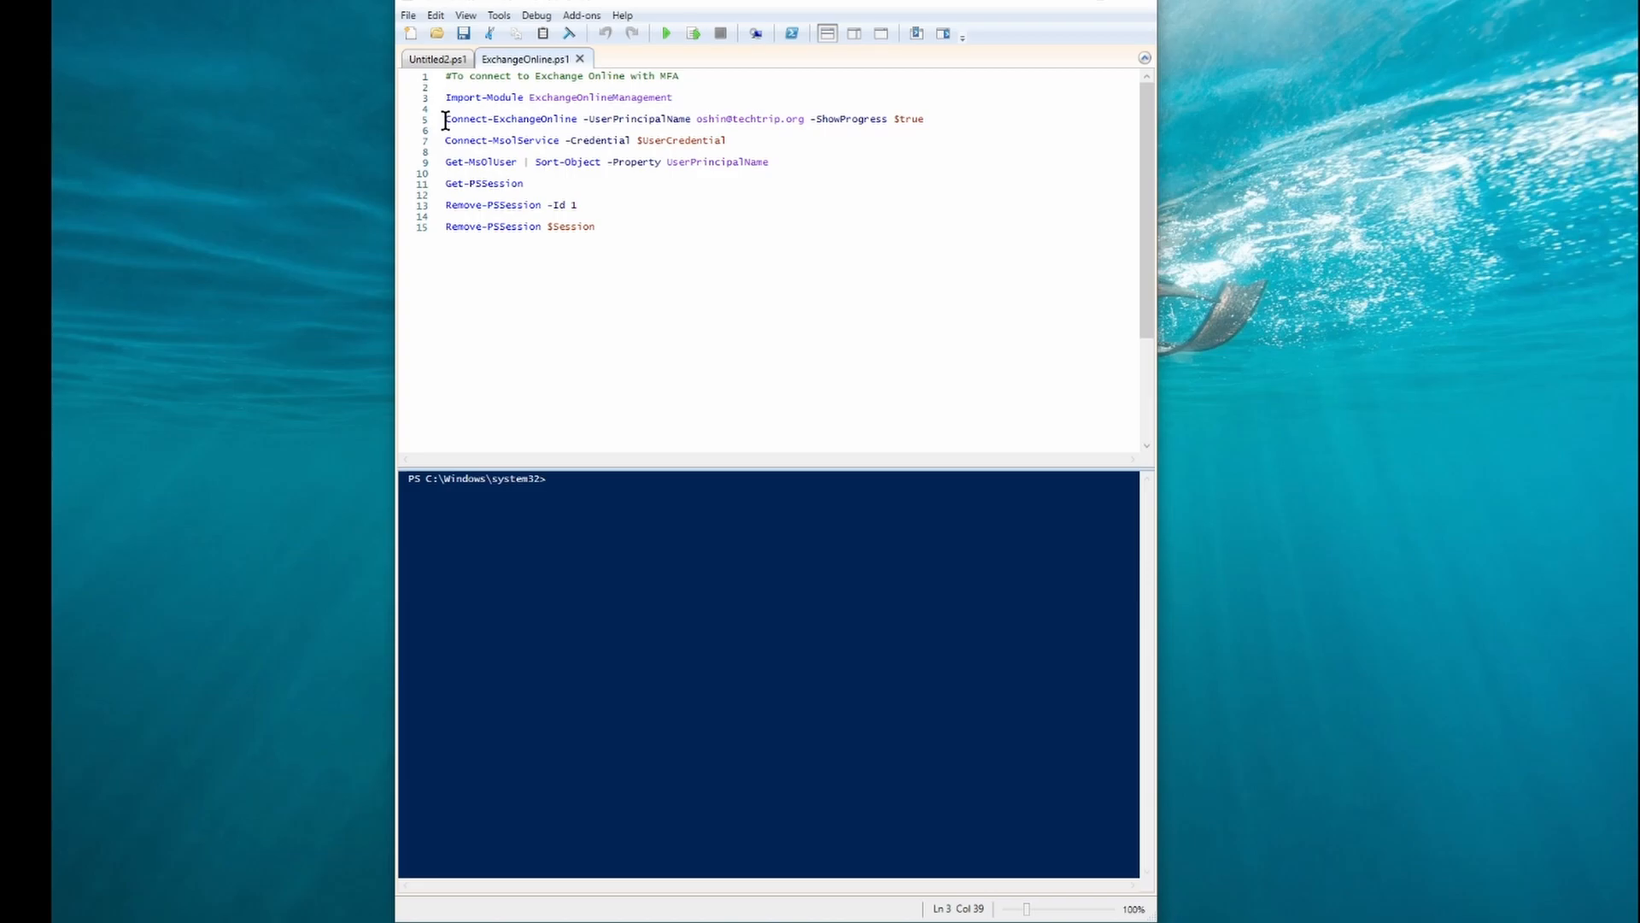
- Run the Connect-ExchangeOnline line with F8 and submit the account password
{"action": "left_click", "coordinate": [673, 95]}
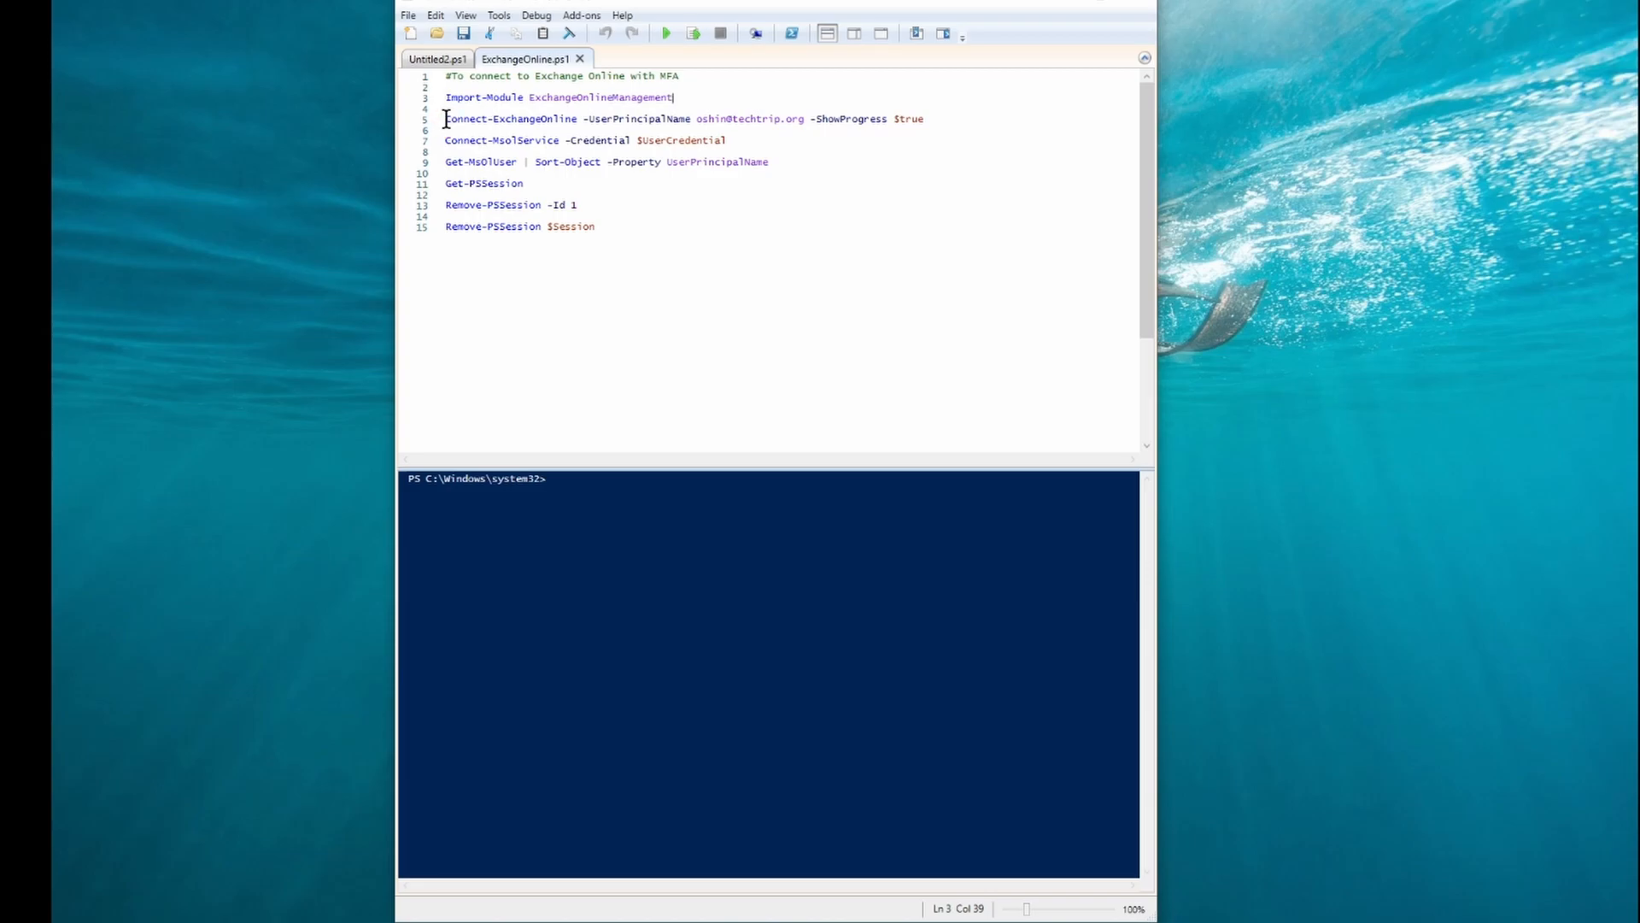
{"action": "left_click", "coordinate": [665, 34]}
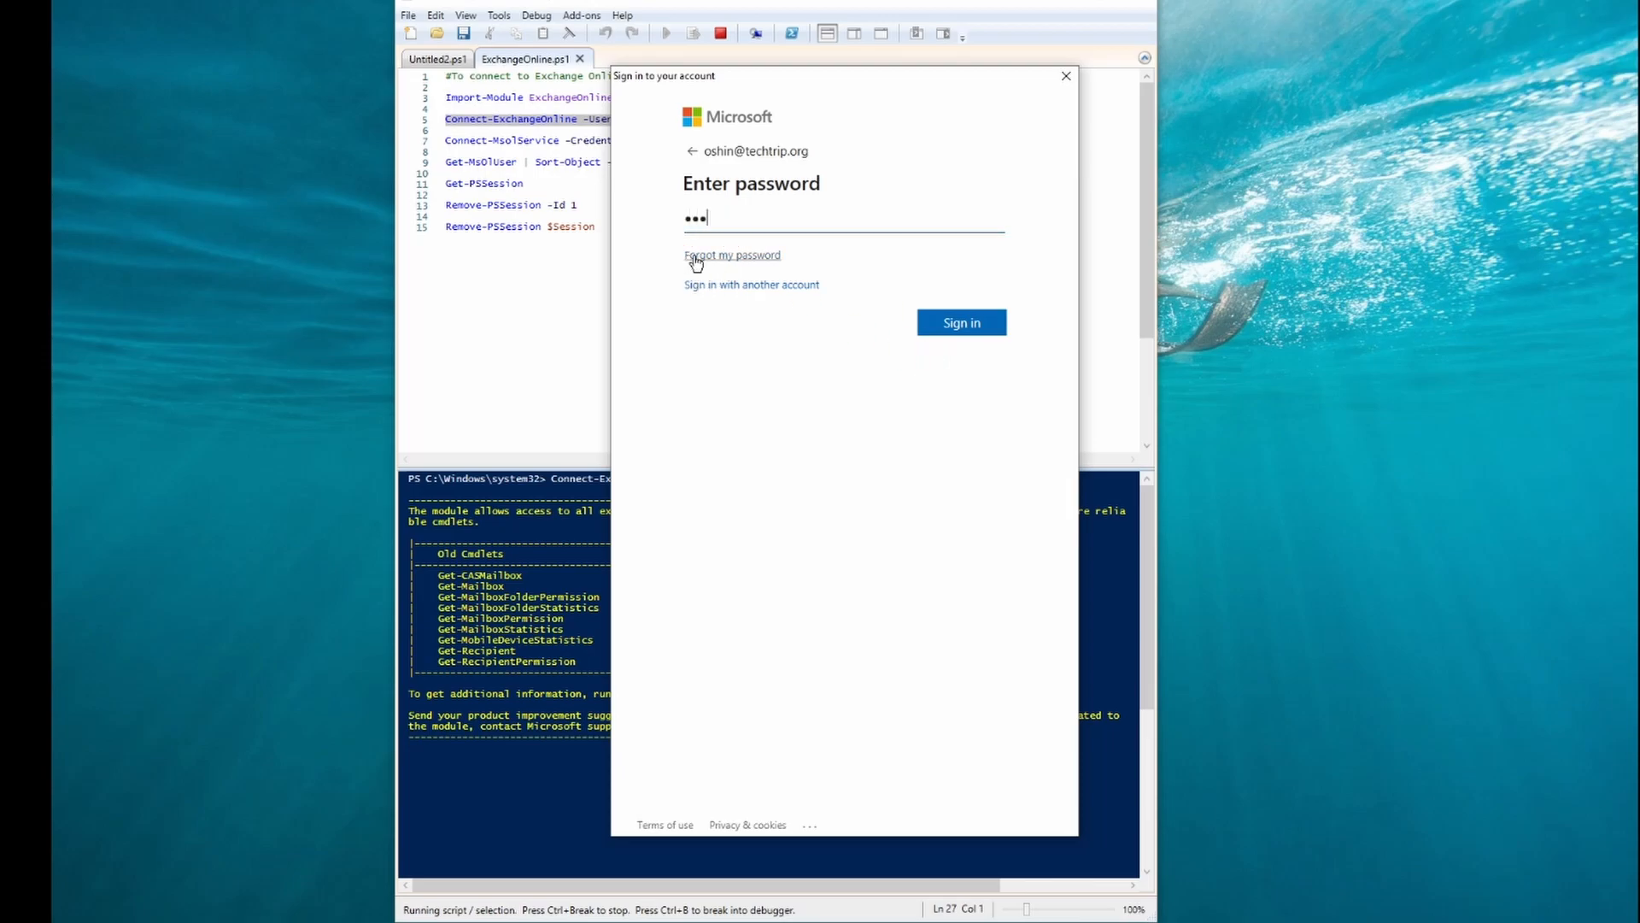
{"action": "type", "text": "•"}
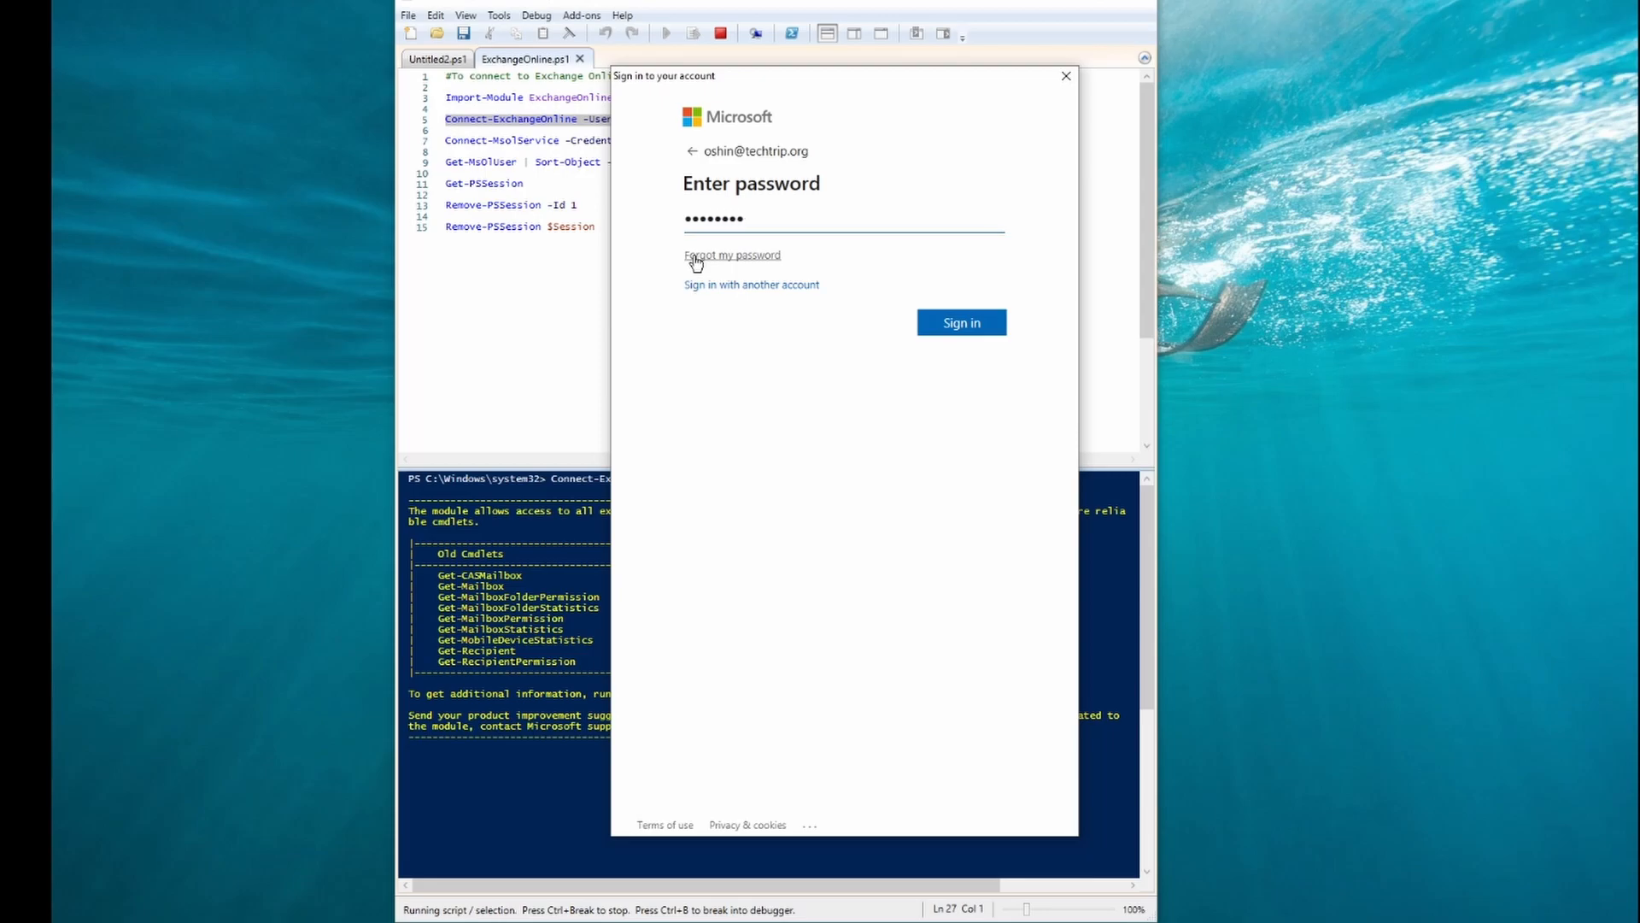
{"action": "left_click", "coordinate": [960, 323]}
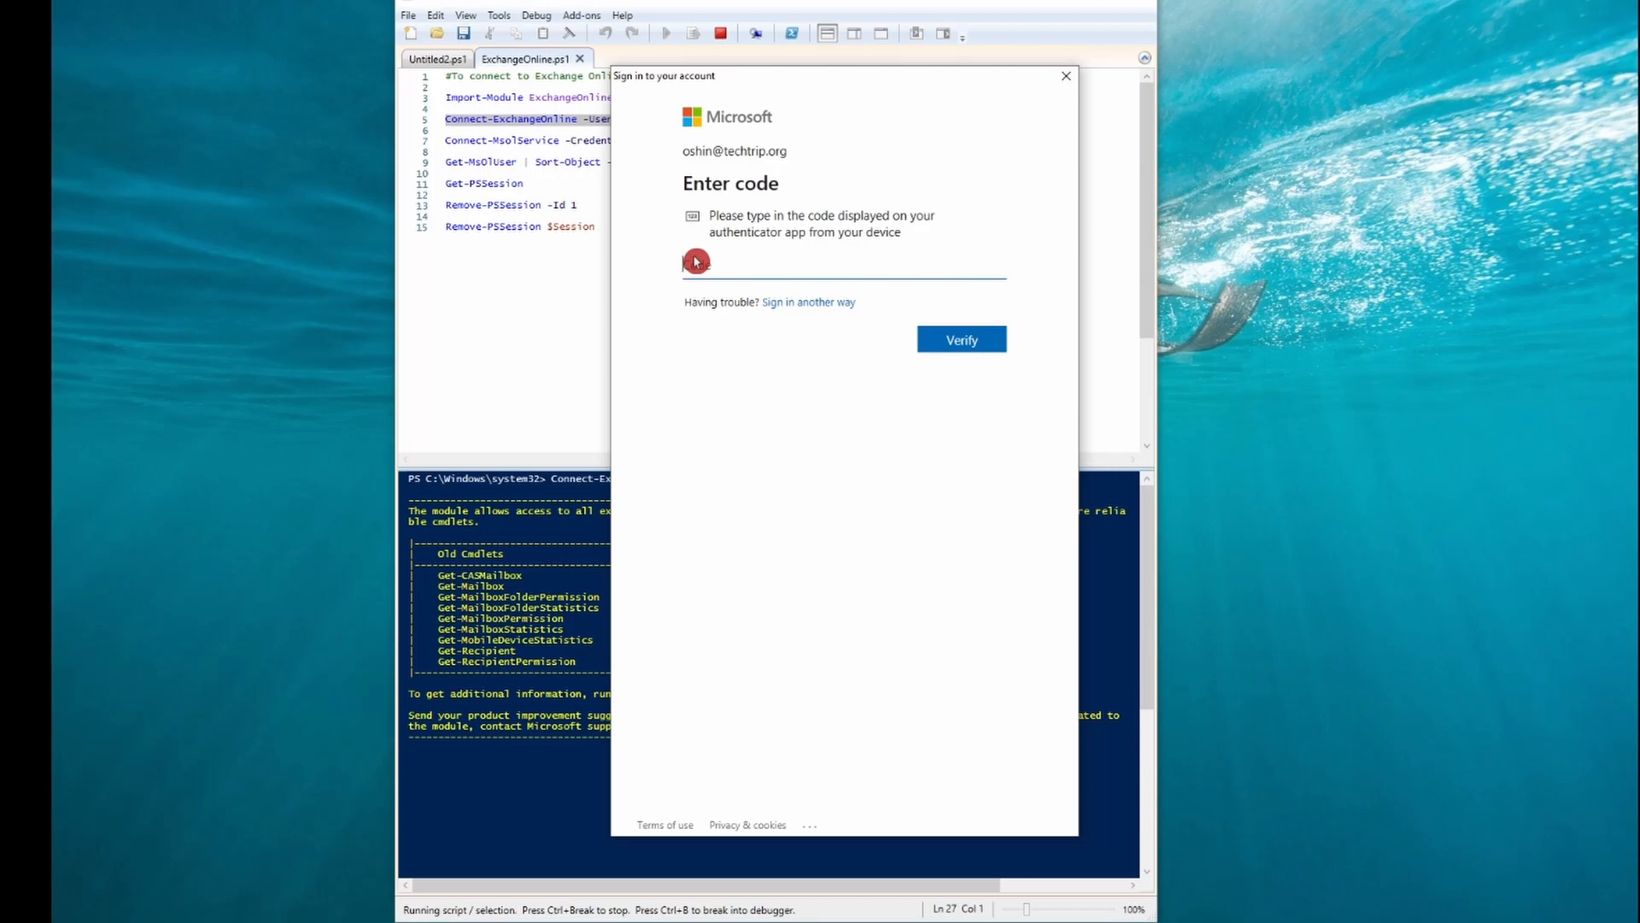
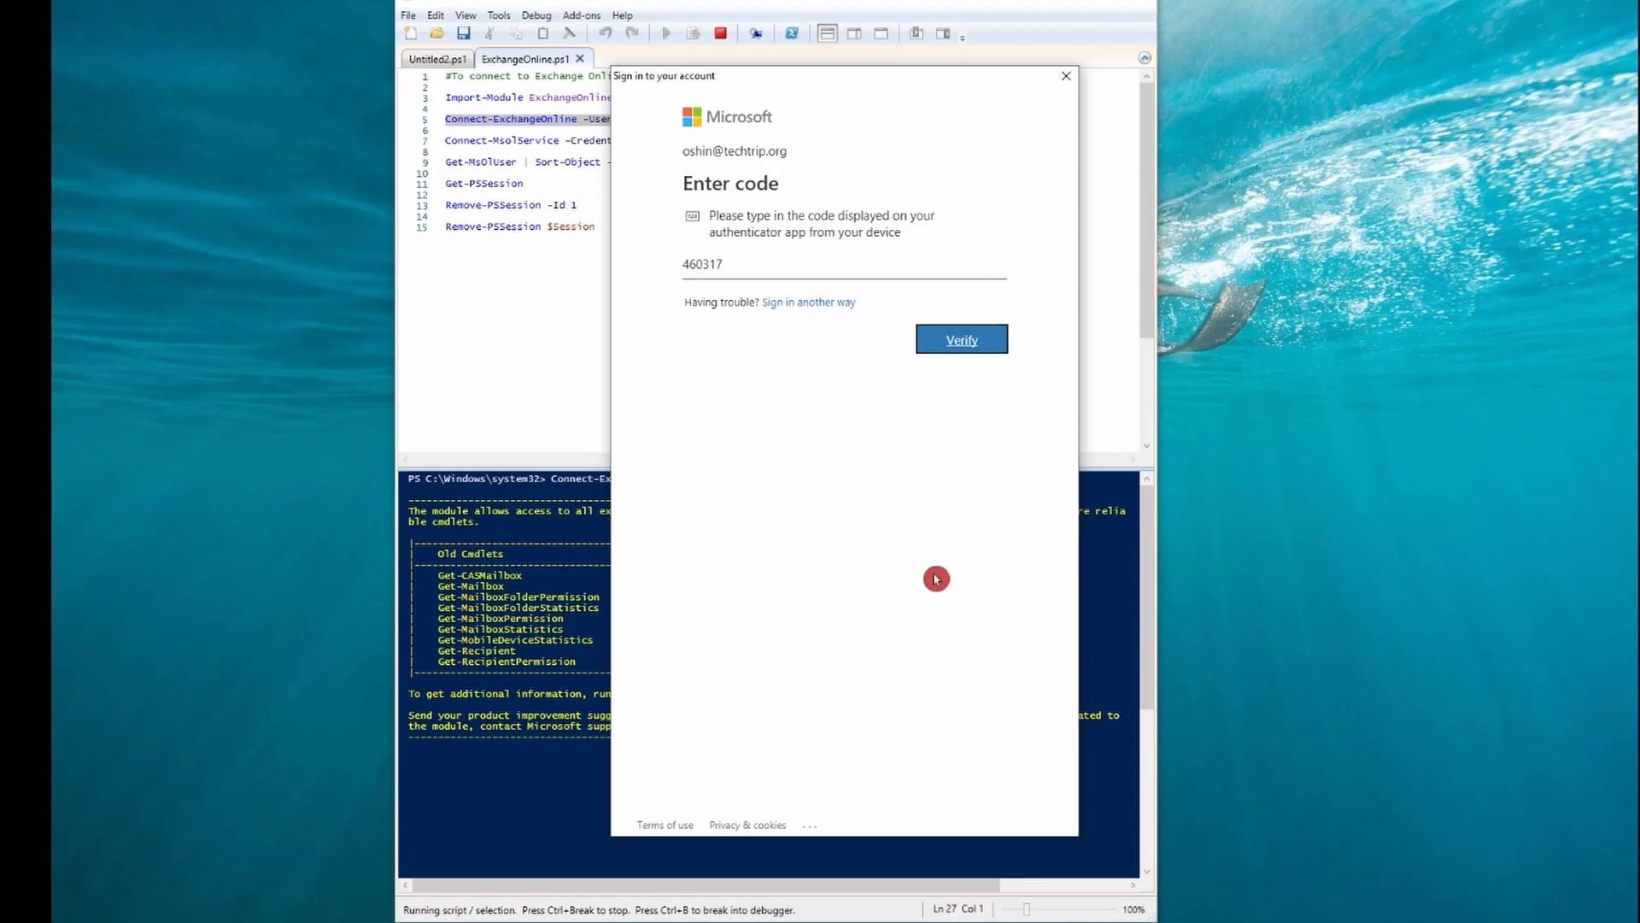
{"action": "left_click", "coordinate": [959, 338]}
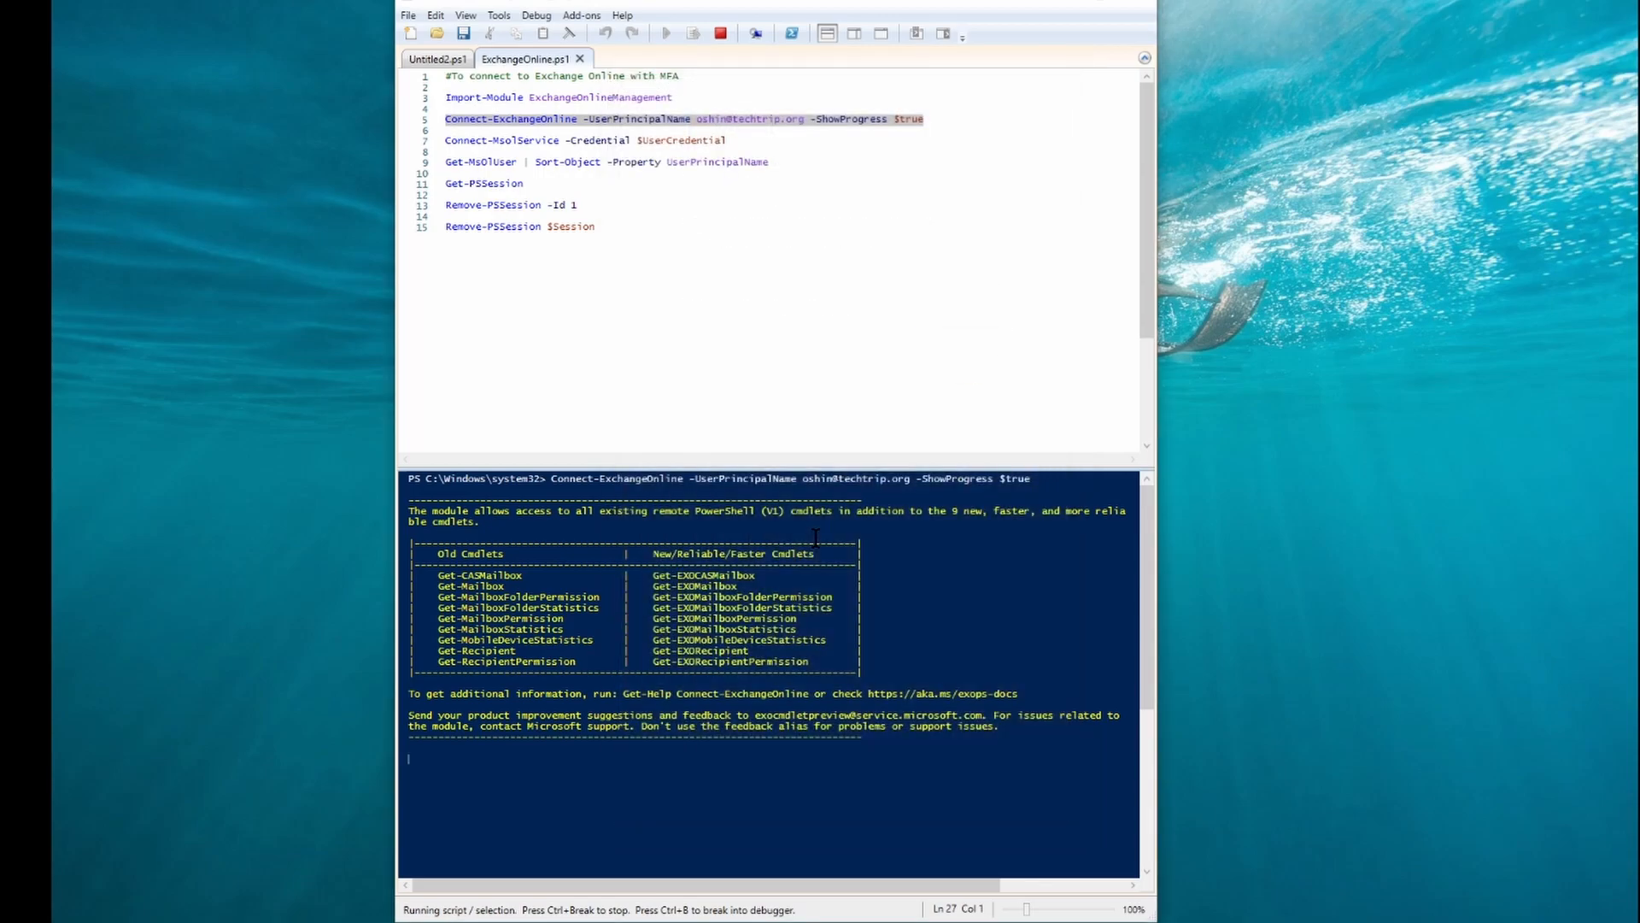
{"action": "mouse_move", "coordinate": [665, 205]}
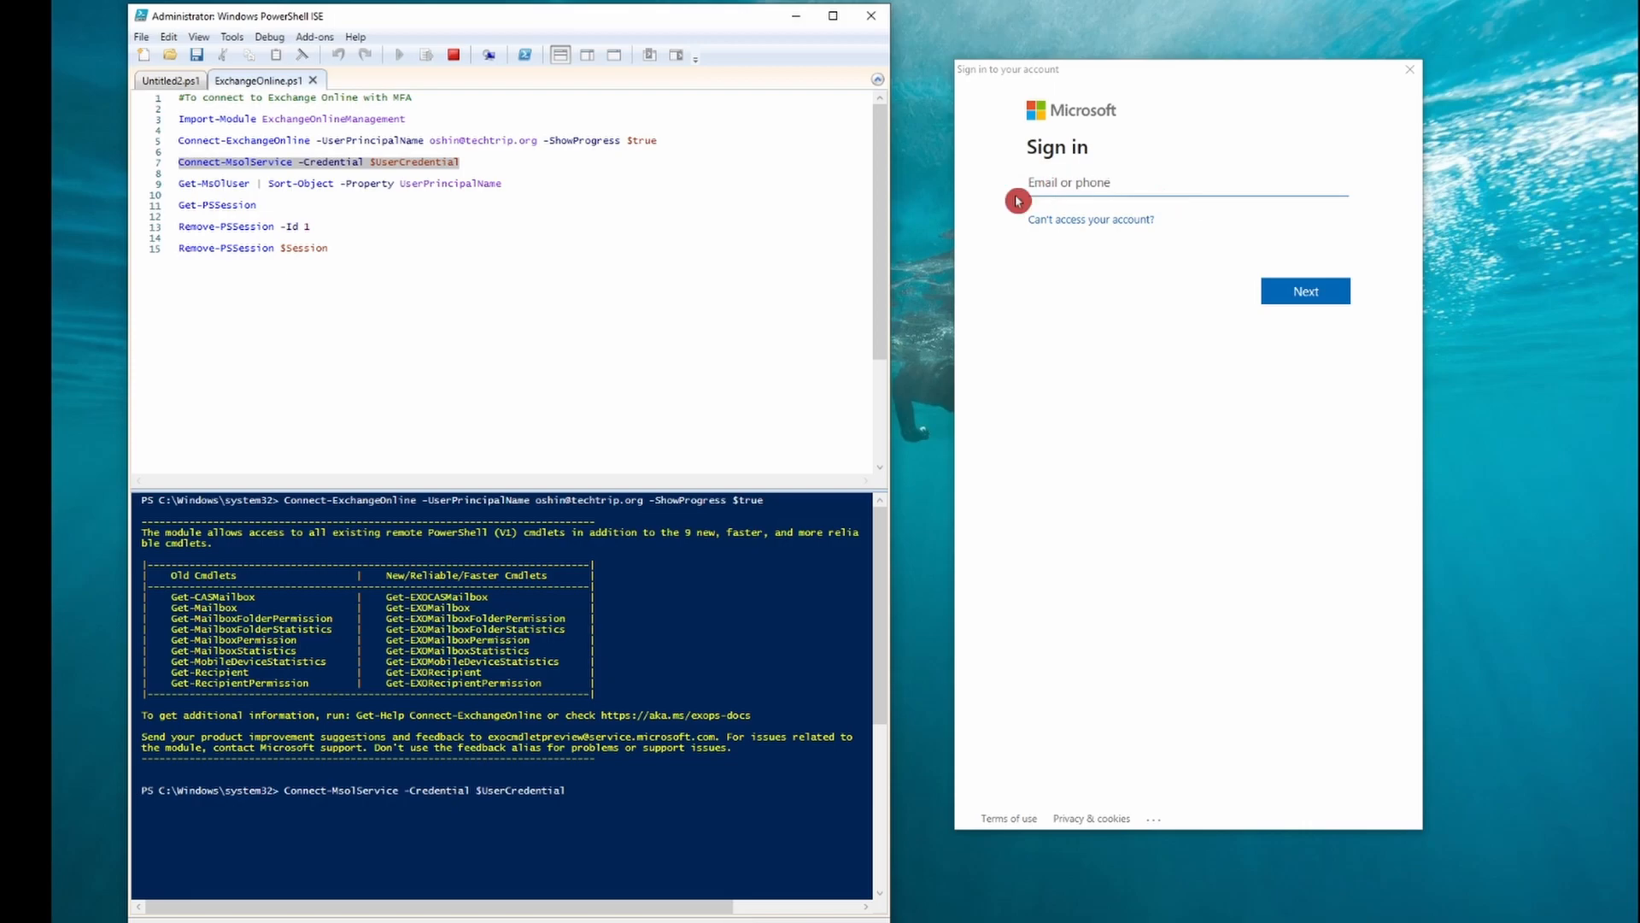
{"action": "mouse_move", "coordinate": [606, 252]}
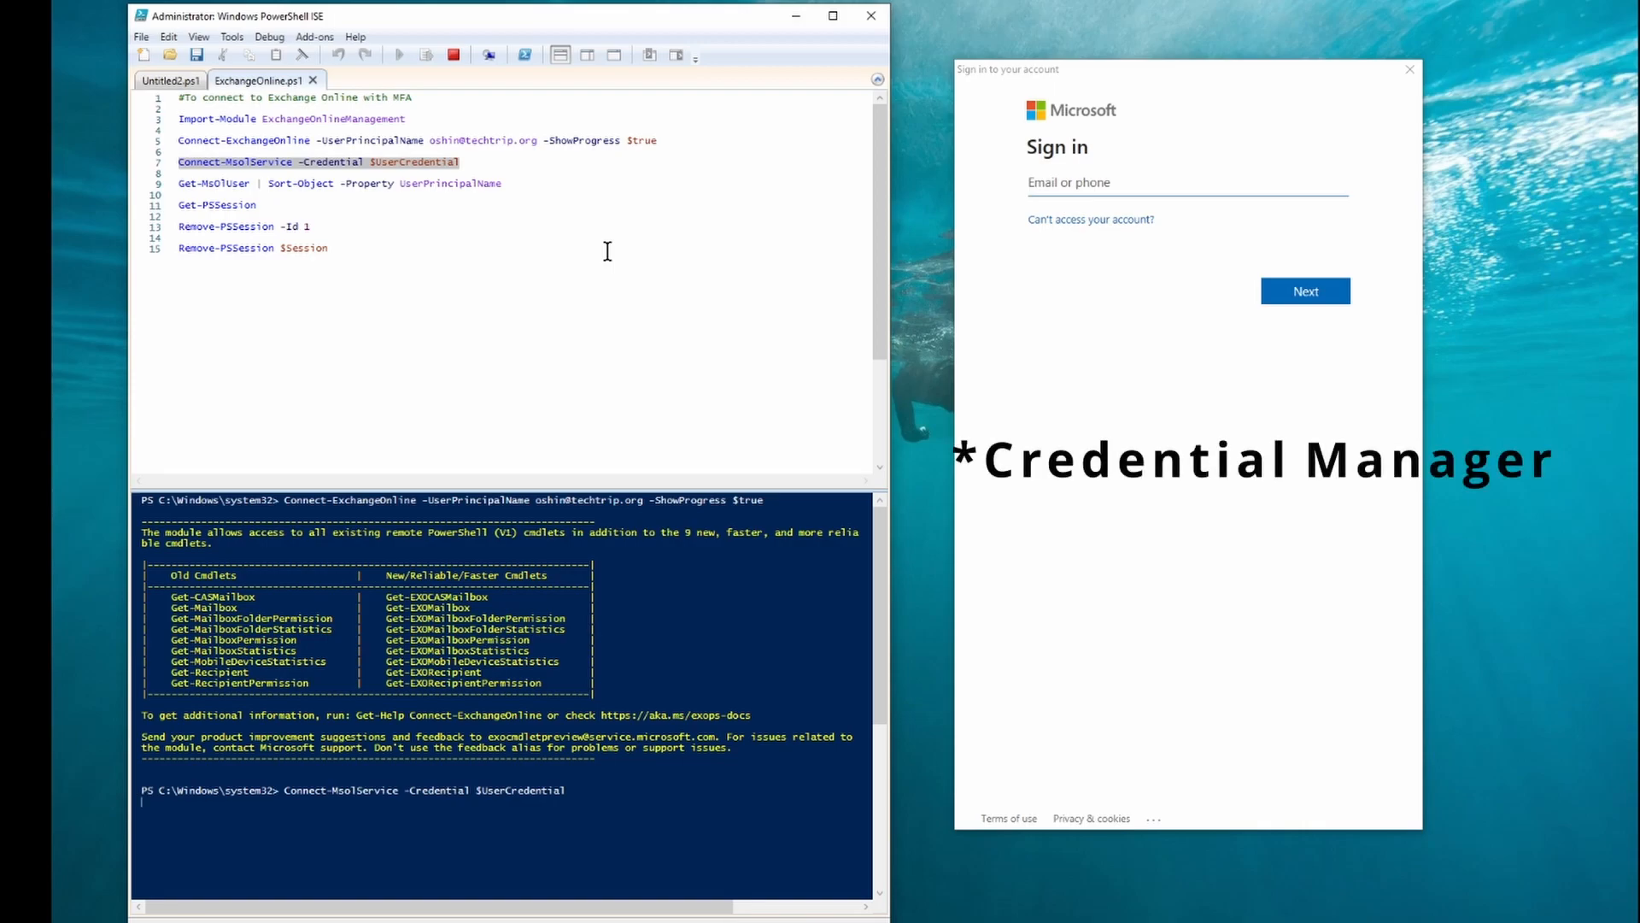
{"action": "mouse_move", "coordinate": [472, 297]}
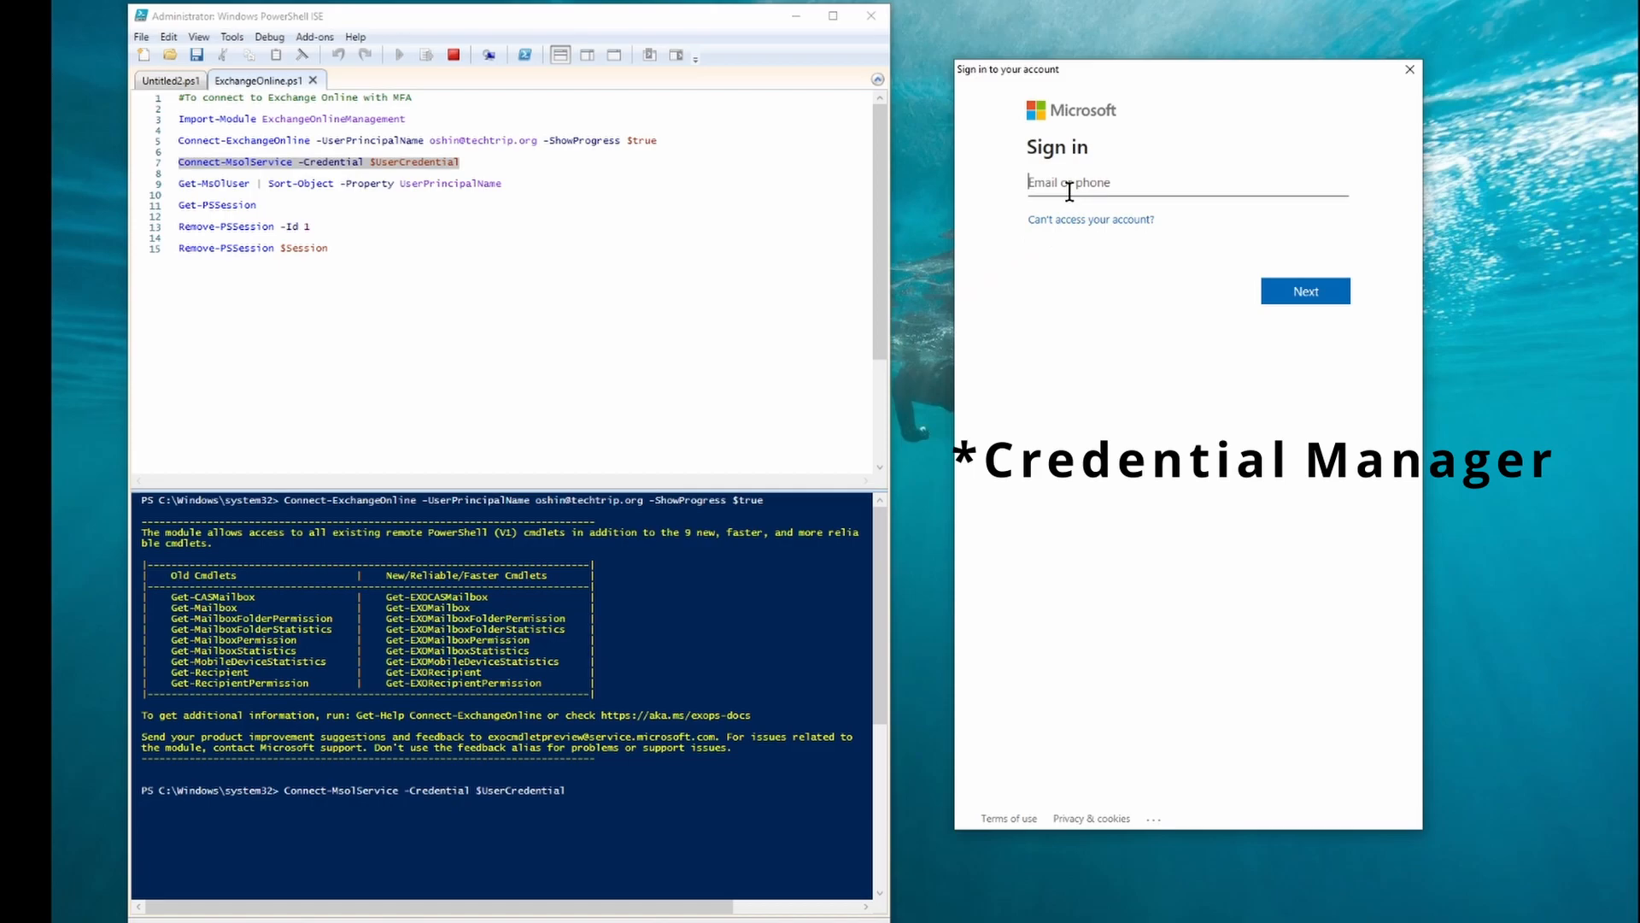
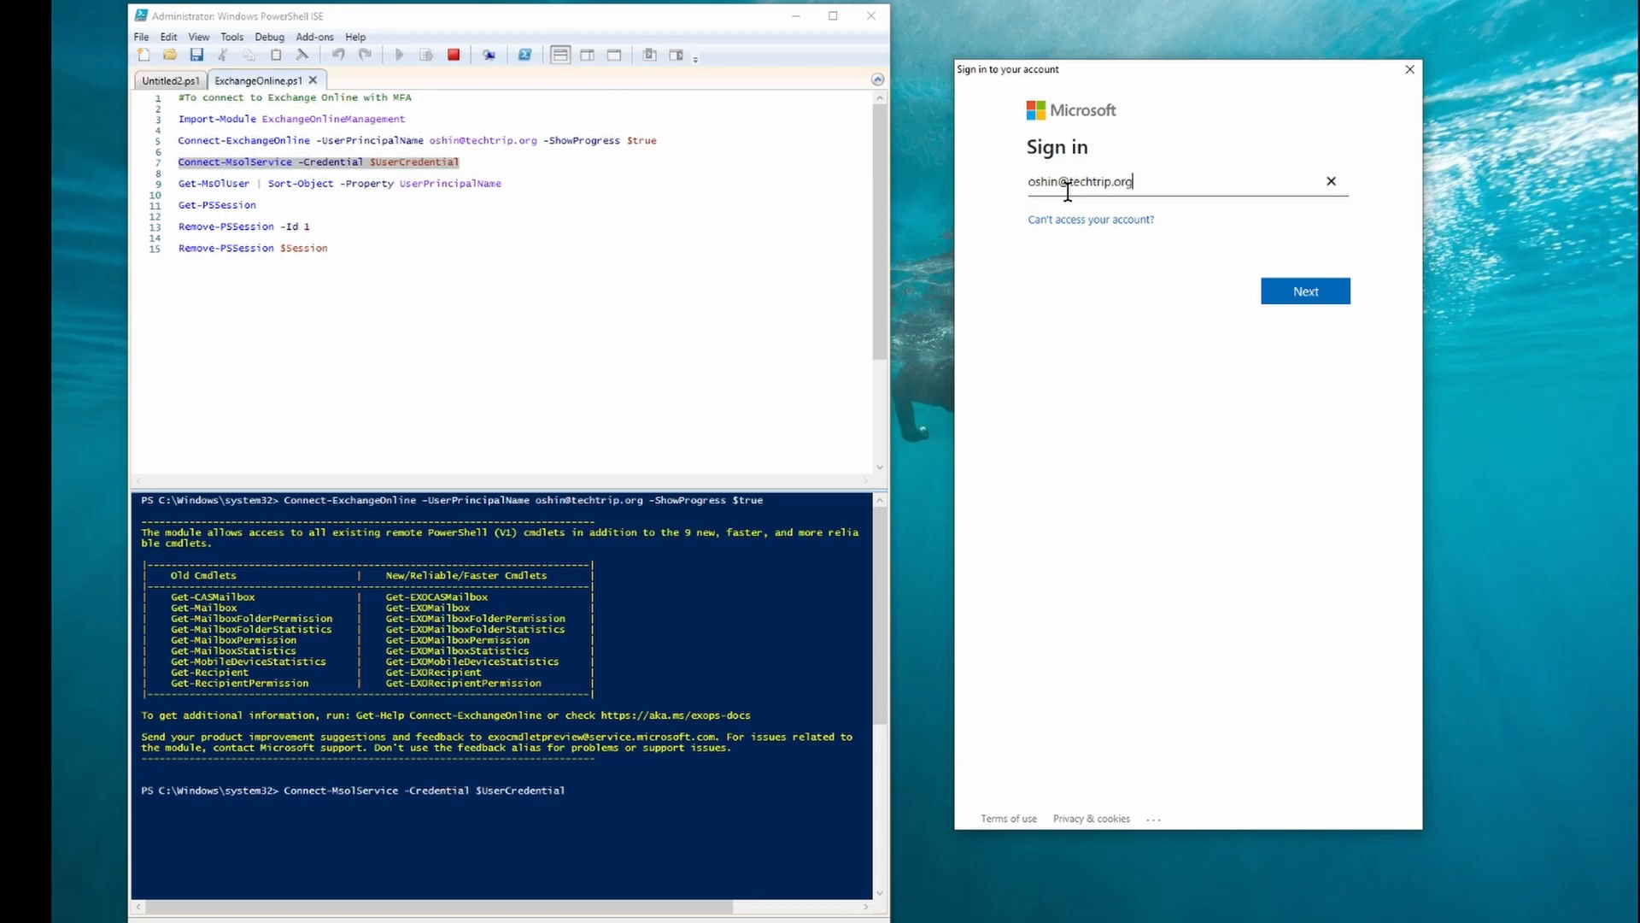
{"action": "left_click", "coordinate": [1303, 291]}
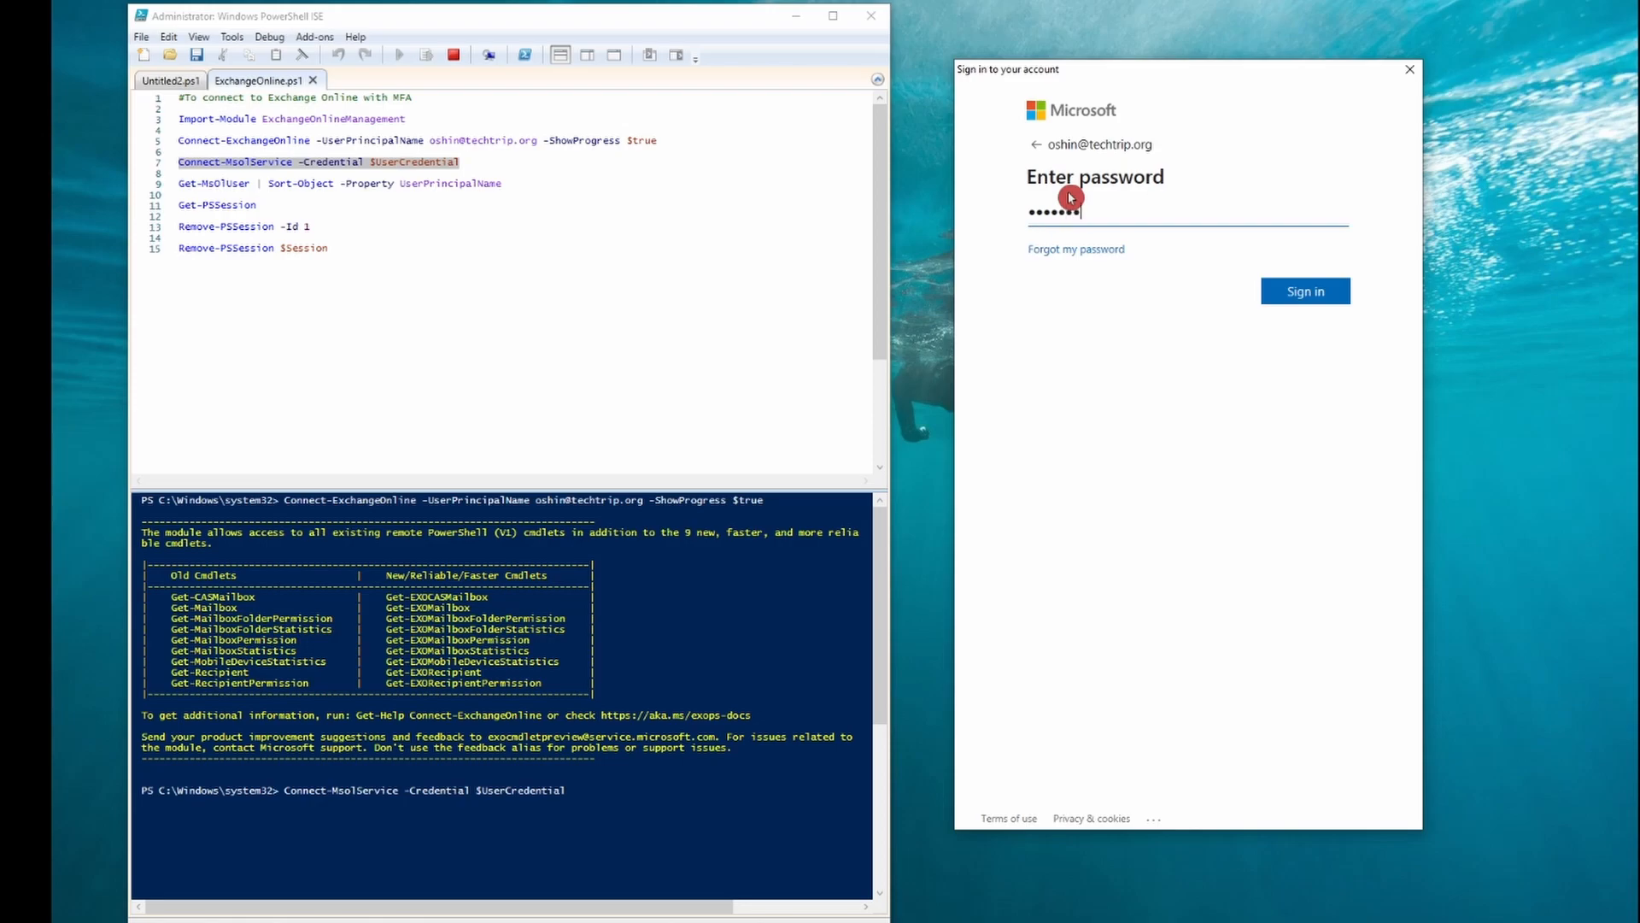
{"action": "left_click", "coordinate": [1304, 291]}
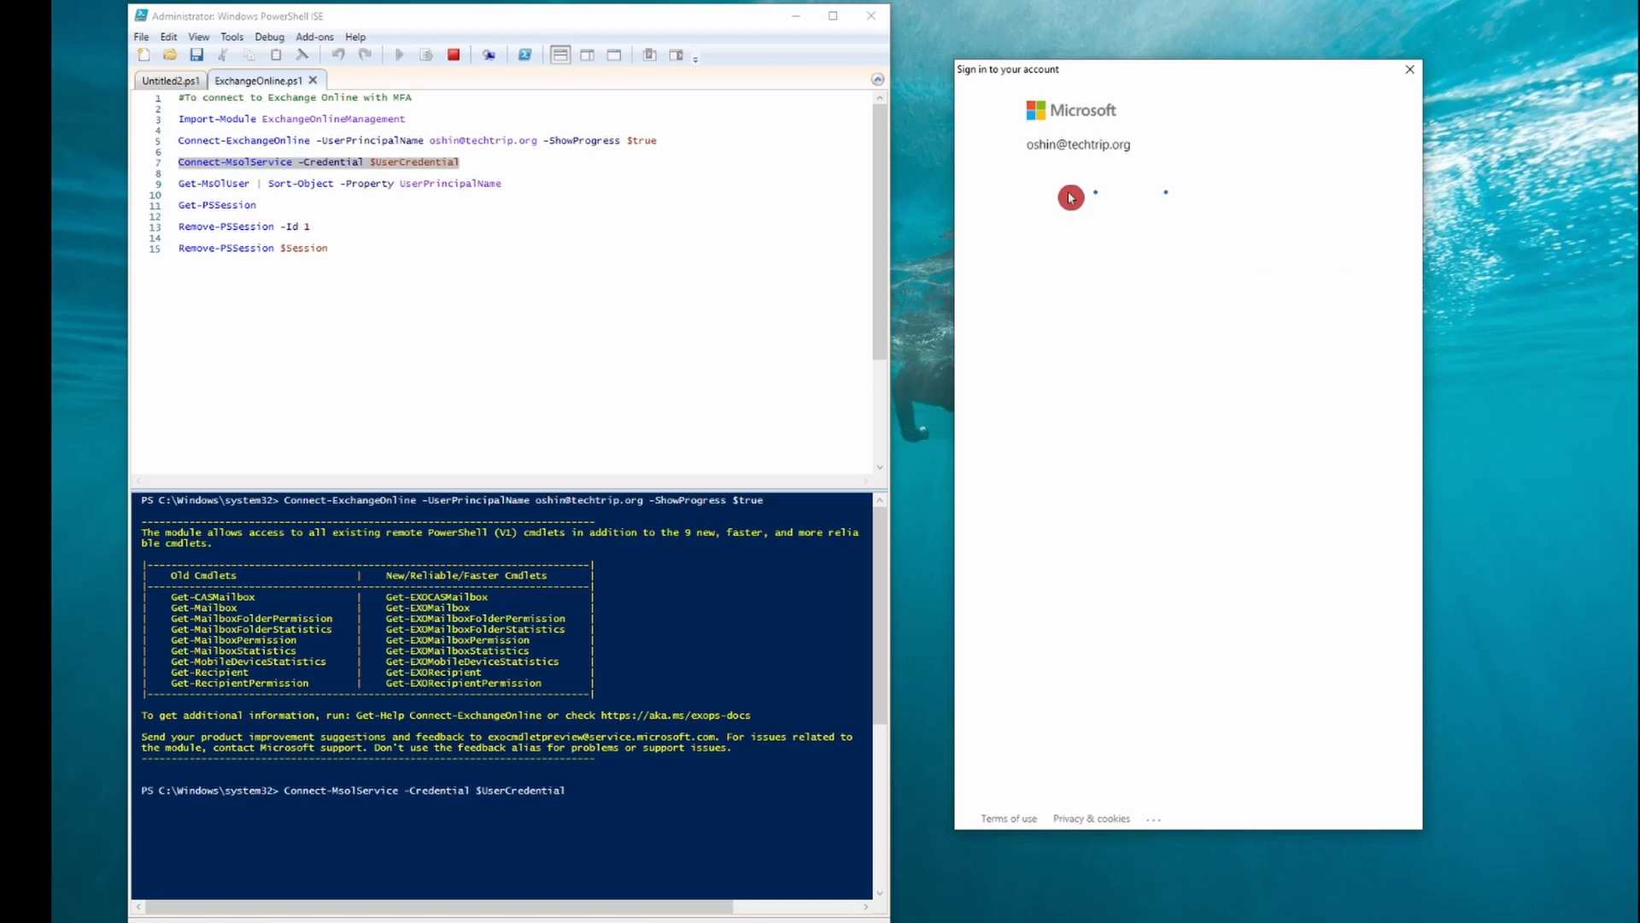
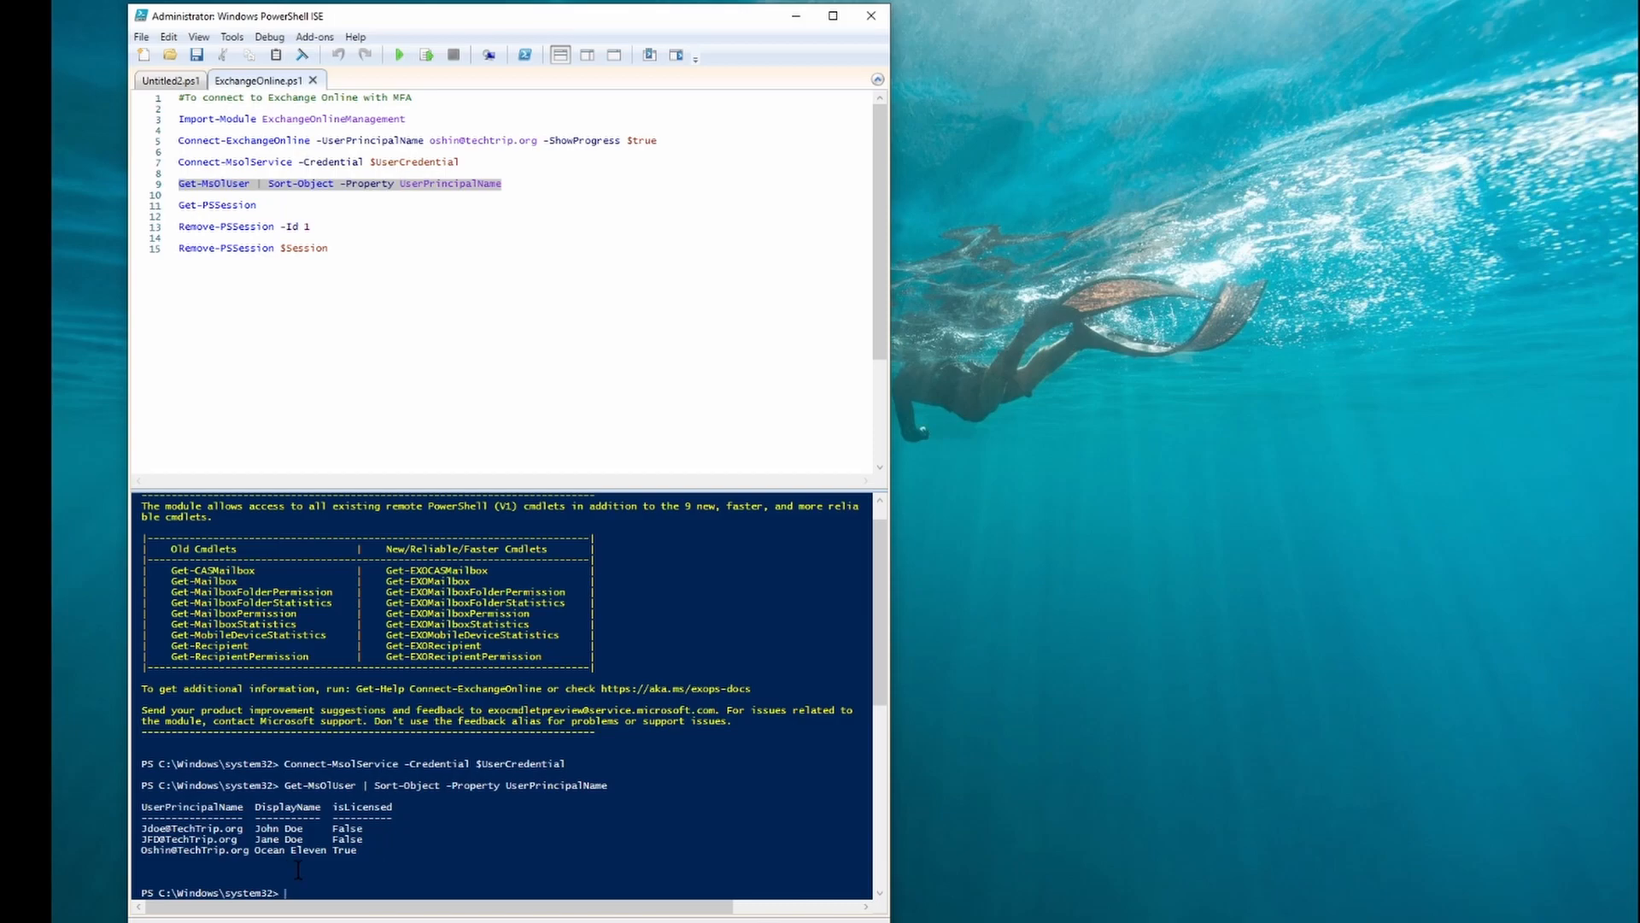
{"action": "mouse_move", "coordinate": [532, 302]}
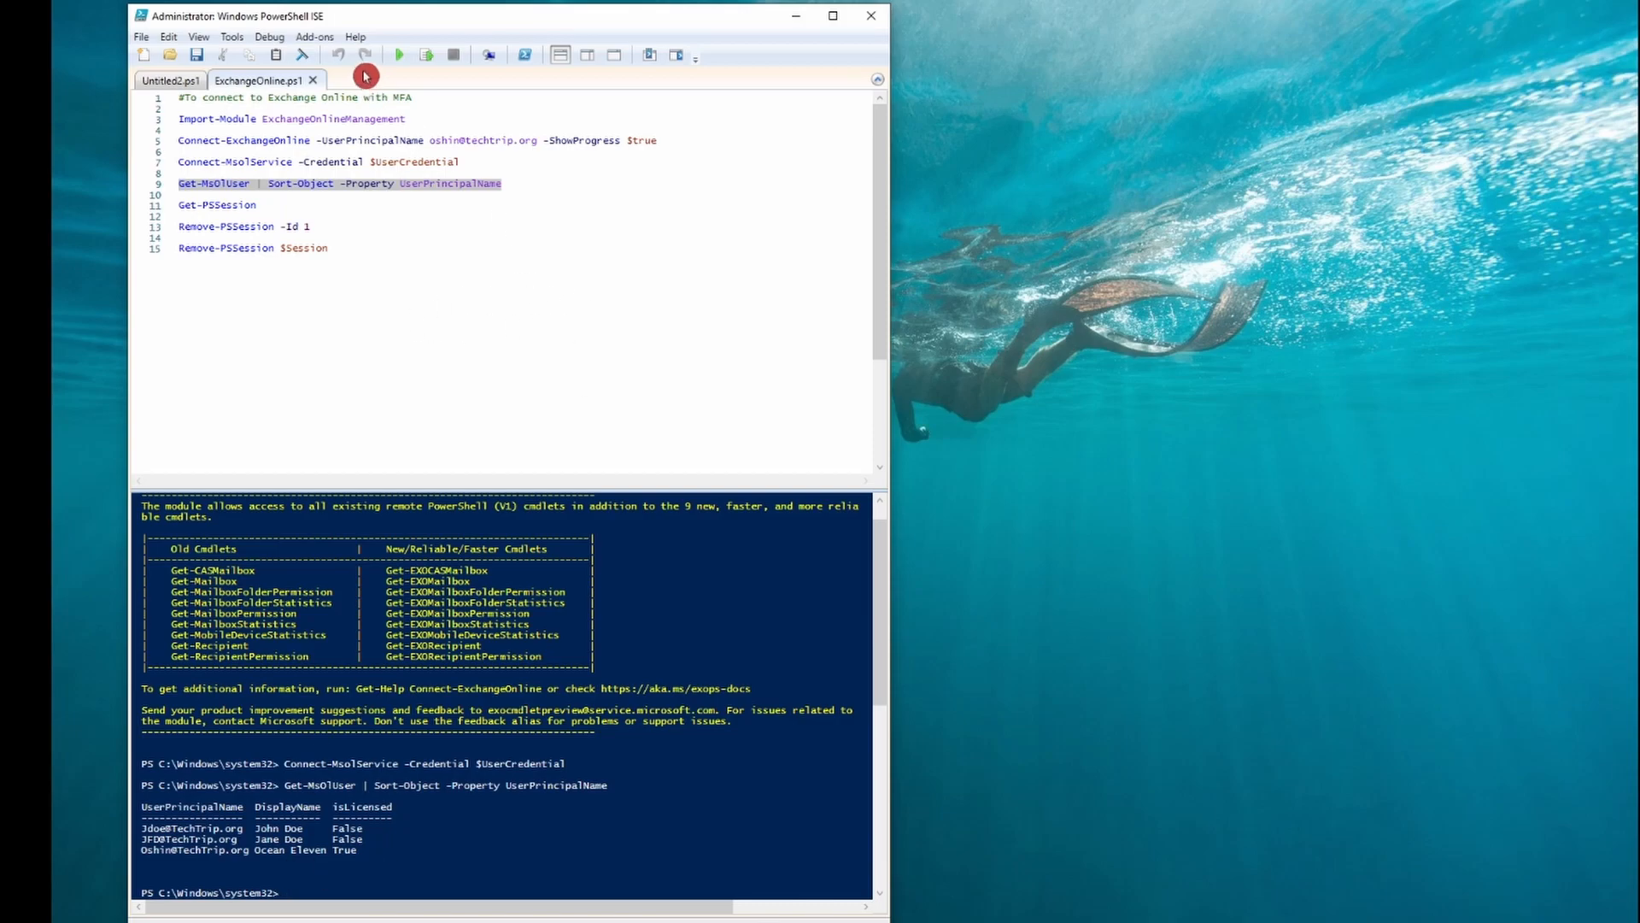
{"action": "mouse_move", "coordinate": [325, 24]}
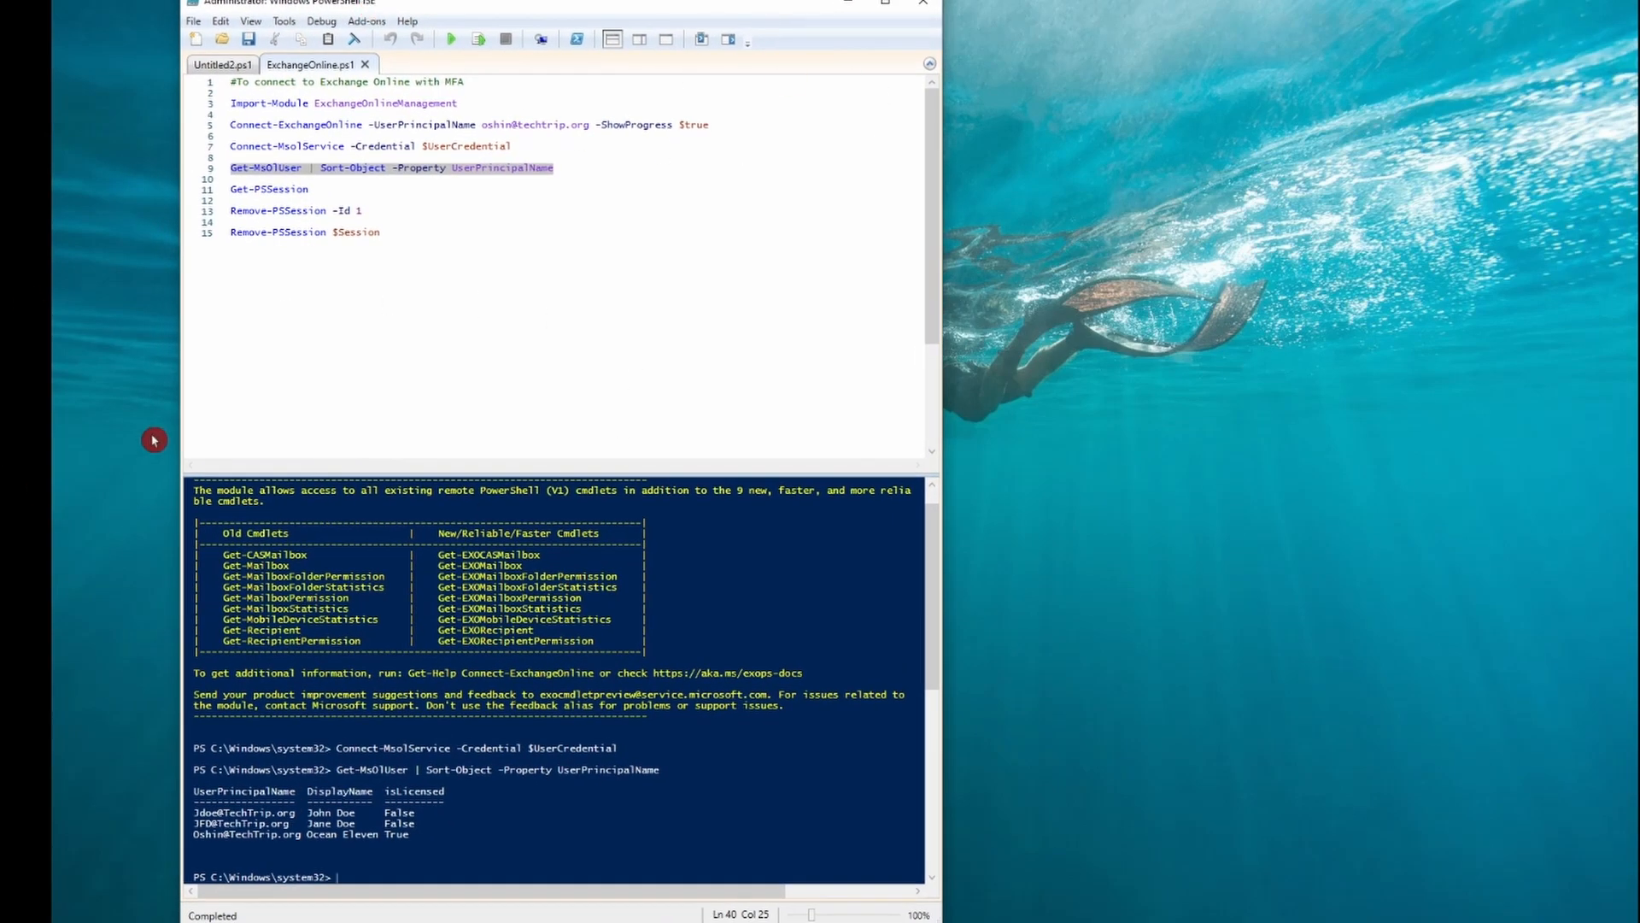
{"action": "mouse_move", "coordinate": [374, 346]}
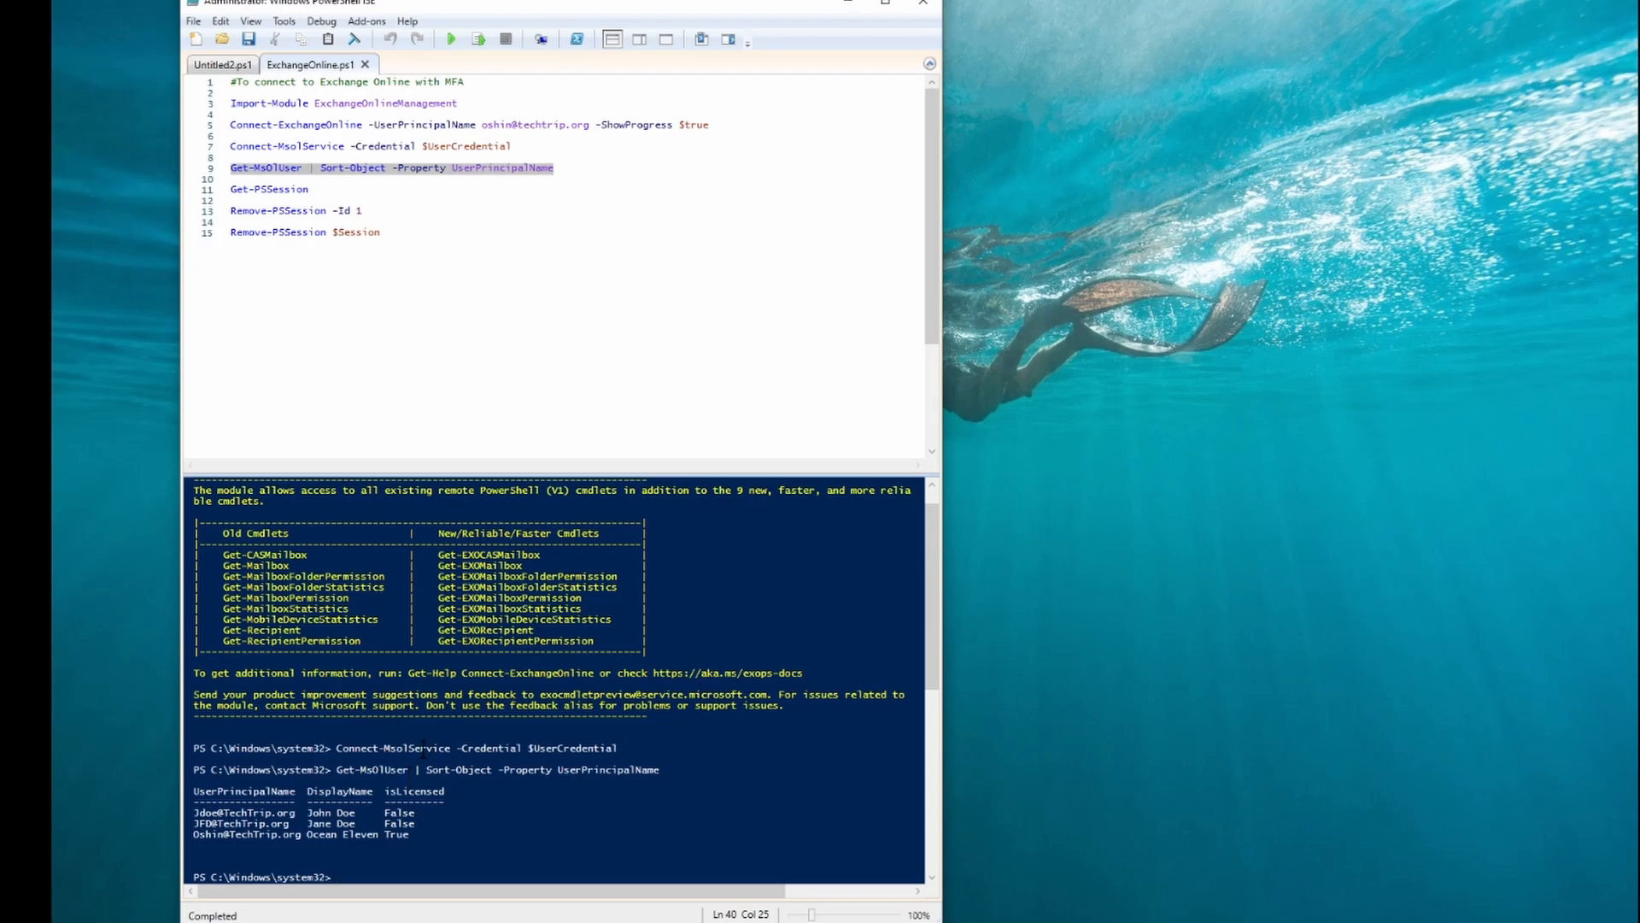
- Start a Get command in the console to list the remote sessions
{"action": "type", "text": "get"}
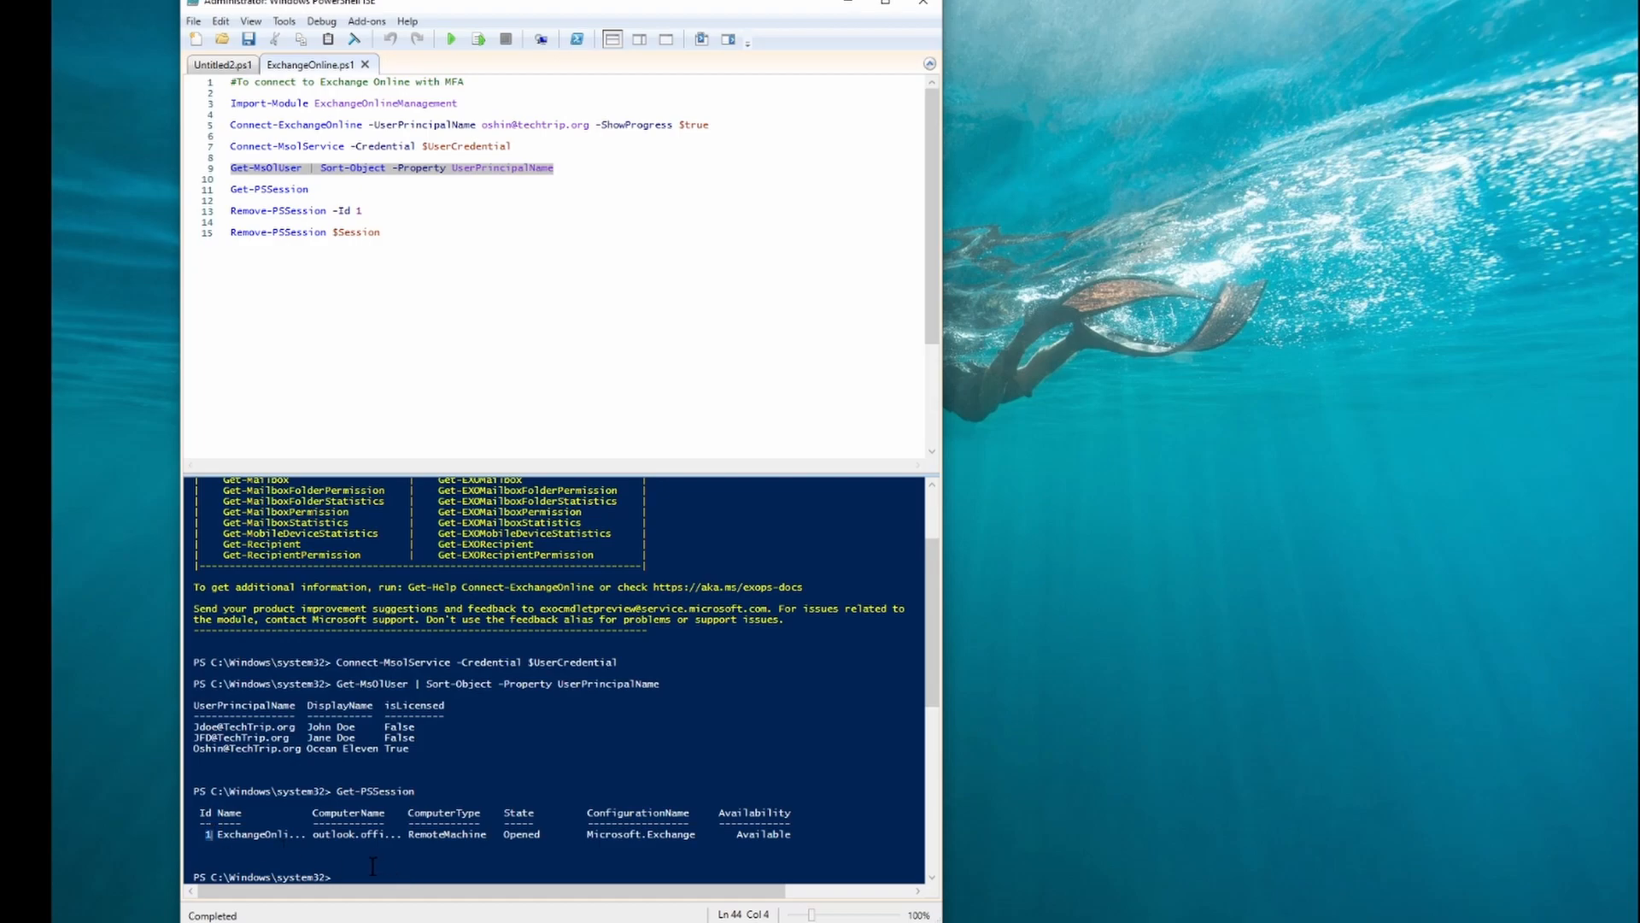
- Run Remove-PSSession -id 1 to remove the Exchange Online remote session
{"action": "type", "text": "re"}
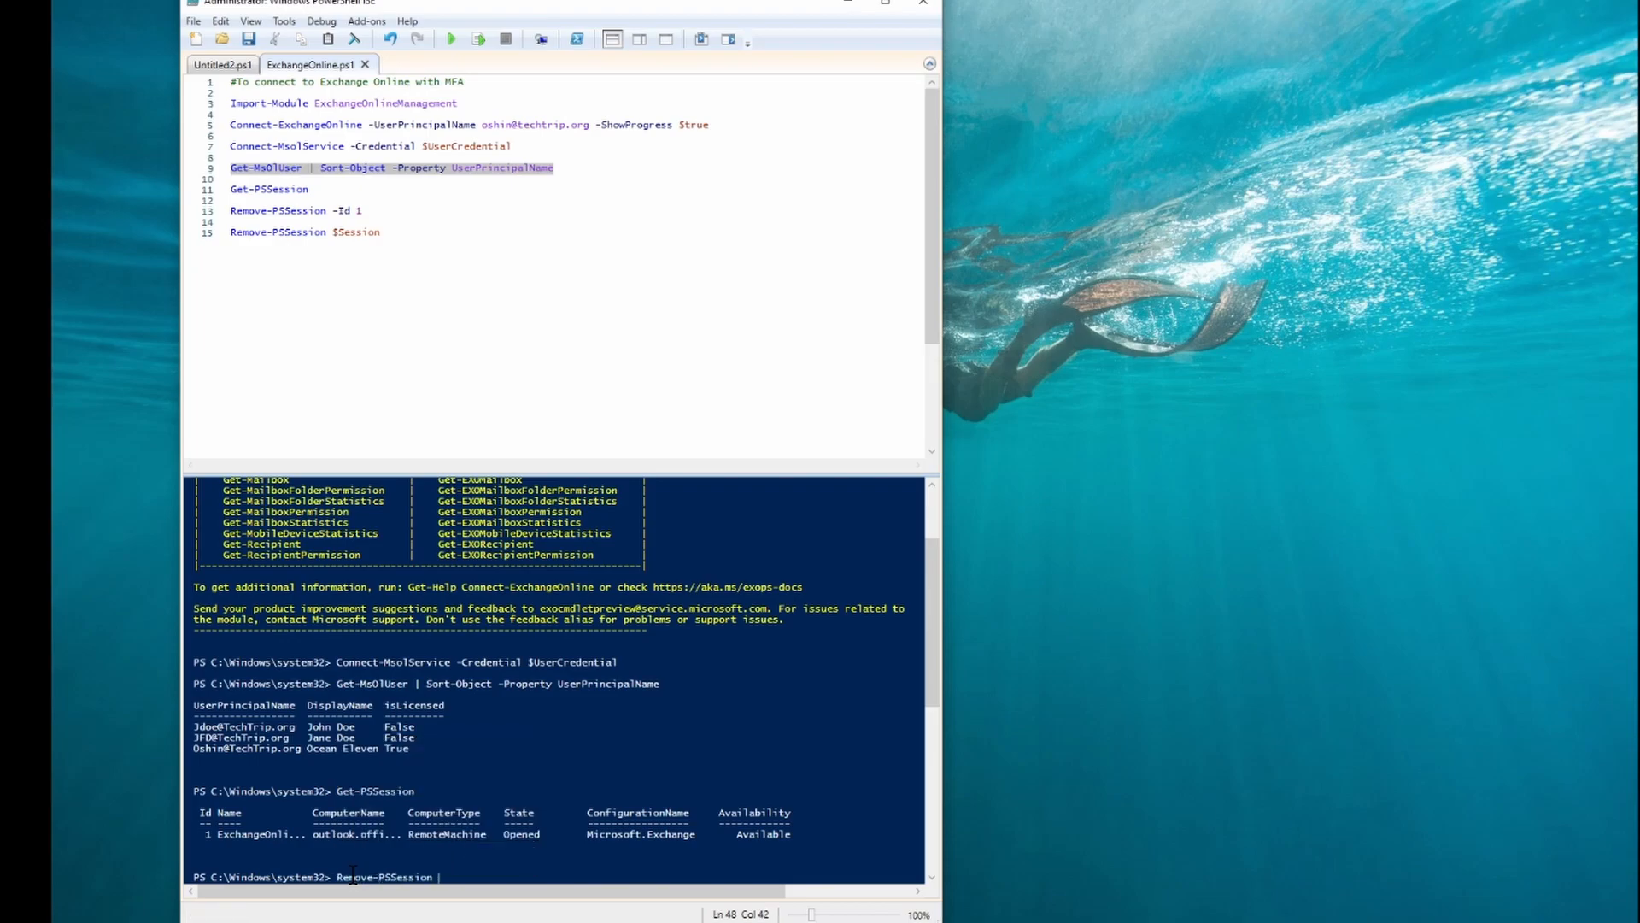
{"action": "type", "text": "-id"}
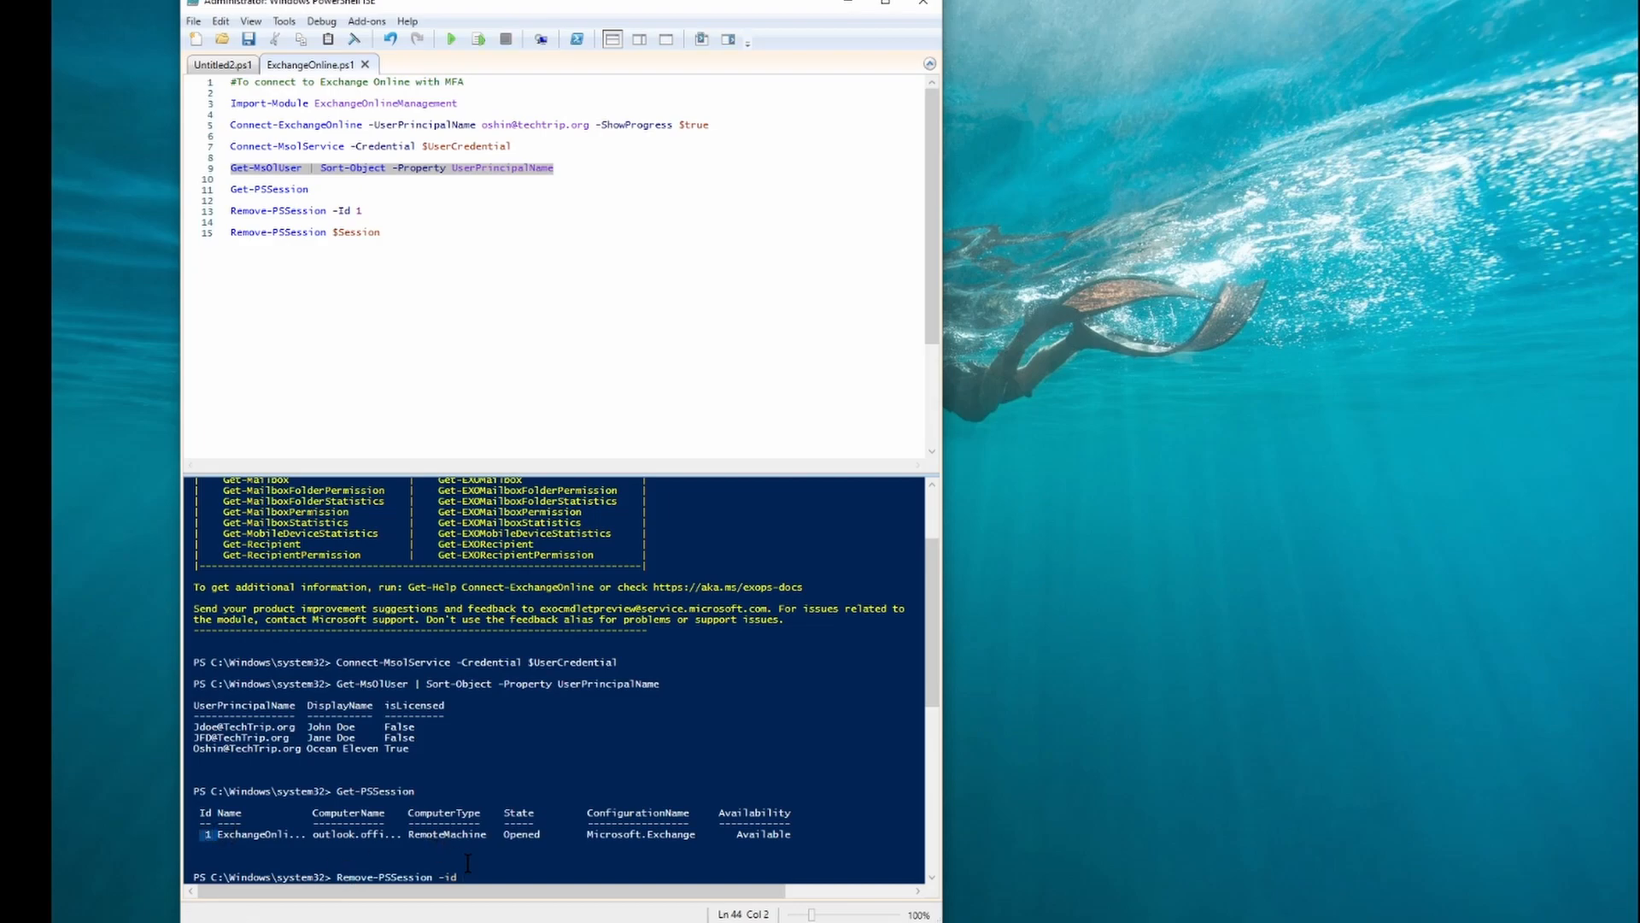
{"action": "type", "text": "1"}
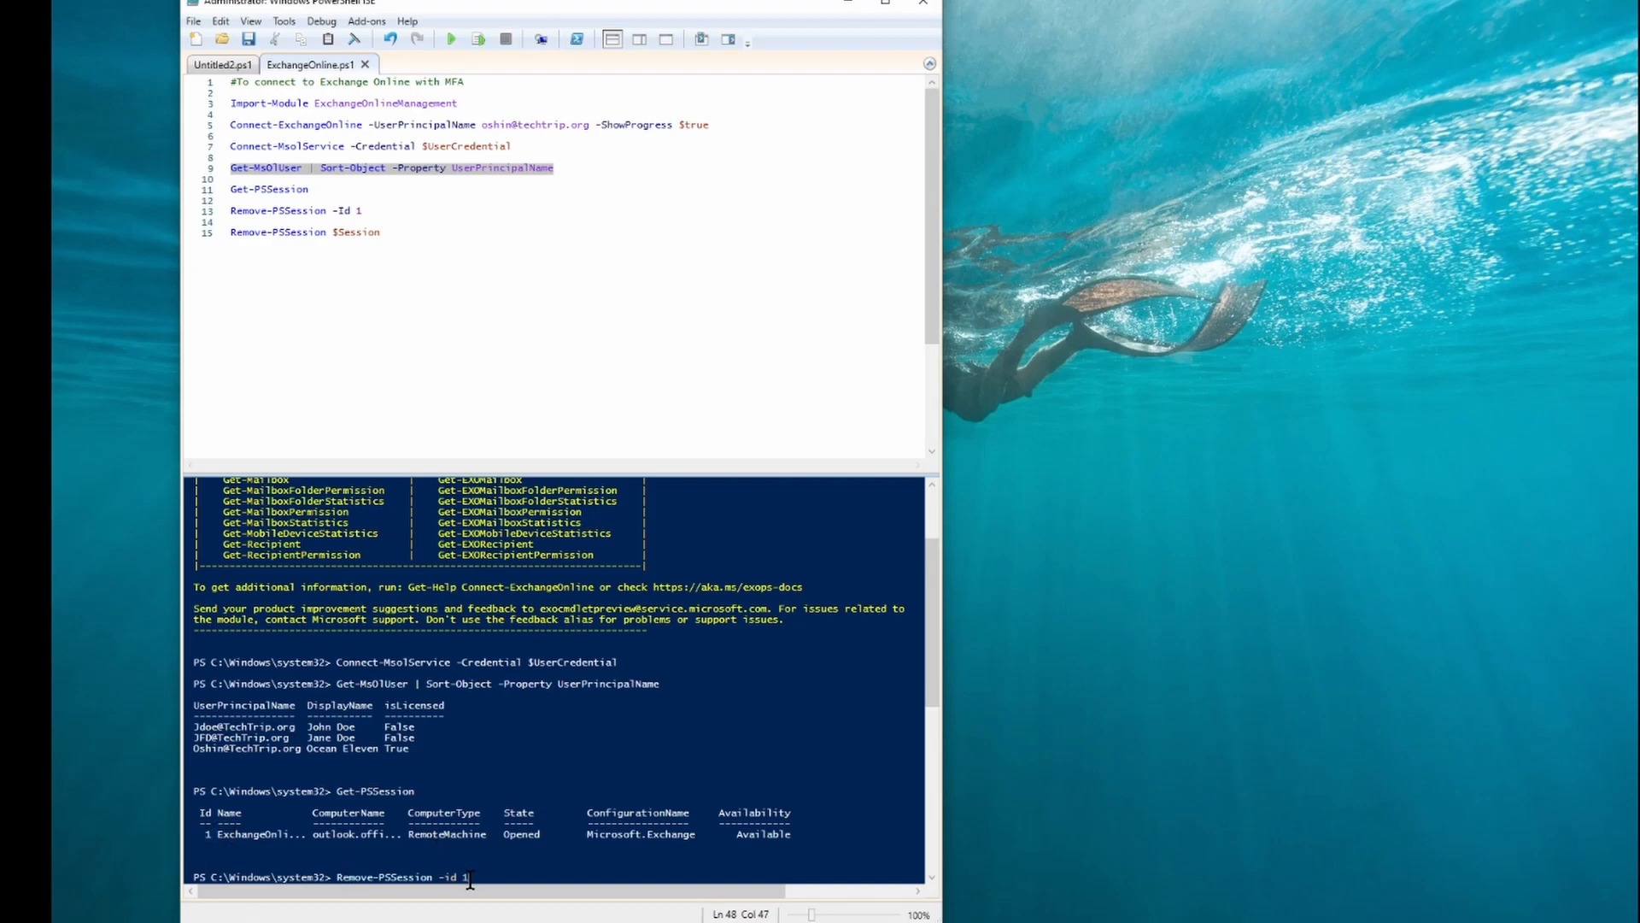
{"action": "key", "text": "Return"}
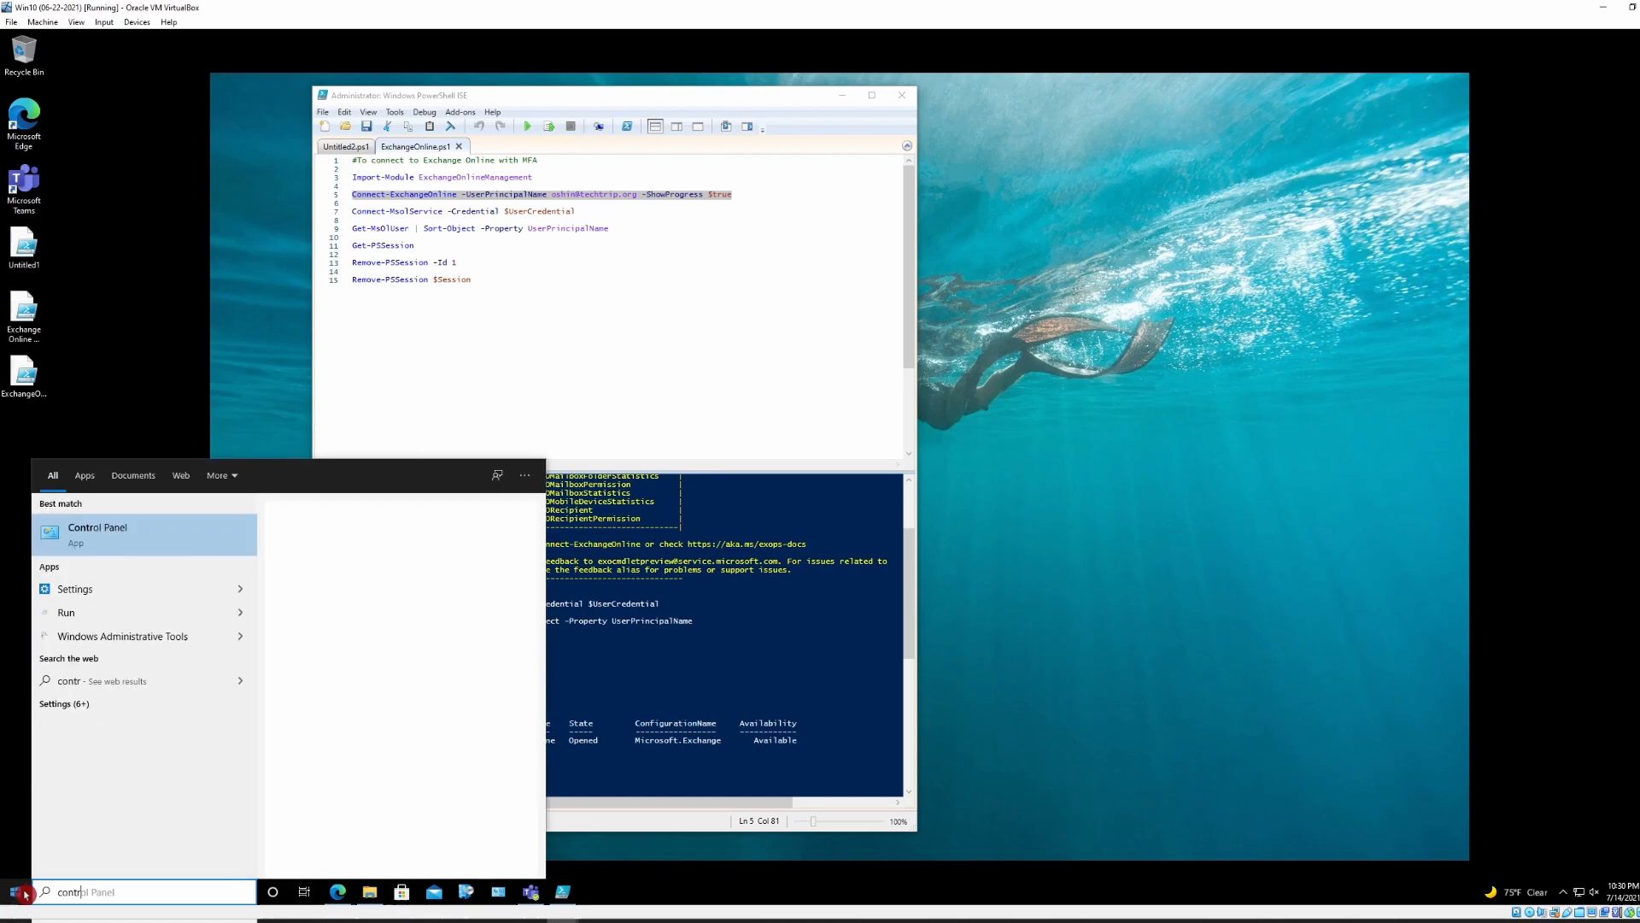
- Launch Control Panel and show the Windows Credentials list in Credential Manager
{"action": "left_click", "coordinate": [98, 533]}
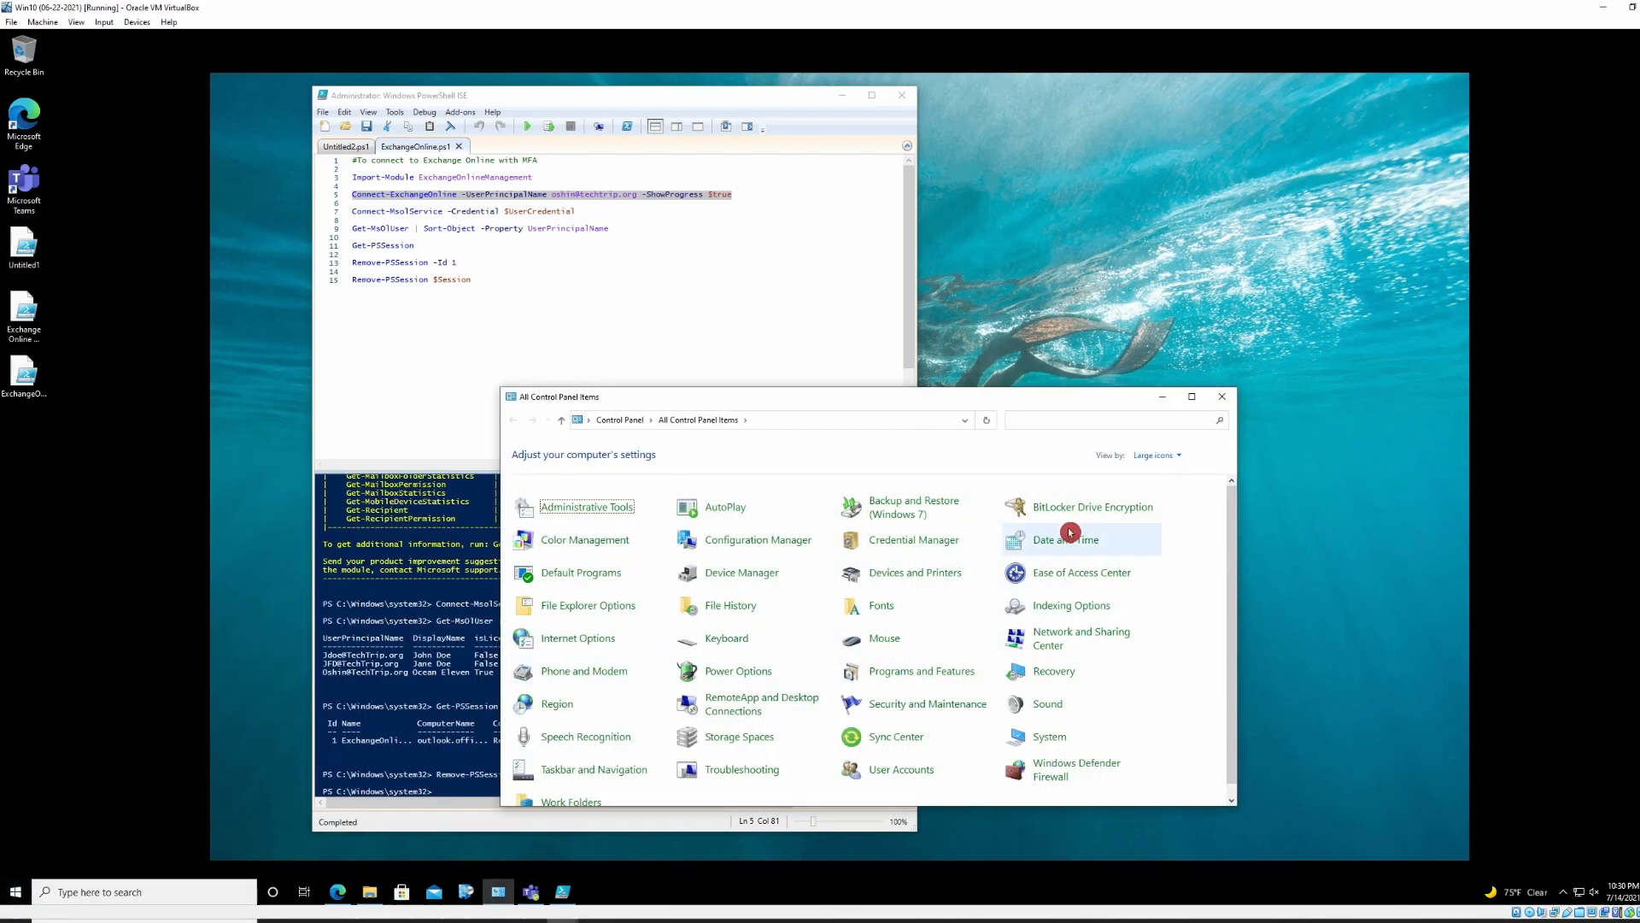
{"action": "mouse_move", "coordinate": [913, 540]}
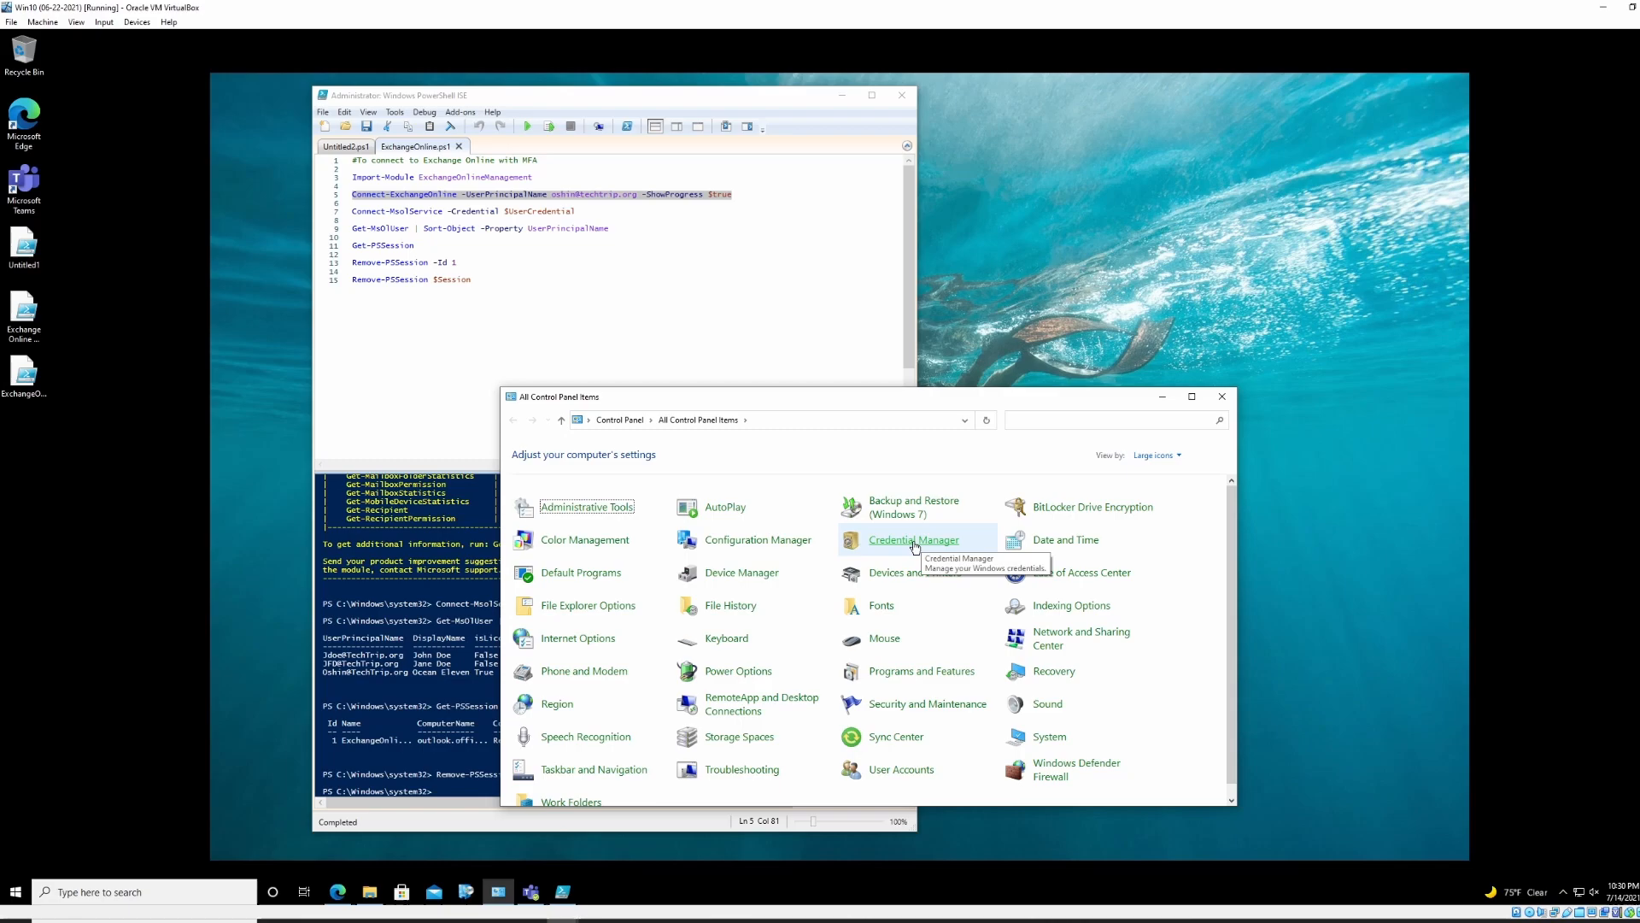
{"action": "left_click", "coordinate": [912, 538]}
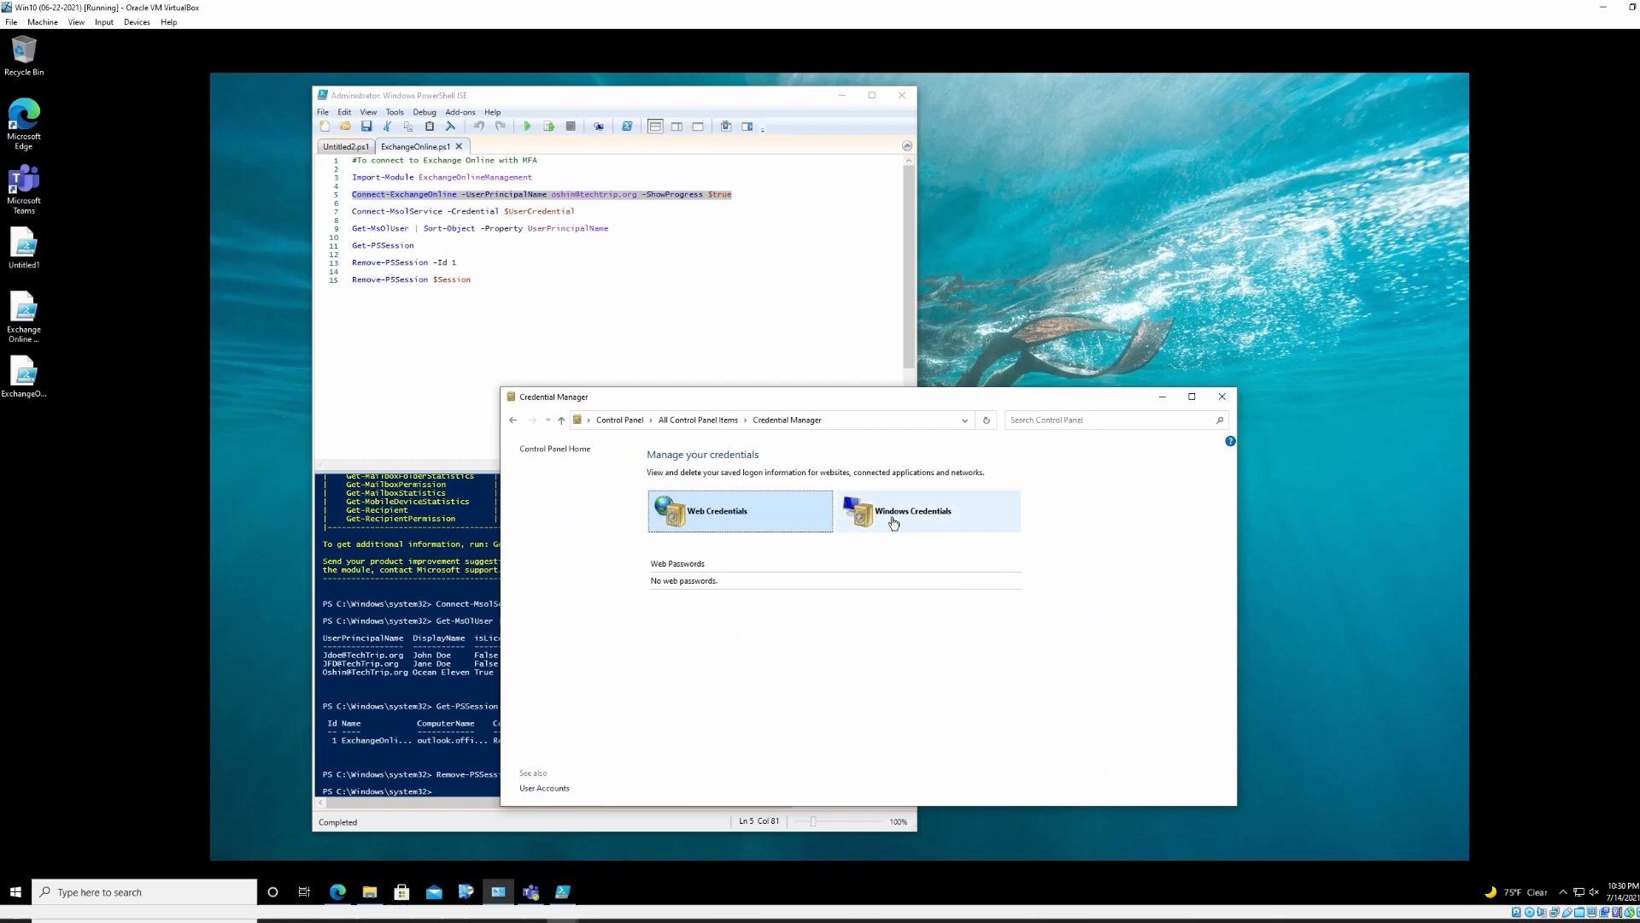
{"action": "left_click", "coordinate": [912, 511]}
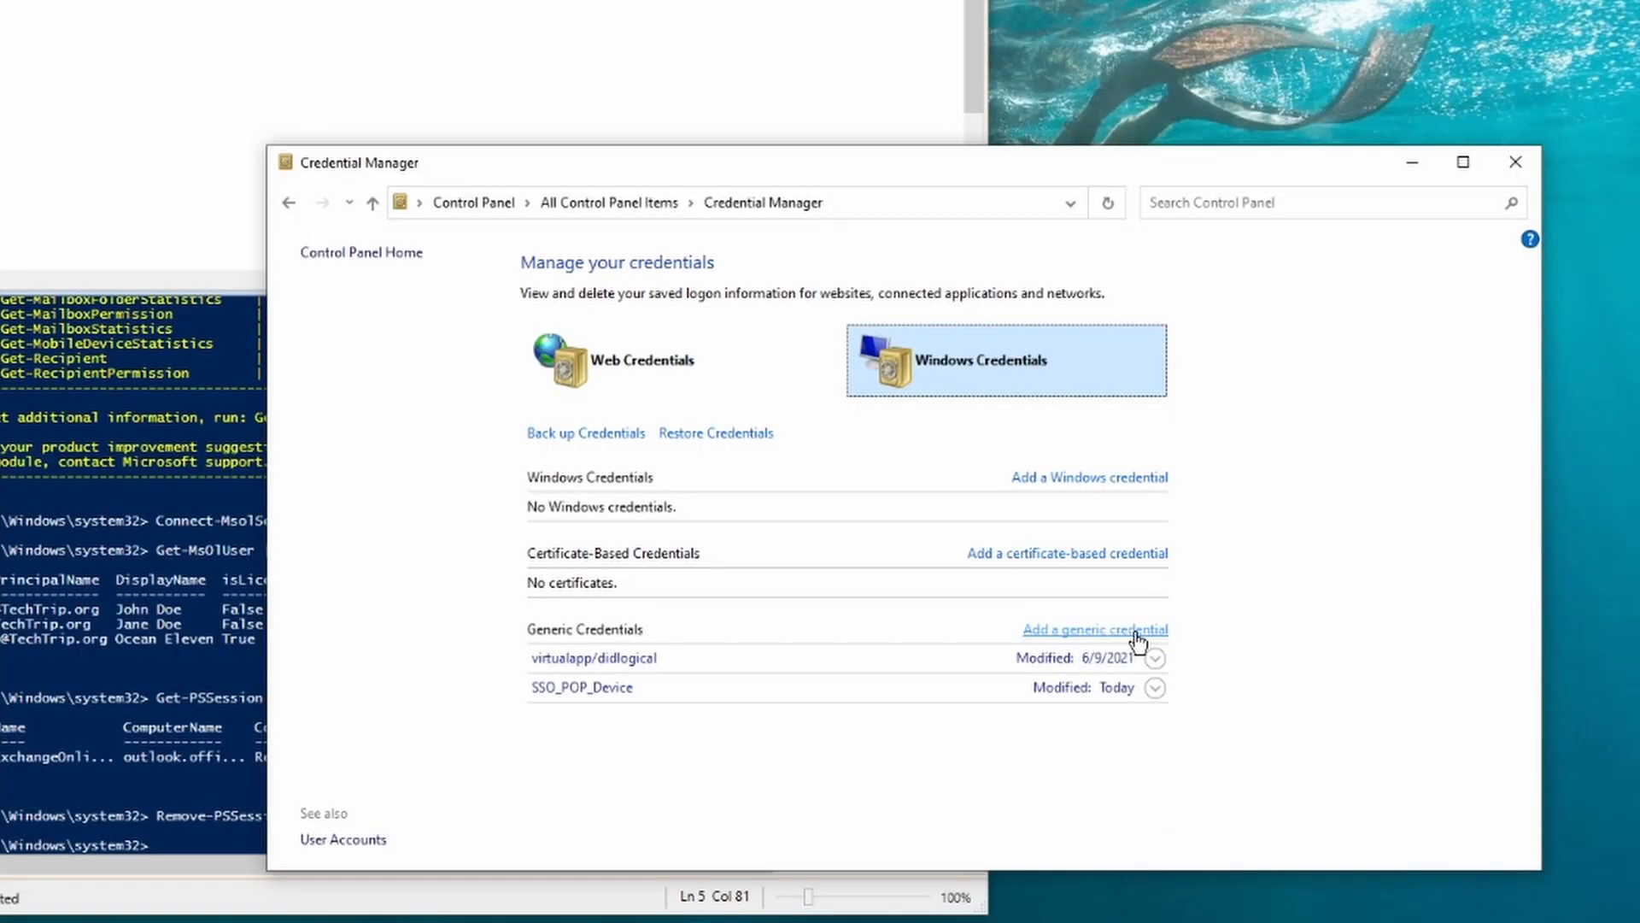
- Start a new generic credential with address 'PowerShell'
{"action": "left_click", "coordinate": [1093, 628]}
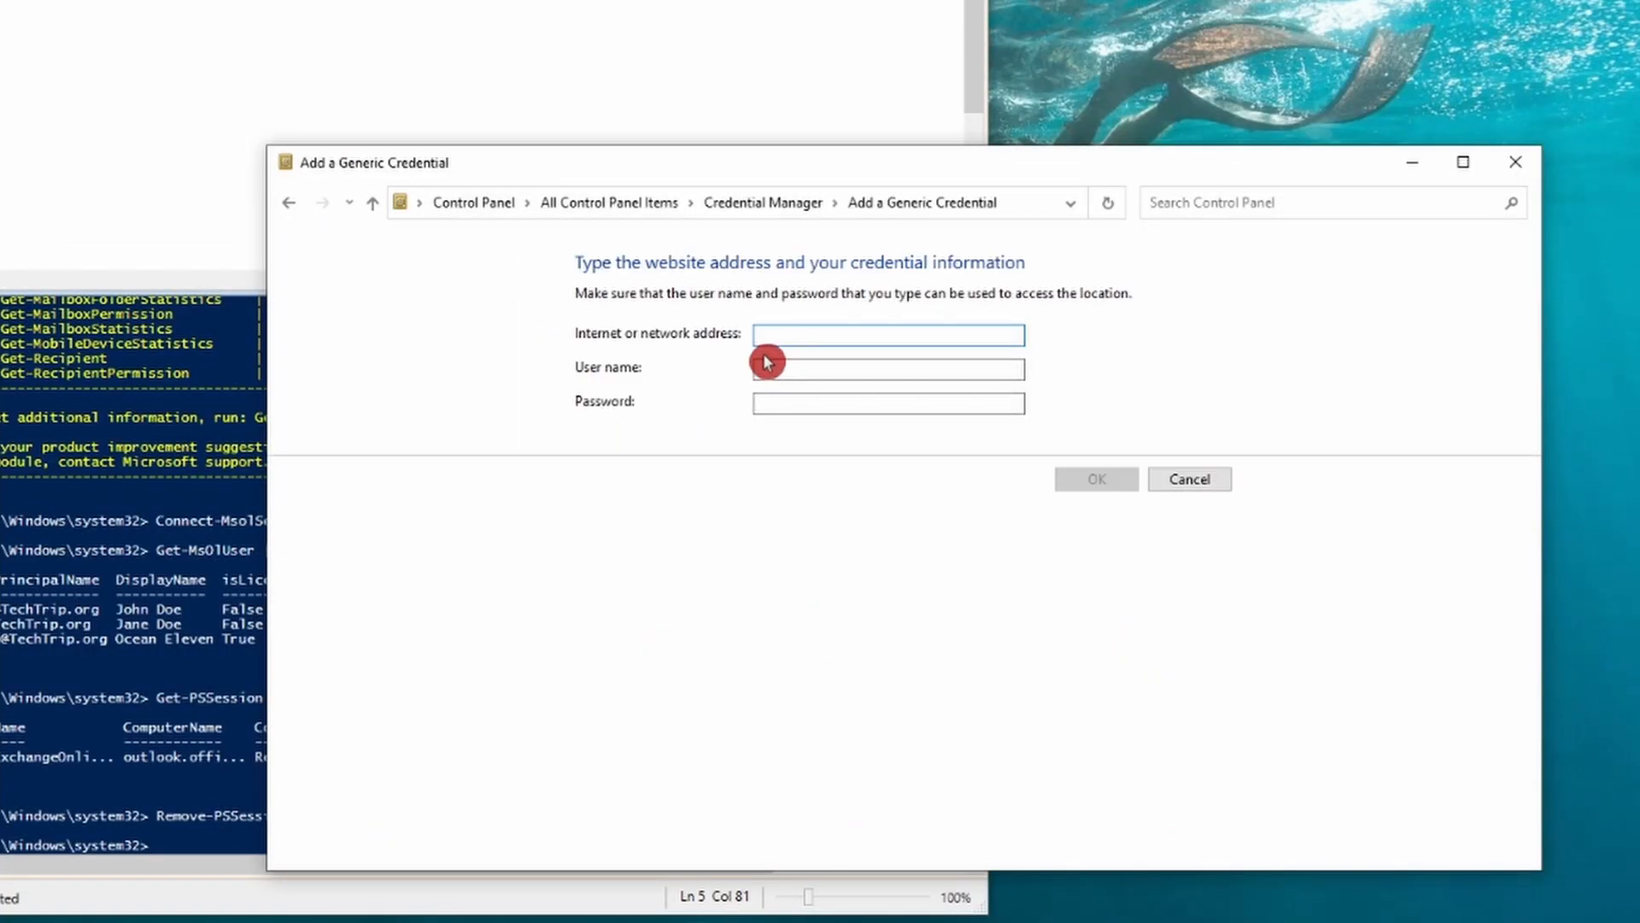
{"action": "left_click", "coordinate": [889, 333]}
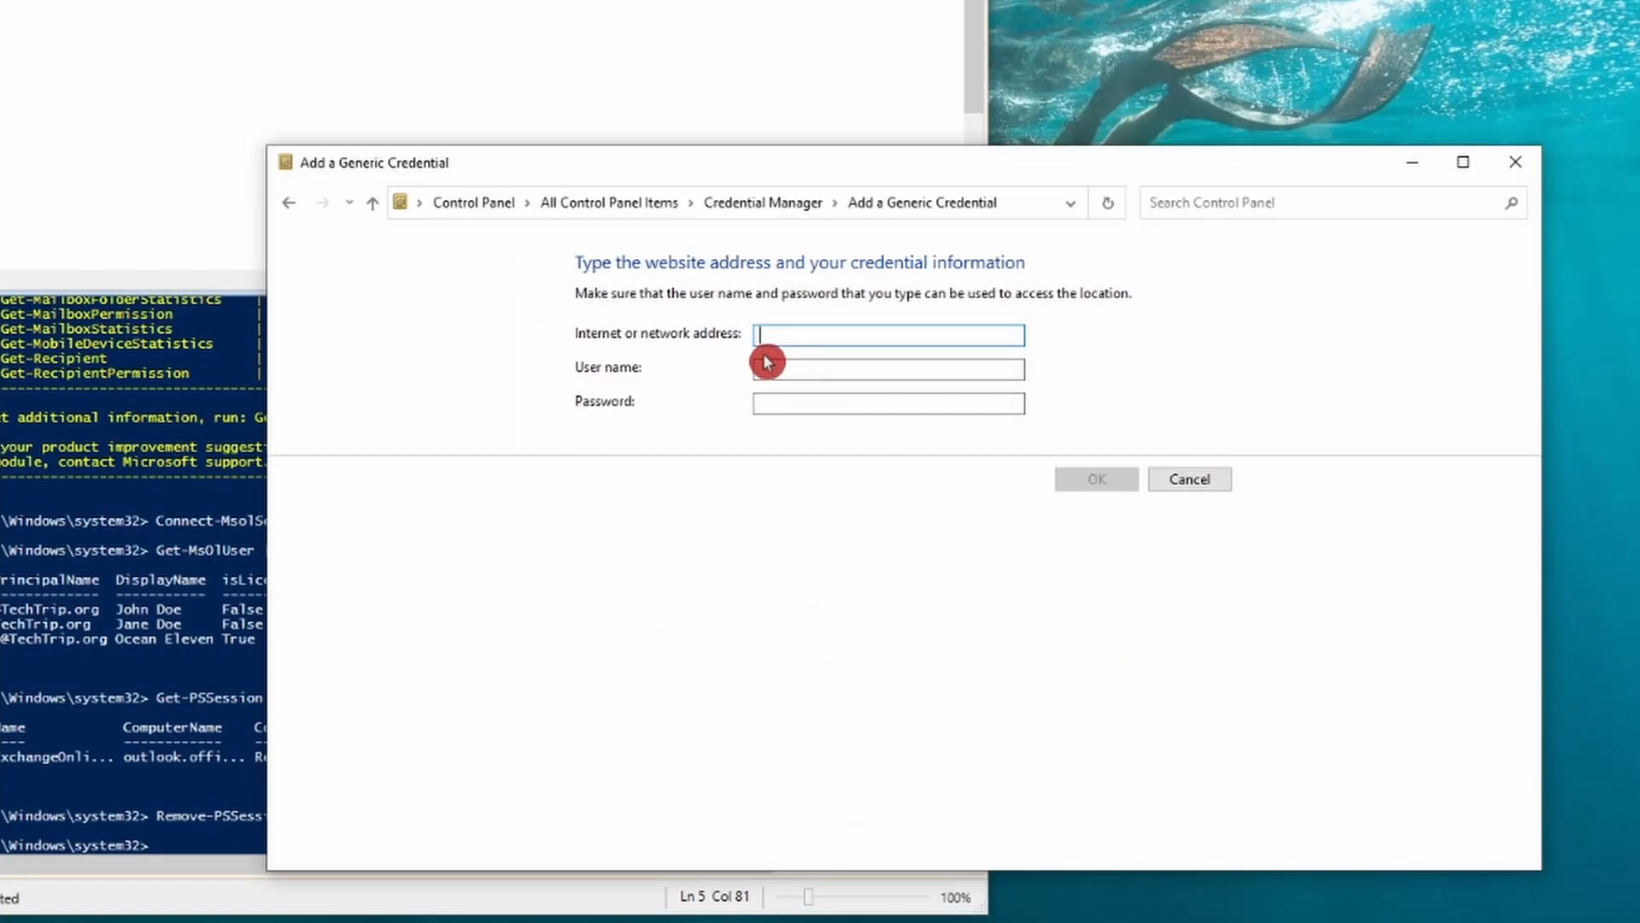
{"action": "type", "text": "PowerS"}
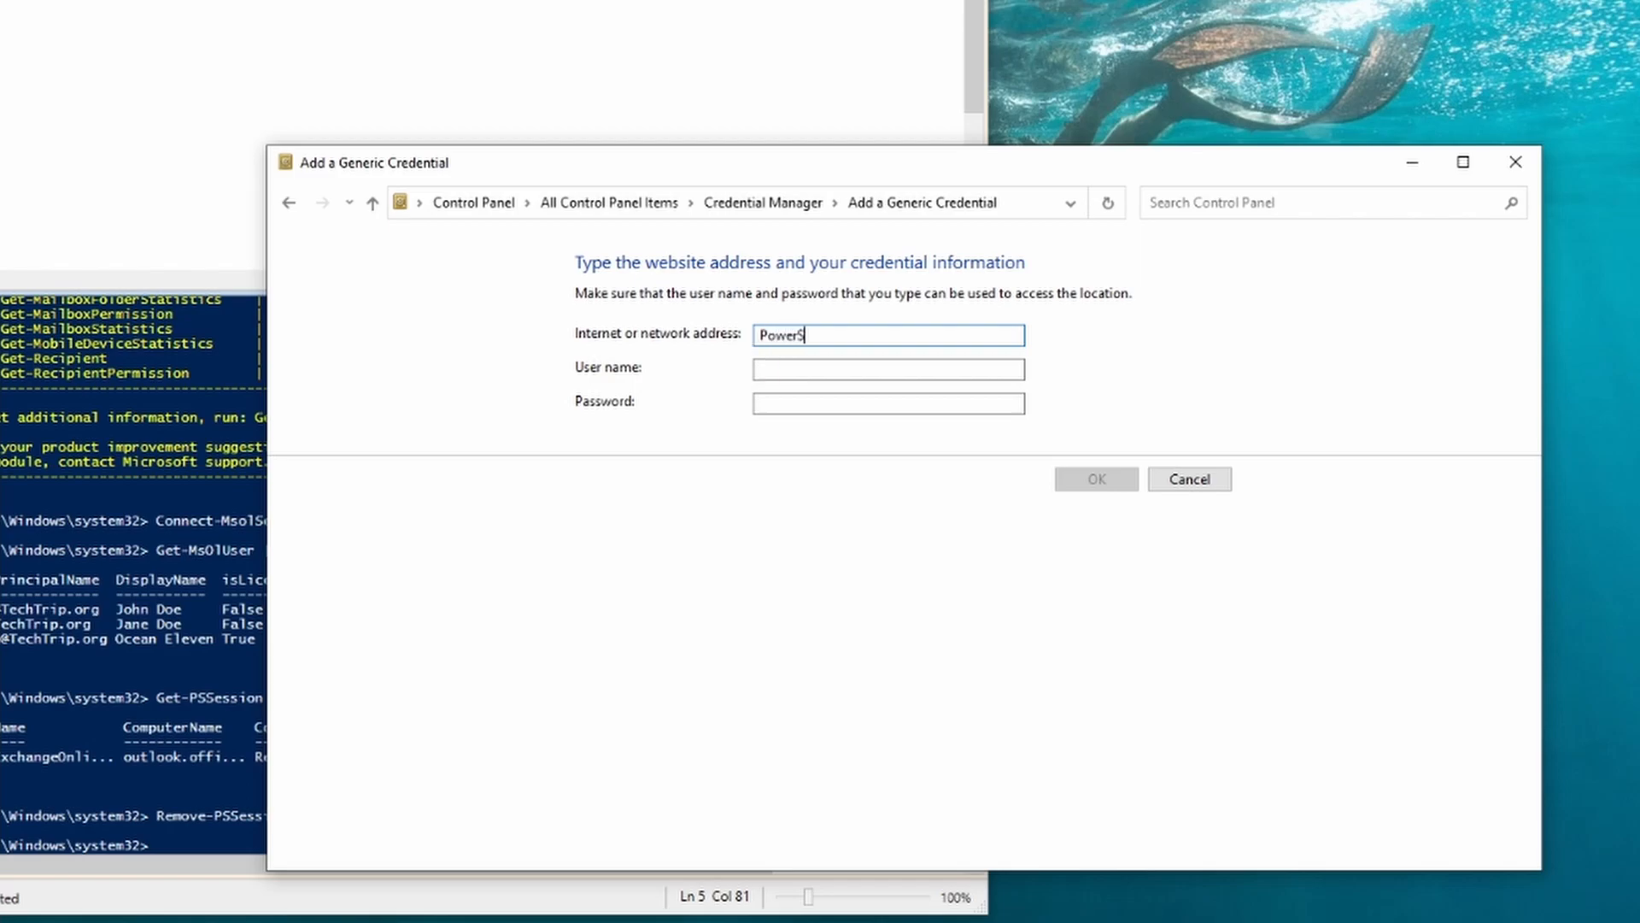
{"action": "type", "text": "hell"}
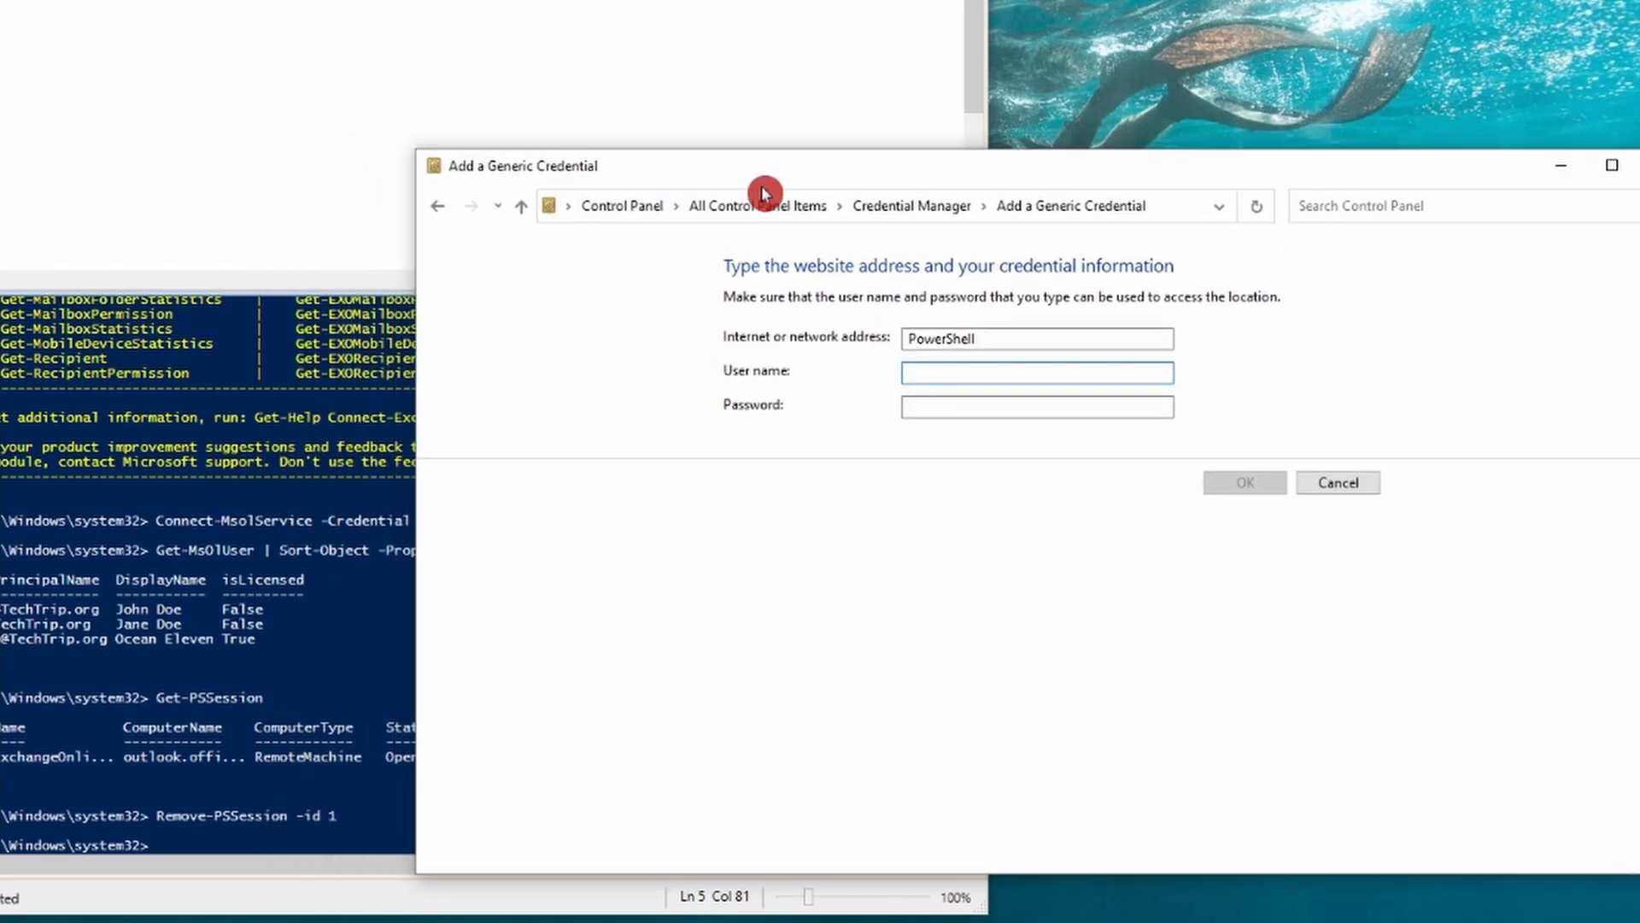
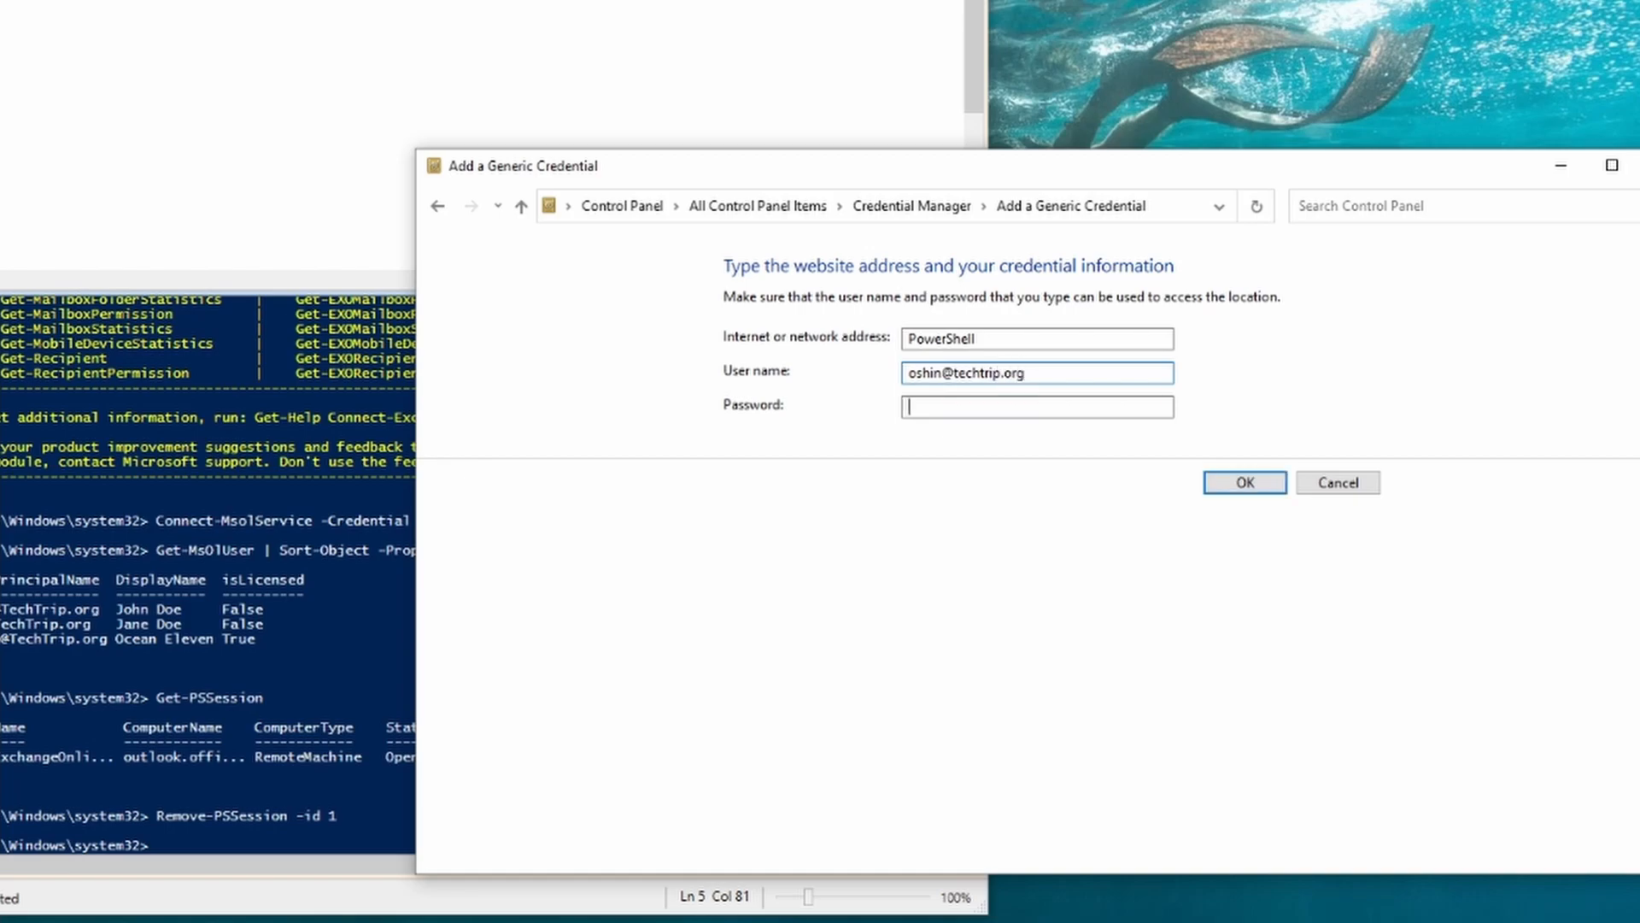
{"action": "type", "text": "•"}
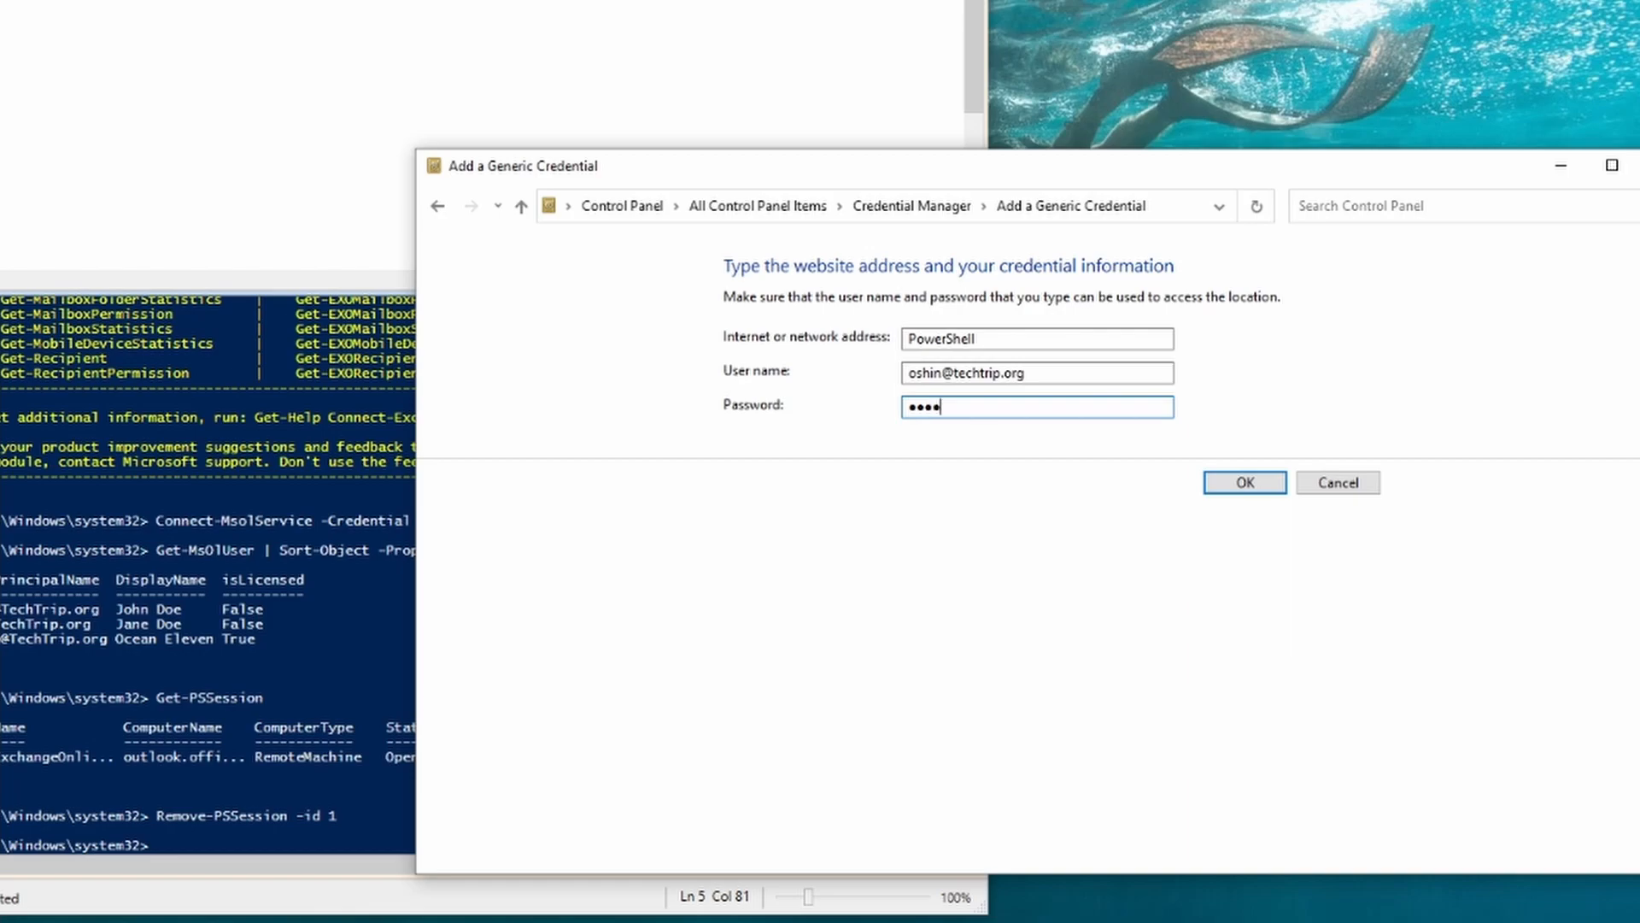
{"action": "type", "text": "•"}
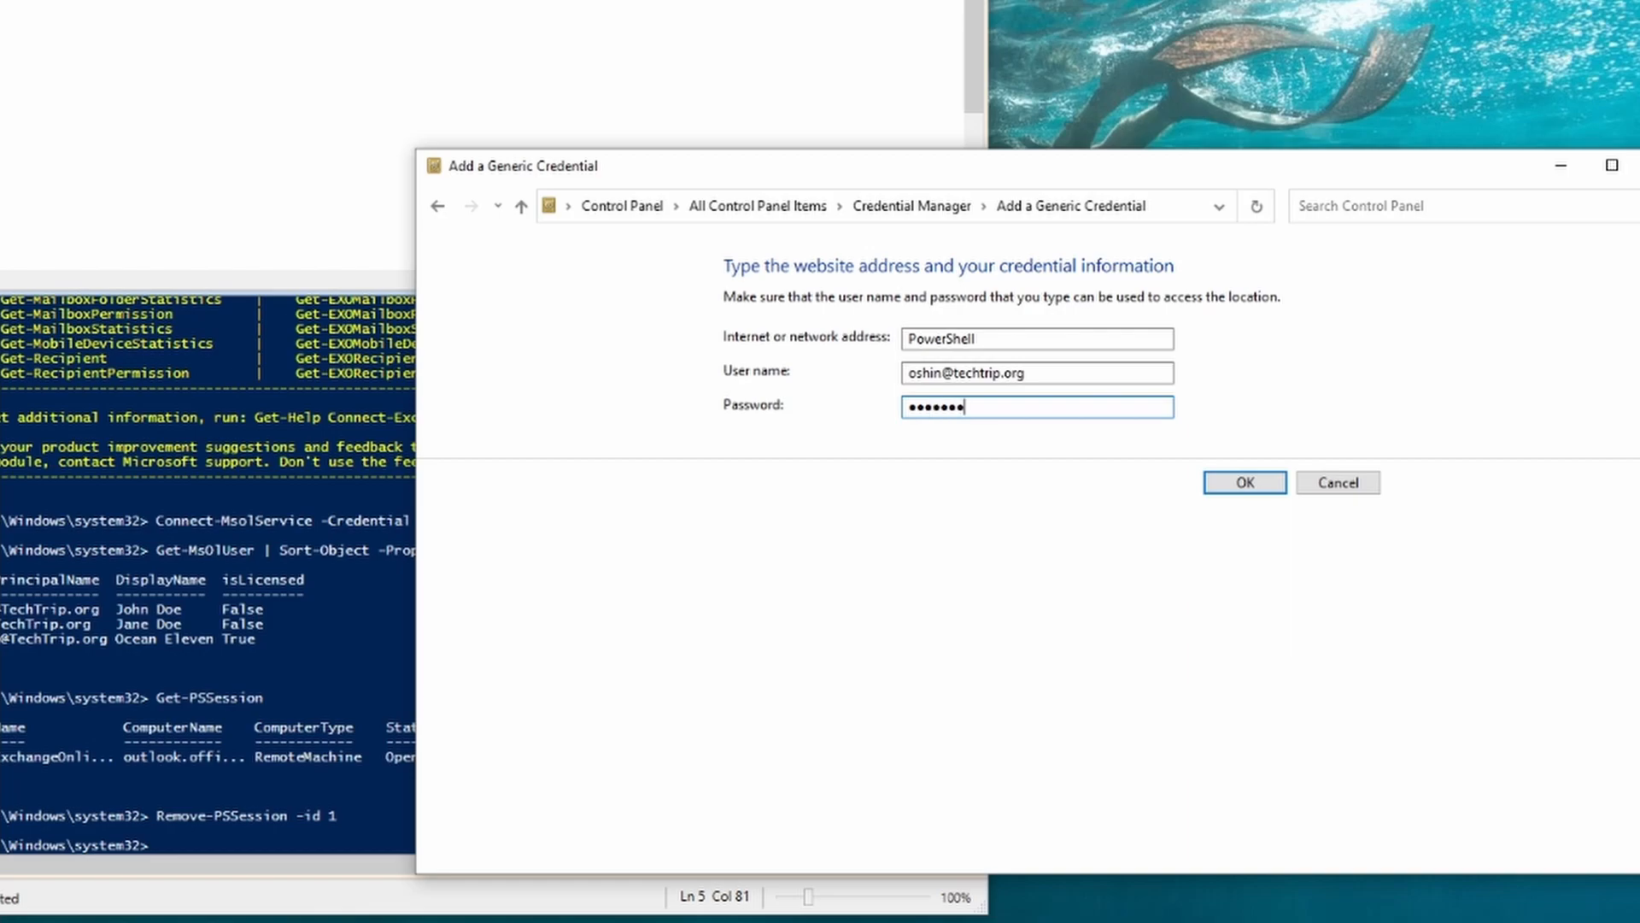
{"action": "type", "text": "•"}
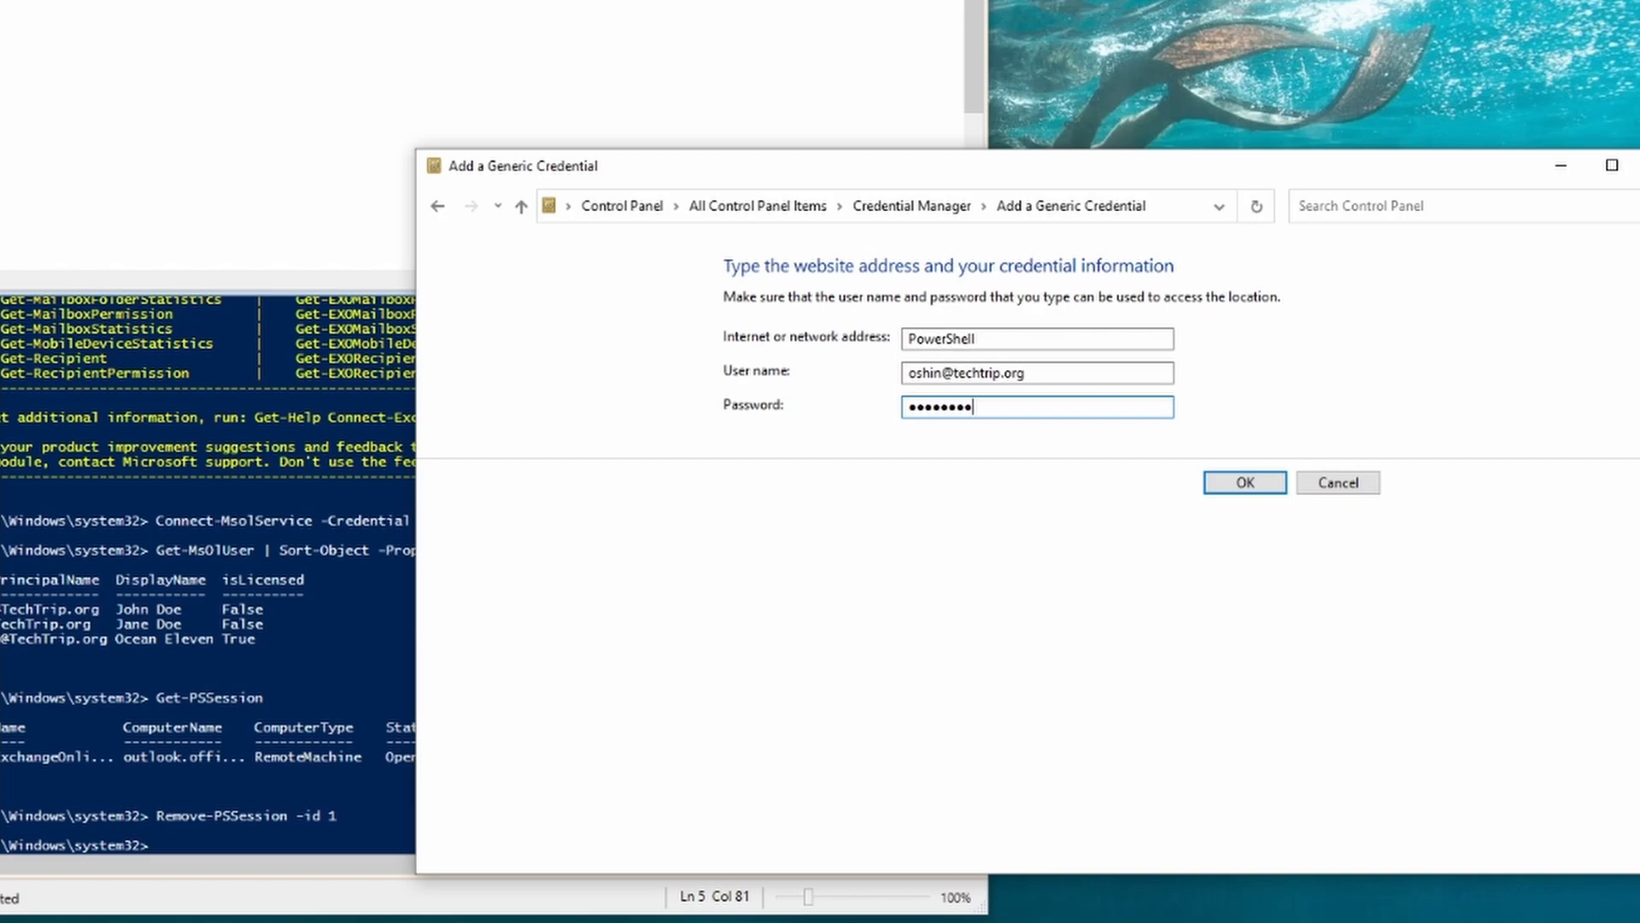
{"action": "left_click", "coordinate": [1244, 482]}
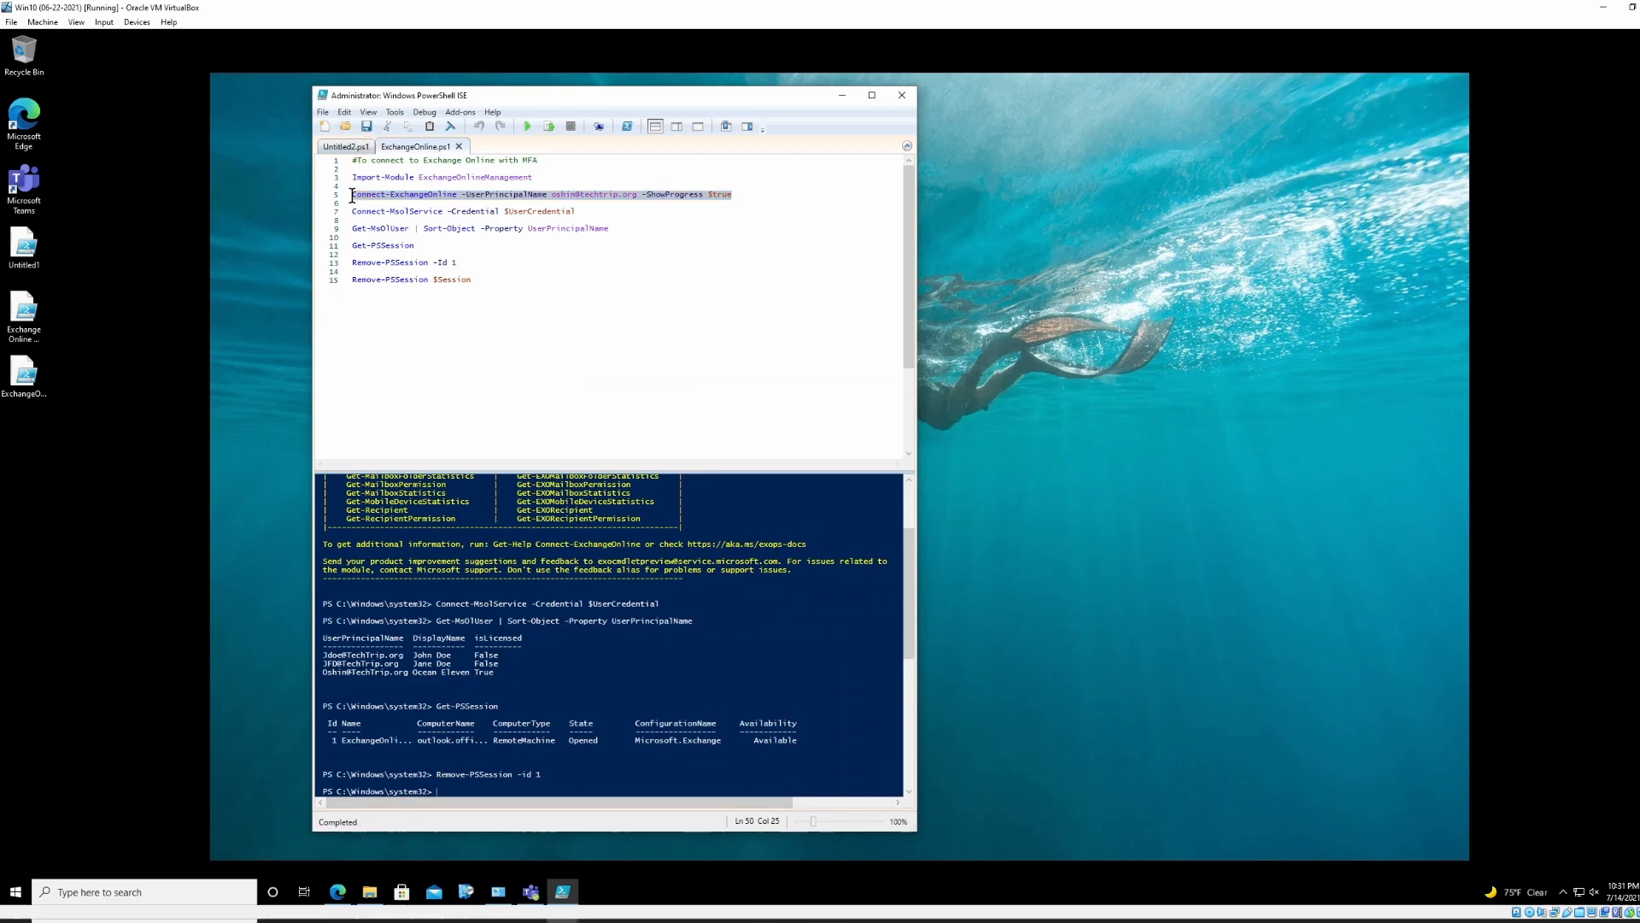
- Select the Connect-ExchangeOnline line to reconnect to Exchange Online
{"action": "left_click", "coordinate": [526, 124]}
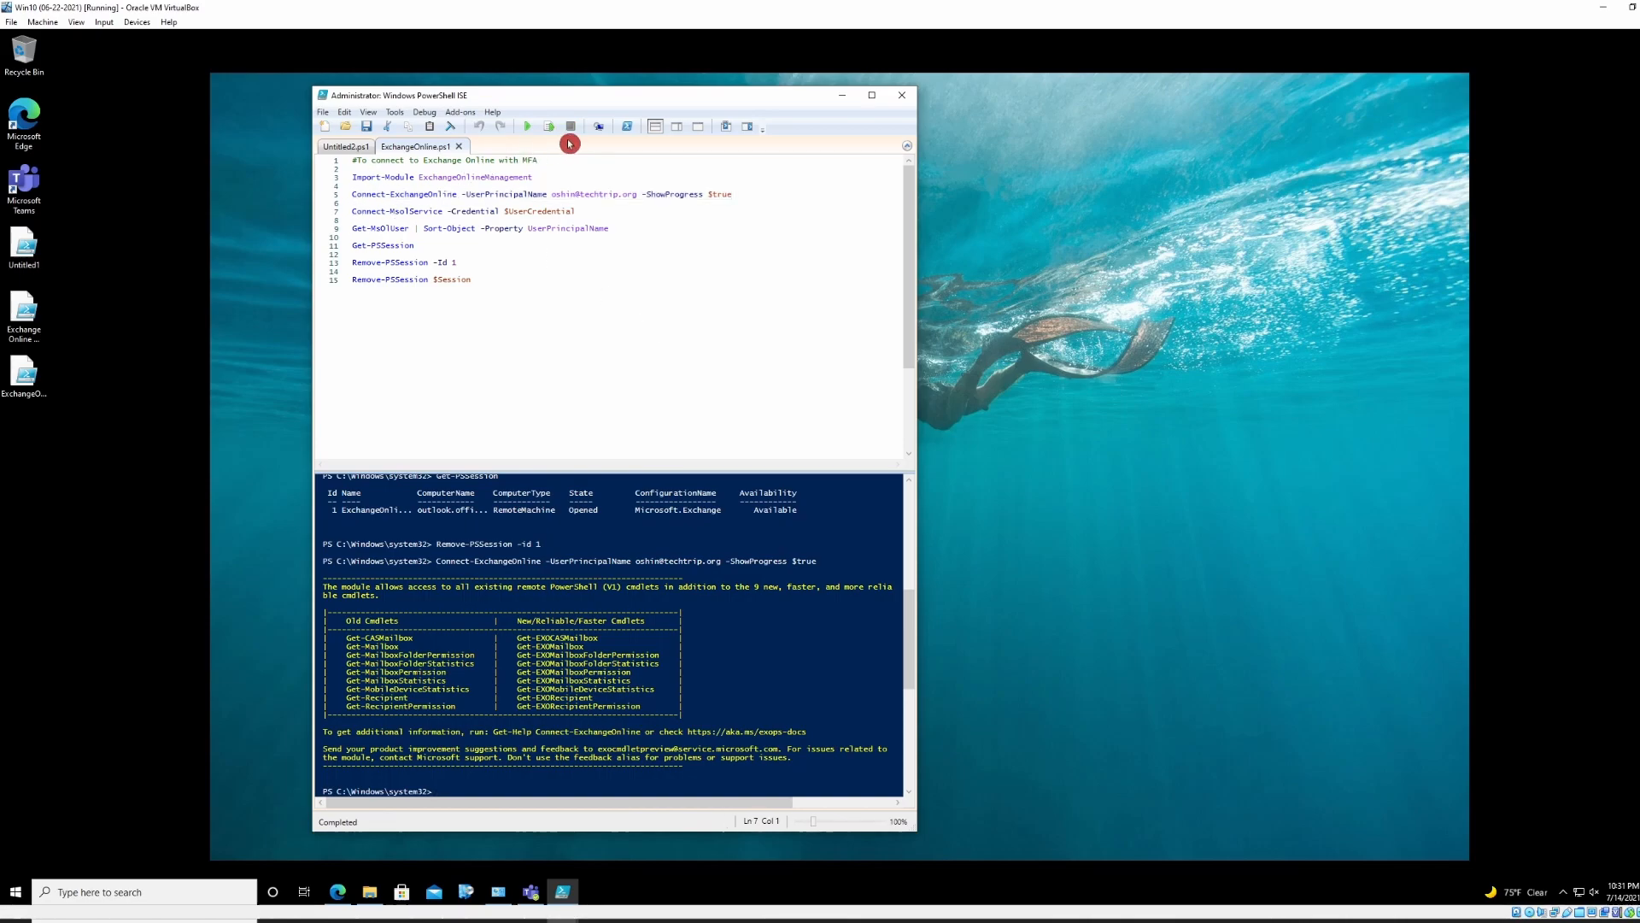
{"action": "left_click", "coordinate": [528, 125]}
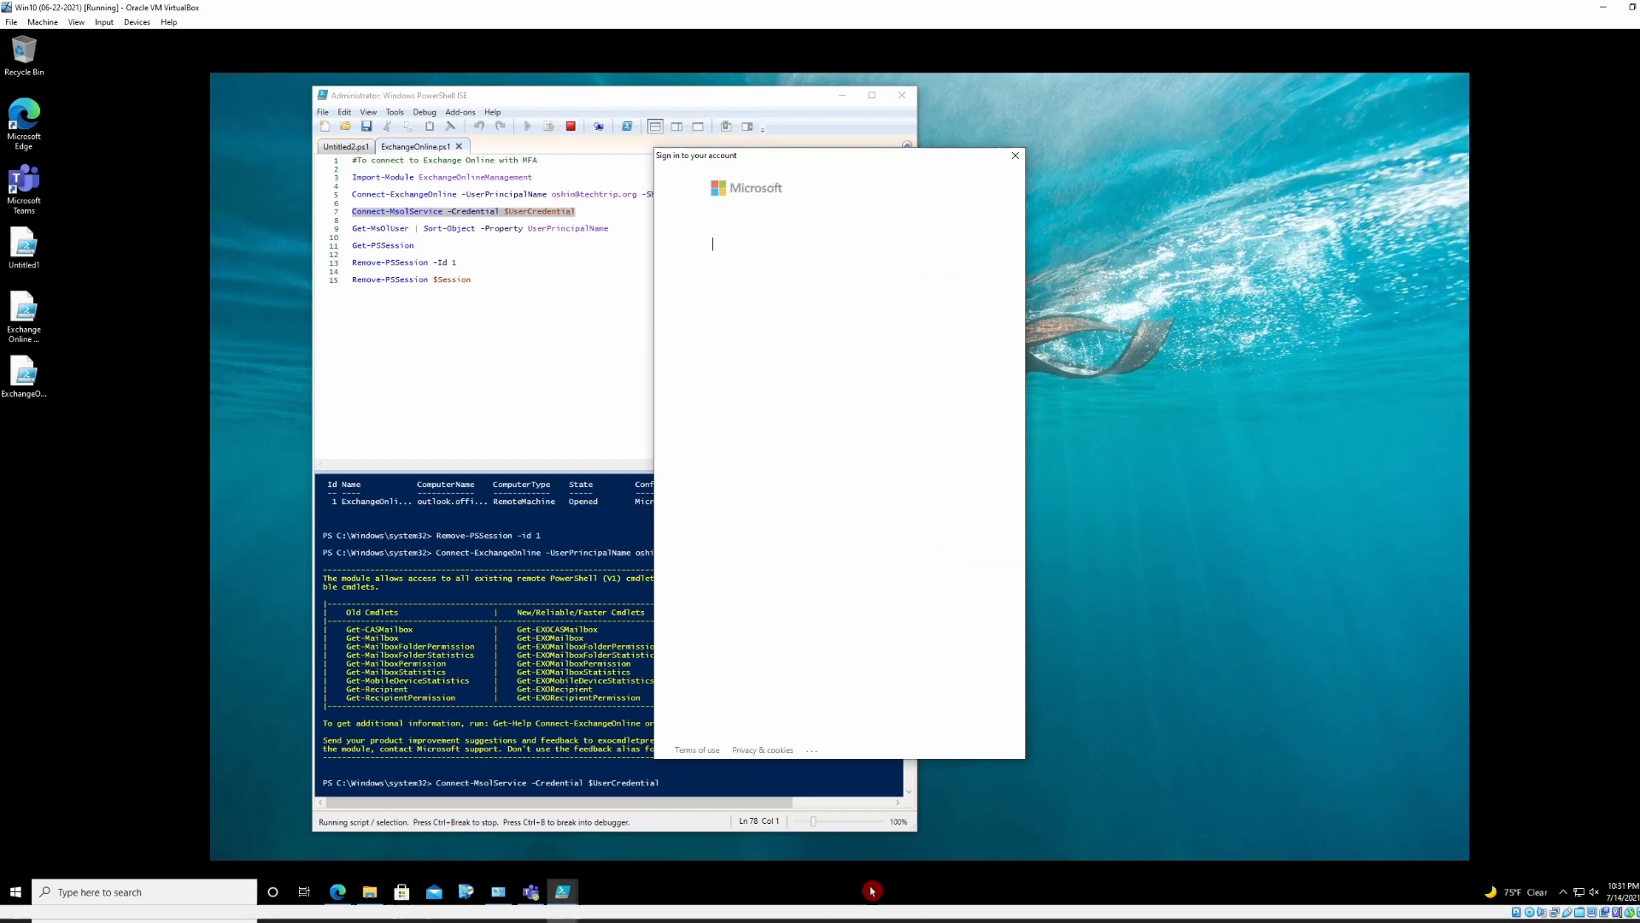
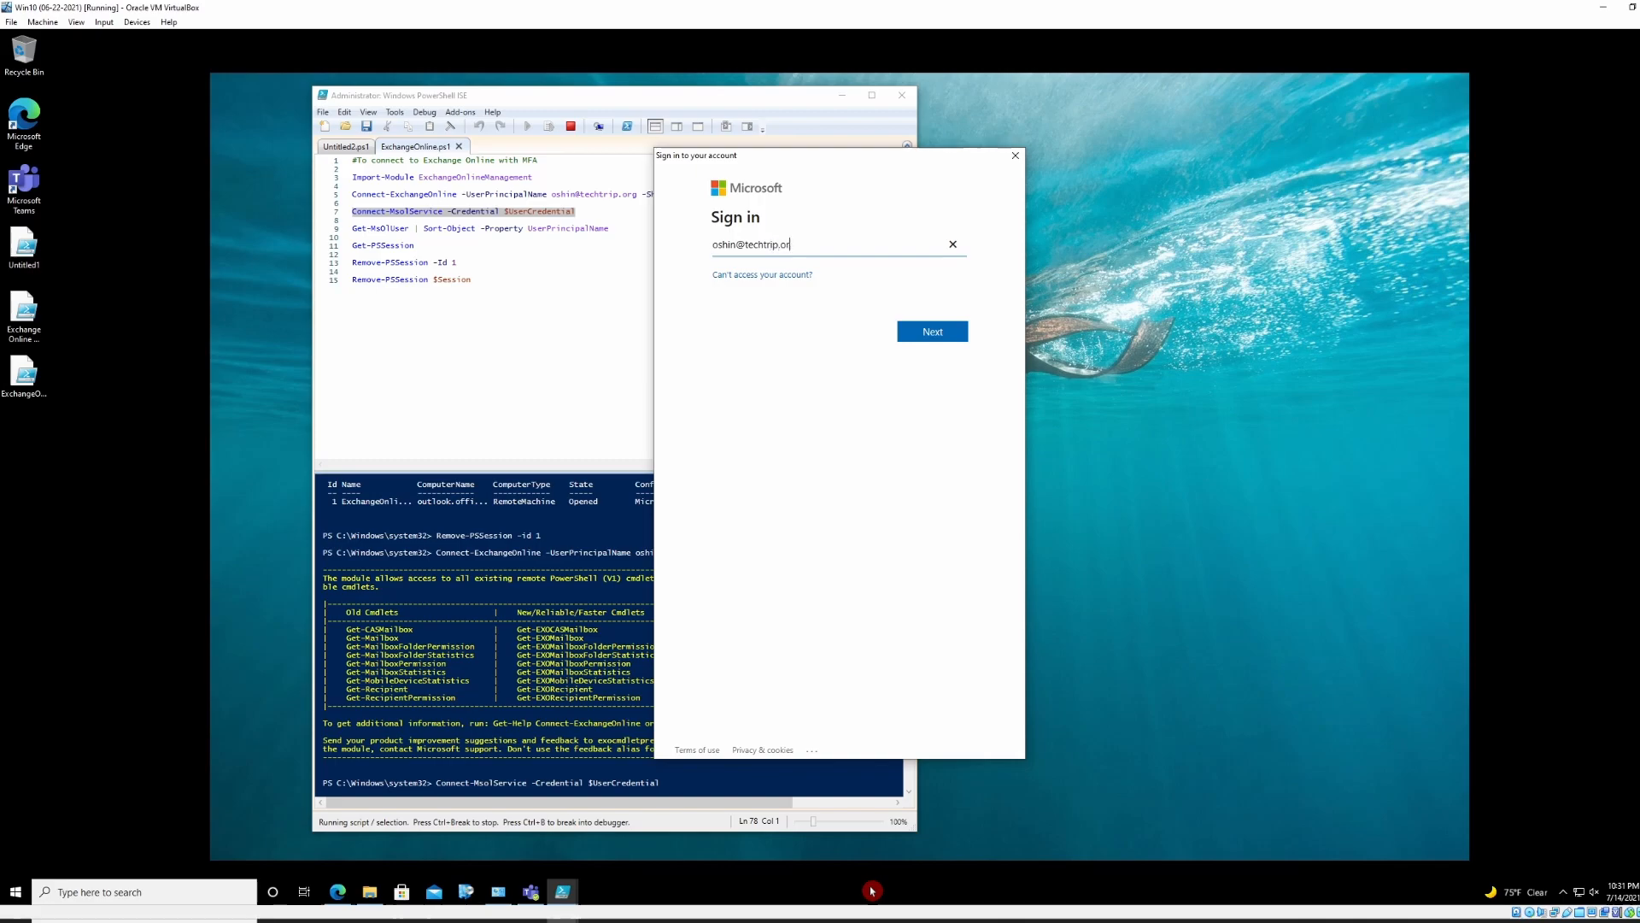
{"action": "left_click", "coordinate": [931, 330]}
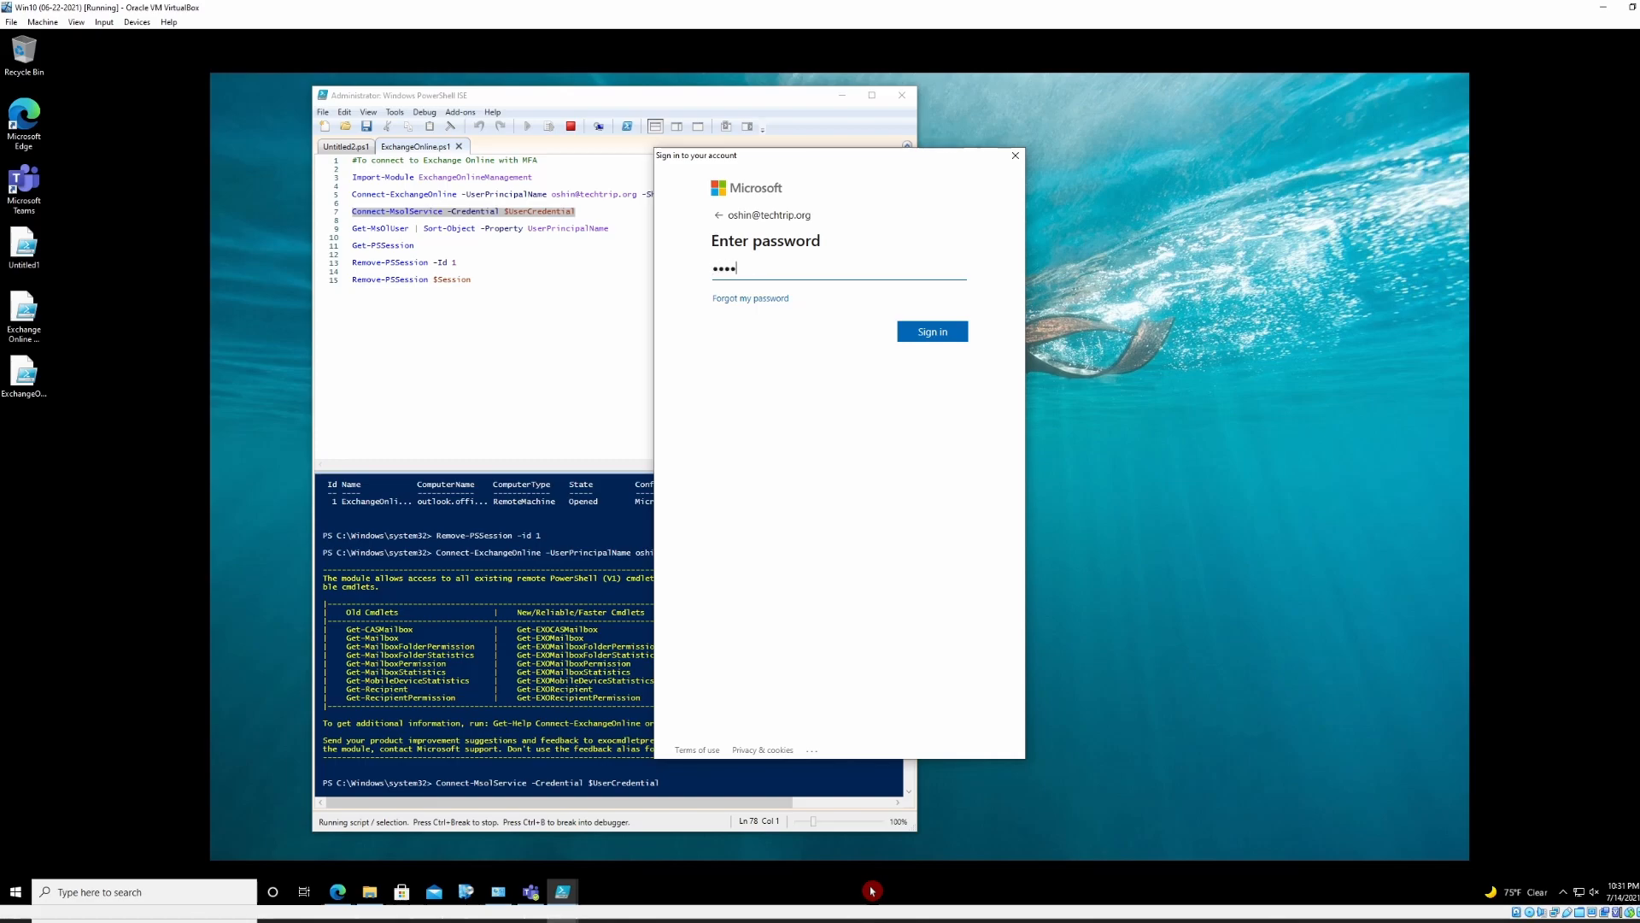
{"action": "type", "text": "•"}
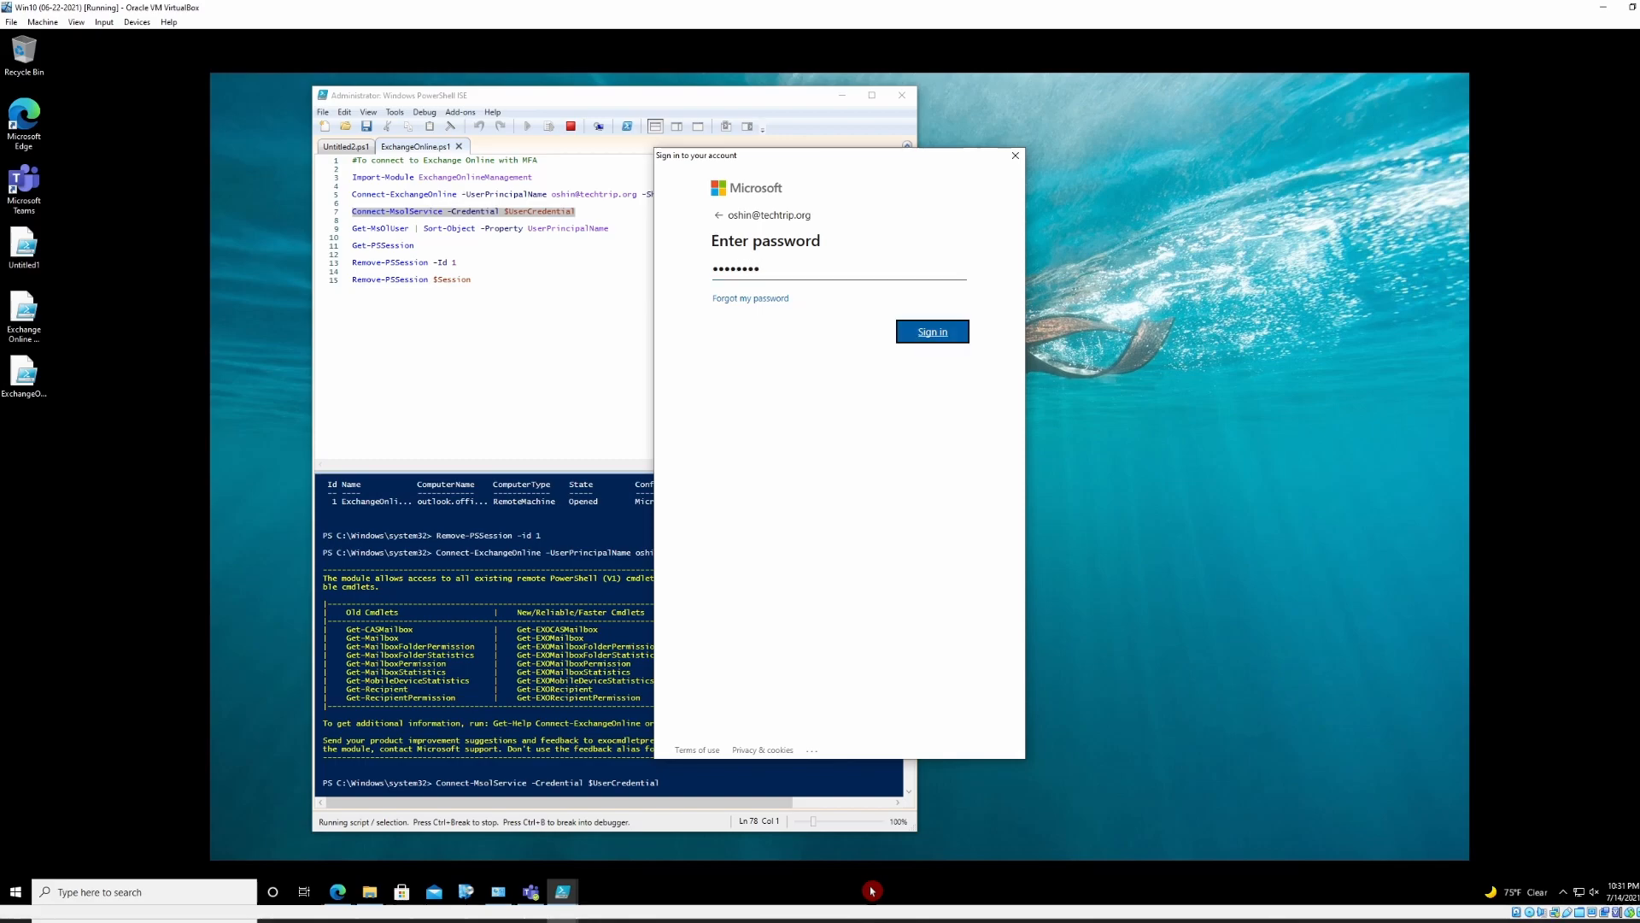
{"action": "left_click", "coordinate": [930, 332]}
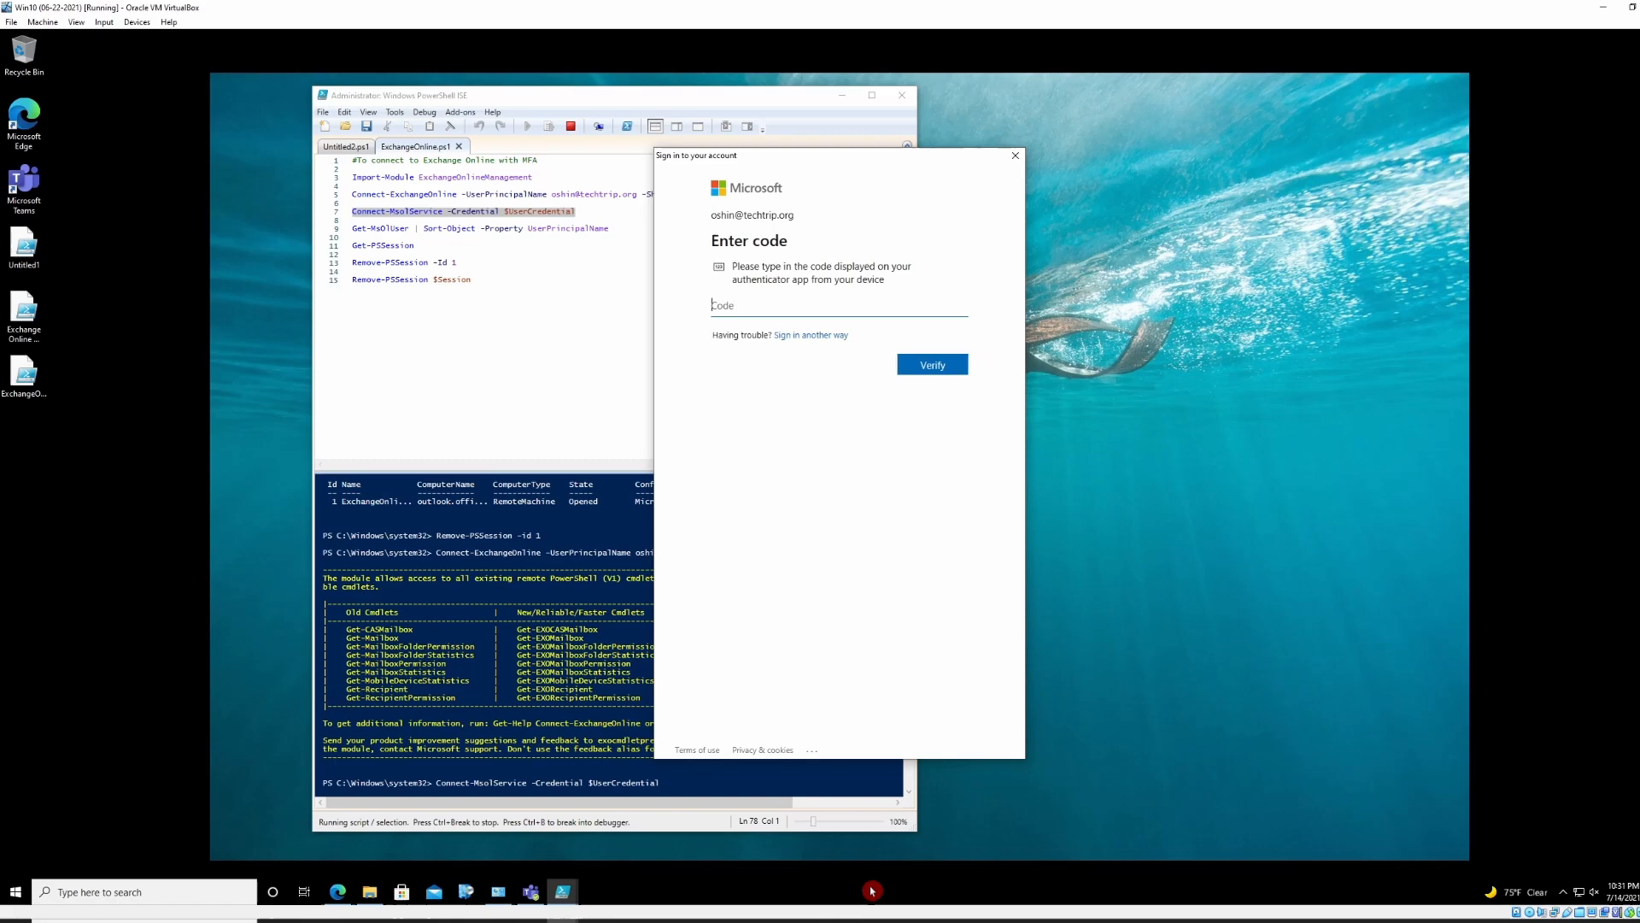
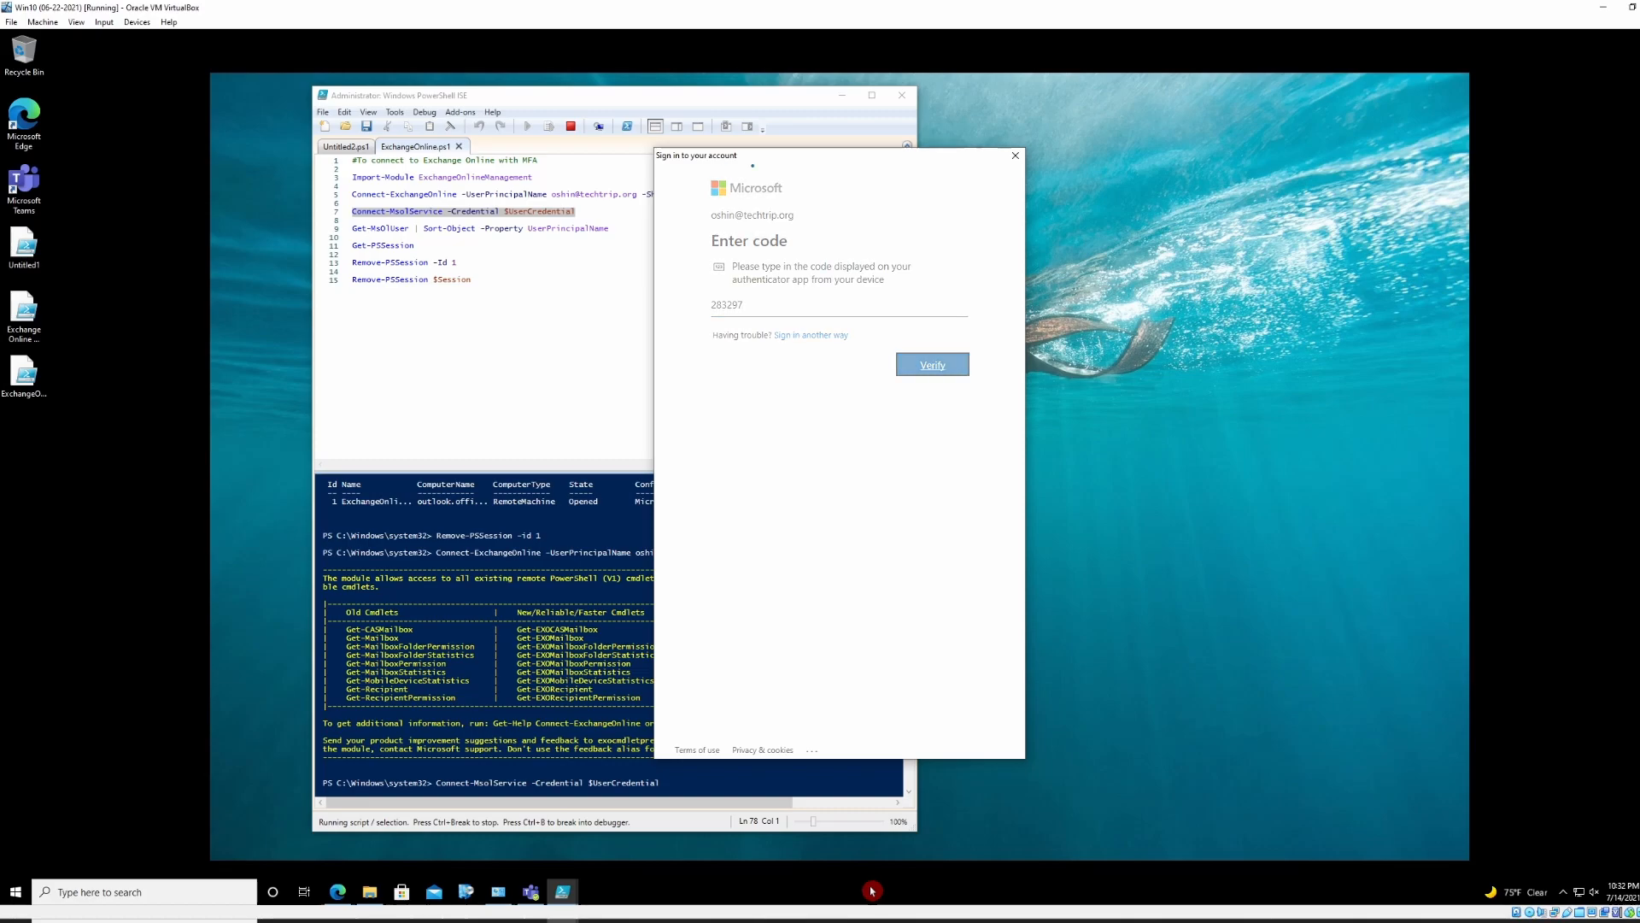
{"action": "left_click", "coordinate": [930, 364]}
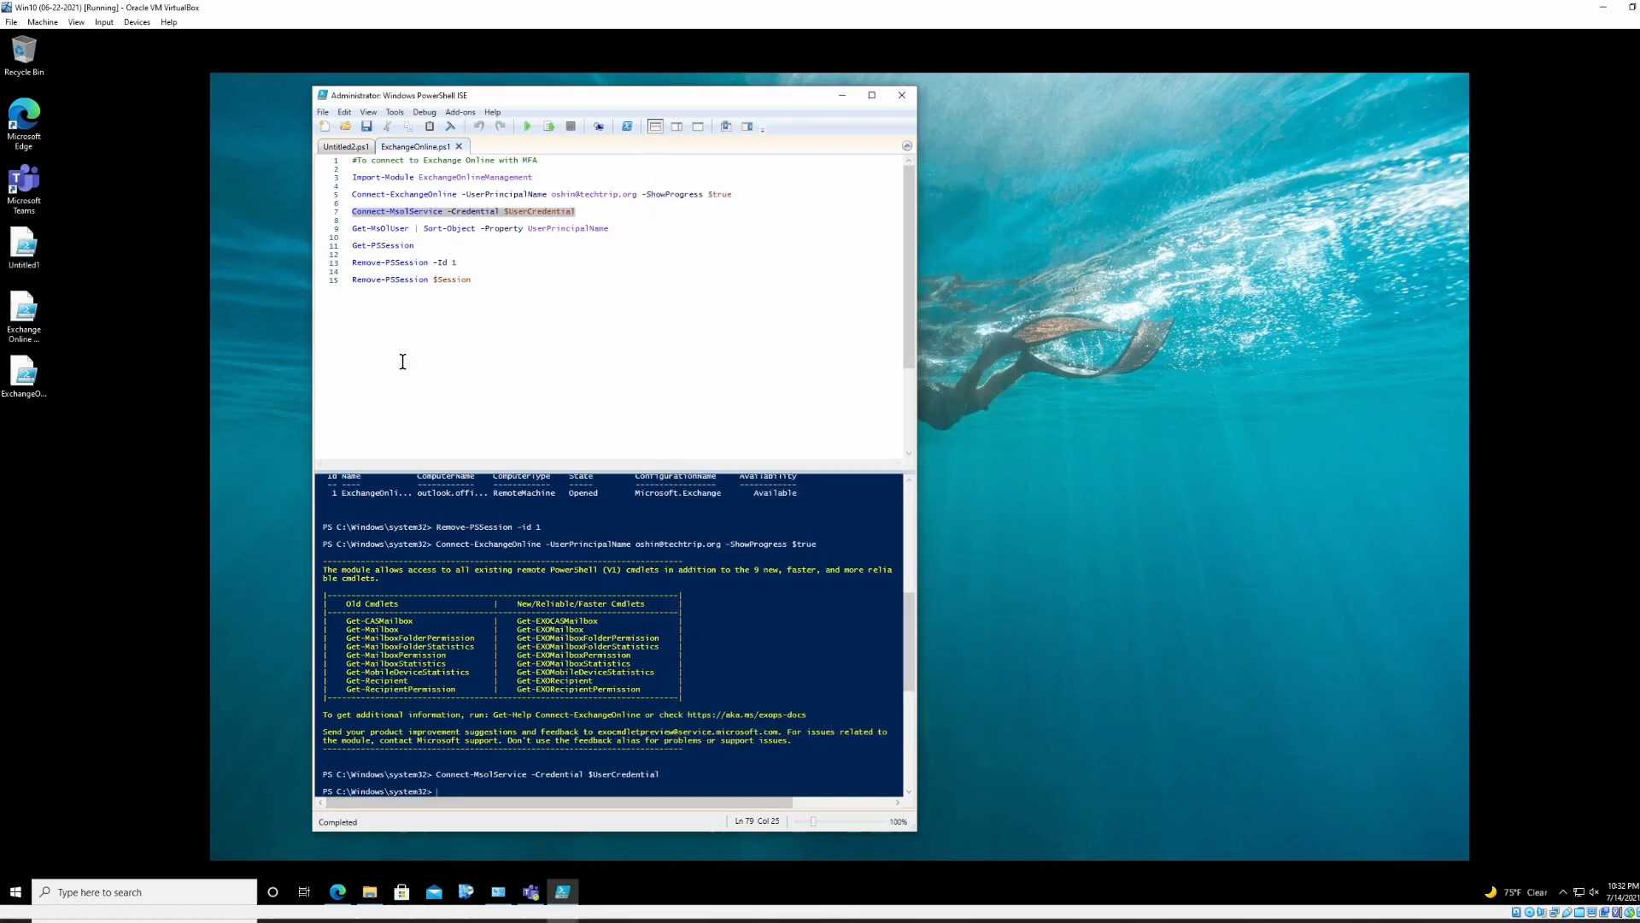
{"action": "left_click", "coordinate": [562, 166]}
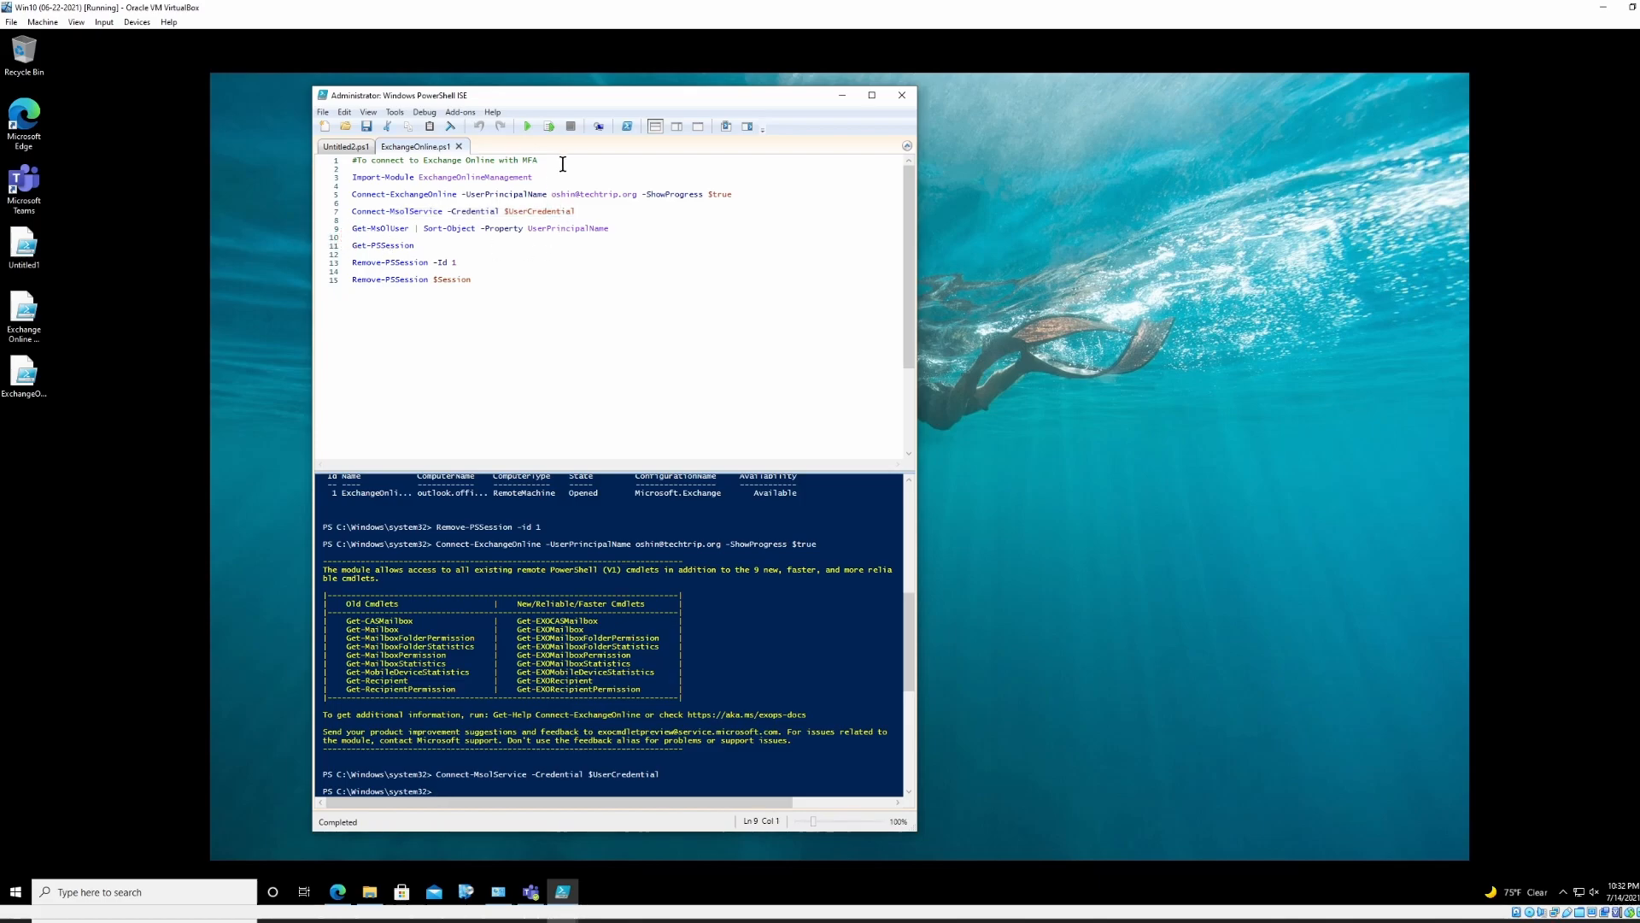